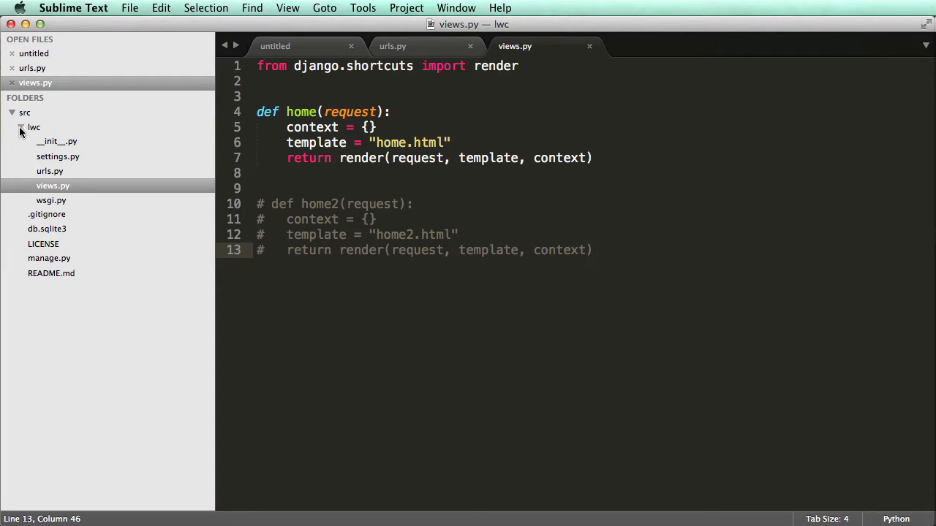
Create a new folder named templates inside the src folder of the project.
{"action": "left_click", "coordinate": [20, 127]}
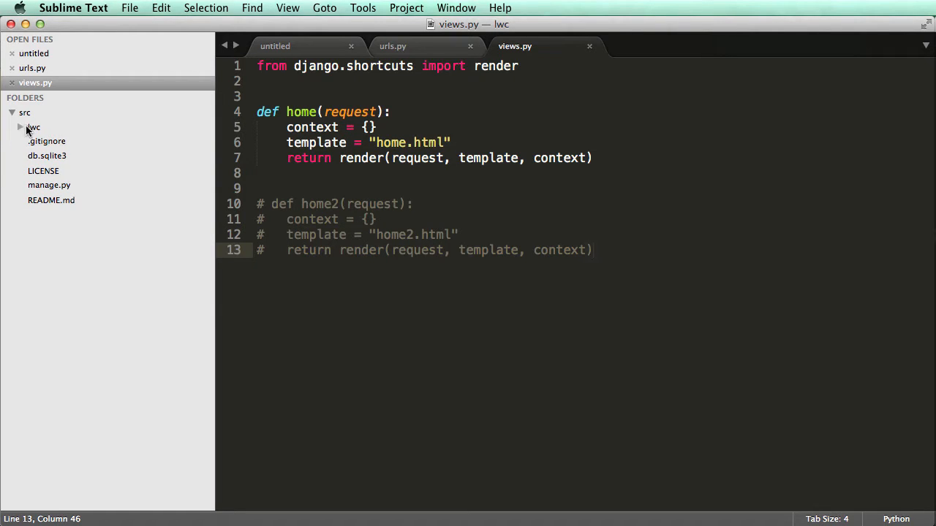
{"action": "right_click", "coordinate": [25, 113]}
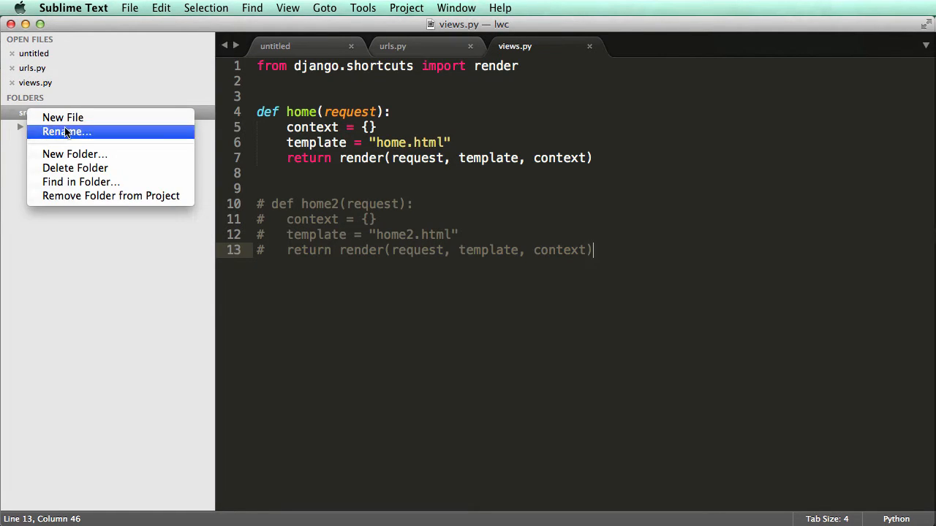
{"action": "type", "text": "t"}
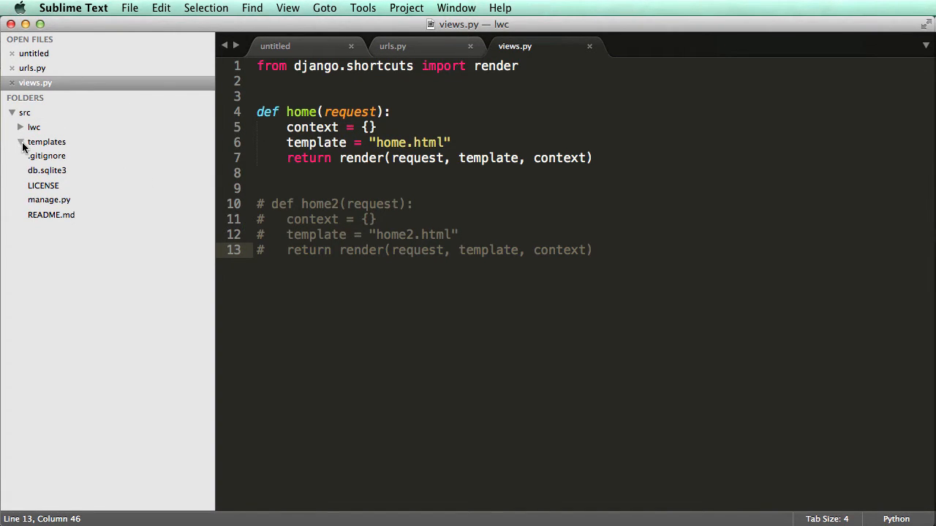
{"action": "left_click", "coordinate": [20, 140]}
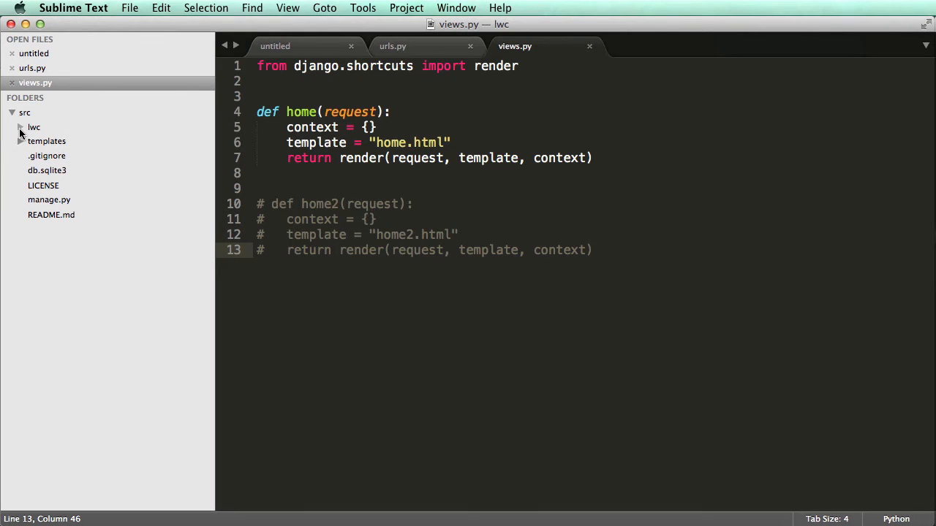
{"action": "left_click", "coordinate": [47, 140]}
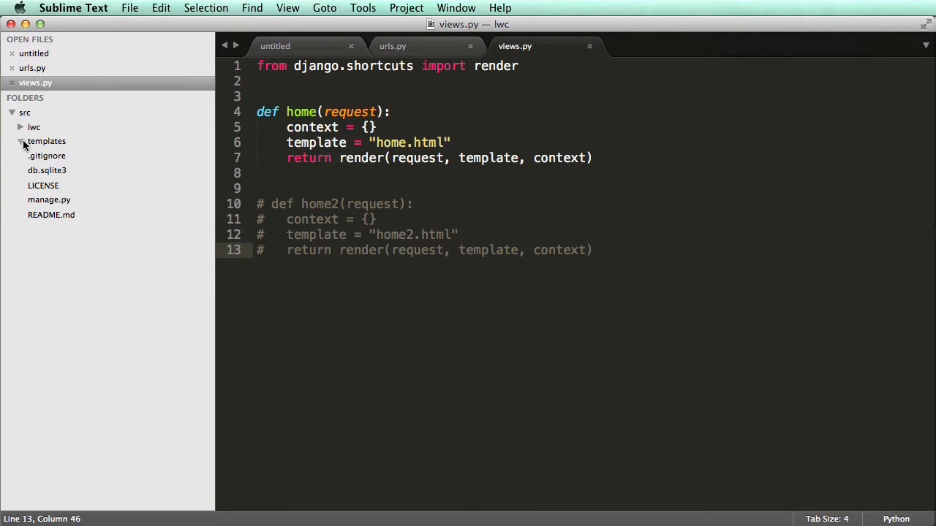
Create a new file in templates and save it as home.html.
{"action": "right_click", "coordinate": [47, 140]}
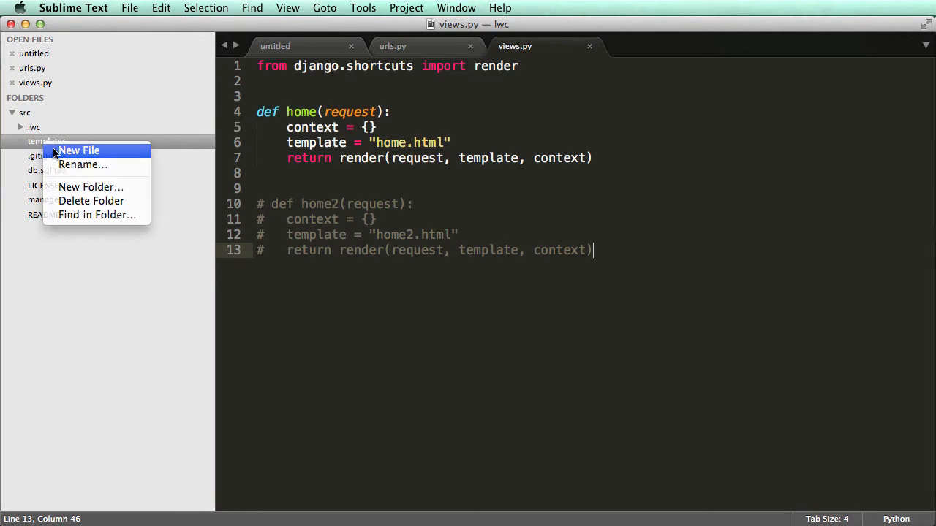
{"action": "left_click", "coordinate": [79, 149]}
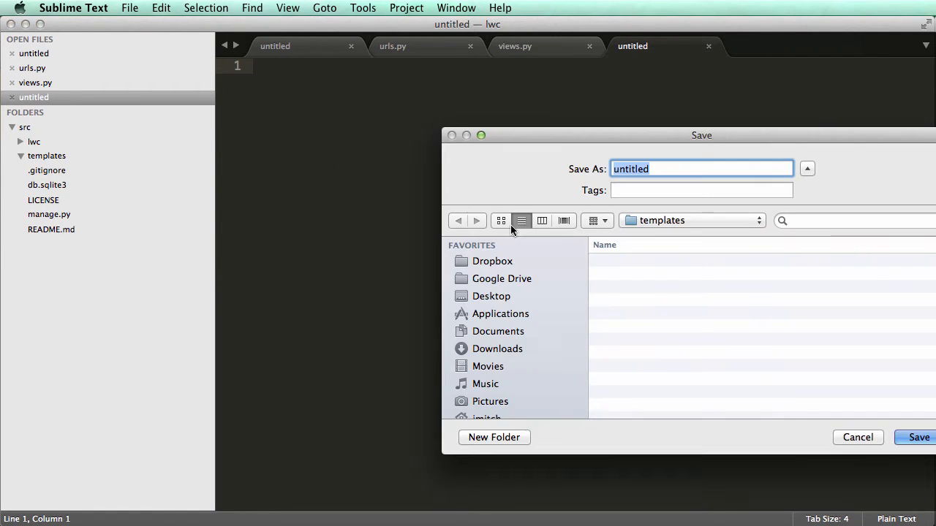
{"action": "type", "text": "home.html"}
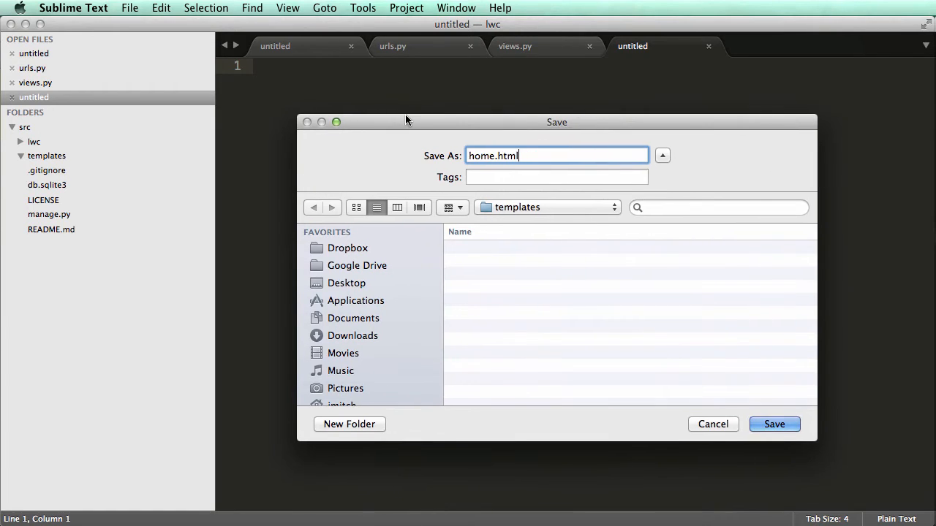
{"action": "left_click", "coordinate": [773, 424]}
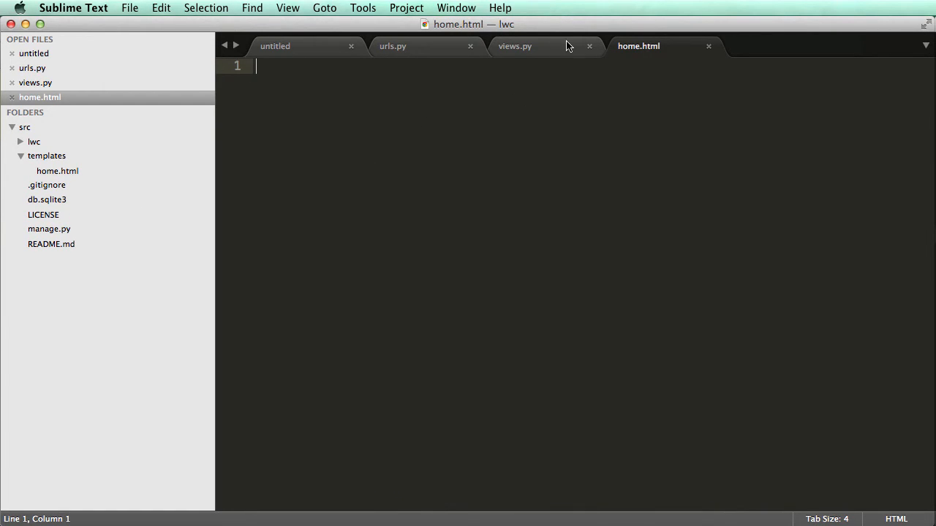
{"action": "mouse_move", "coordinate": [603, 85]}
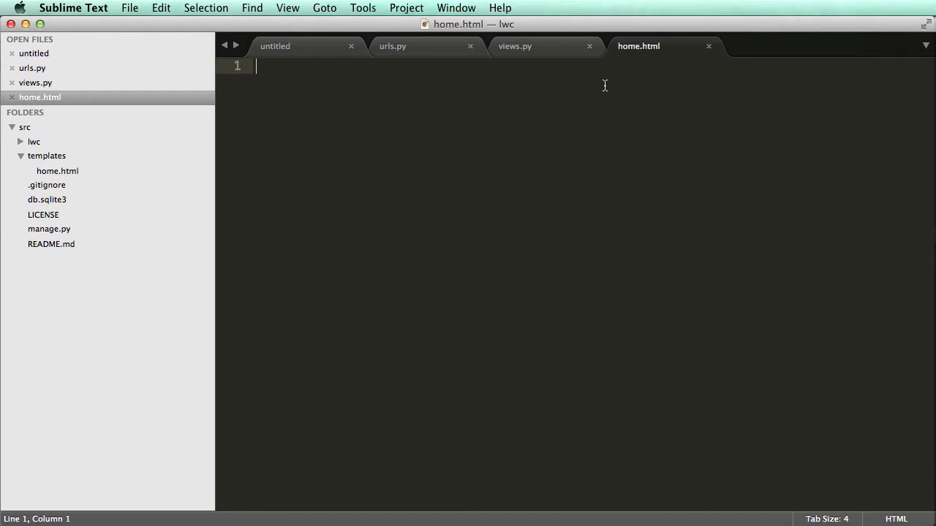
{"action": "mouse_move", "coordinate": [581, 82]}
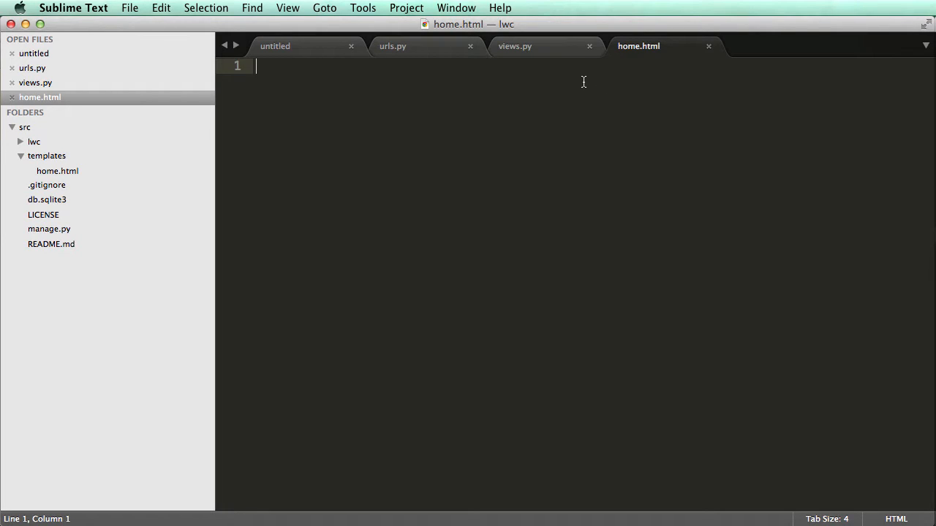
{"action": "mouse_move", "coordinate": [579, 82]}
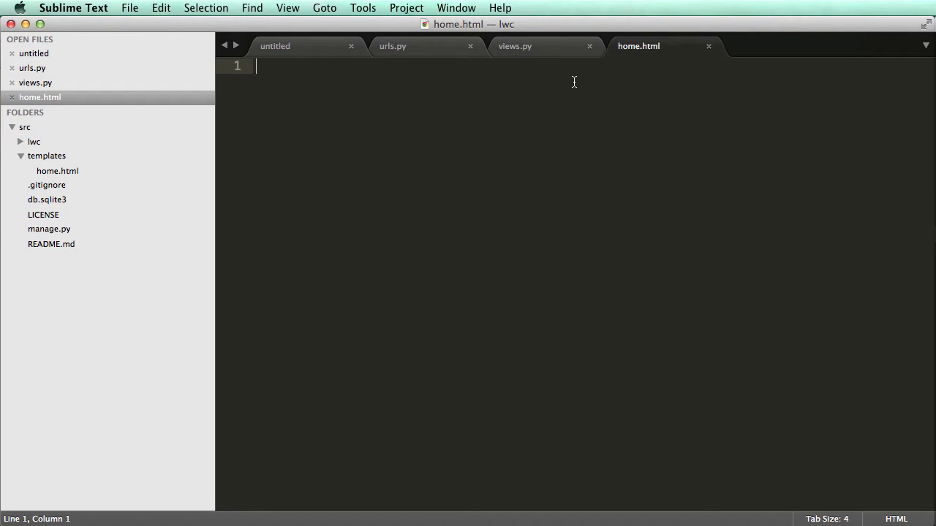
Write the doctype, html and body tags with an h1 heading 'Hello, welcome home' and save.
{"action": "type", "text": "<!DOCTYPE htm"}
{"action": "type", "text": "<htm"}
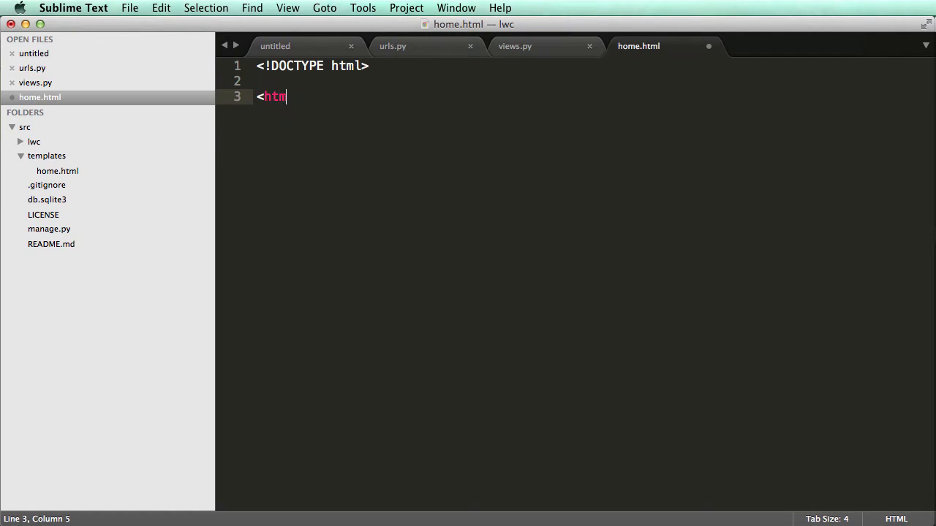
{"action": "type", "text": "l>"}
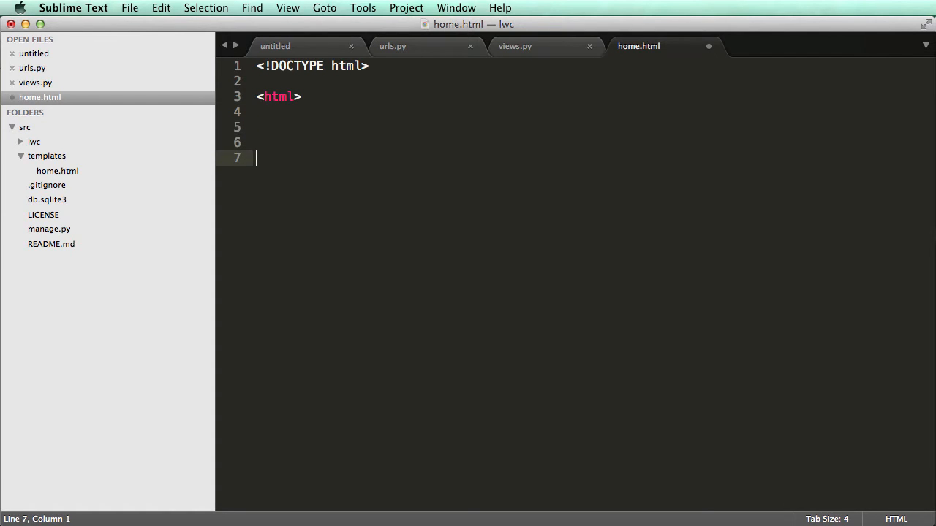
{"action": "type", "text": "</html>s"}
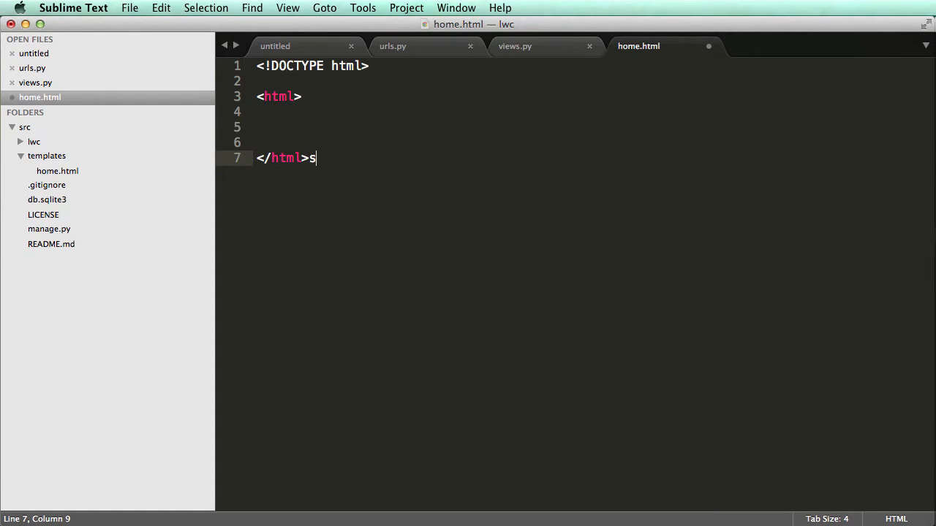
{"action": "type", "text": "<body>"}
{"action": "type", "text": "</body>bo"}
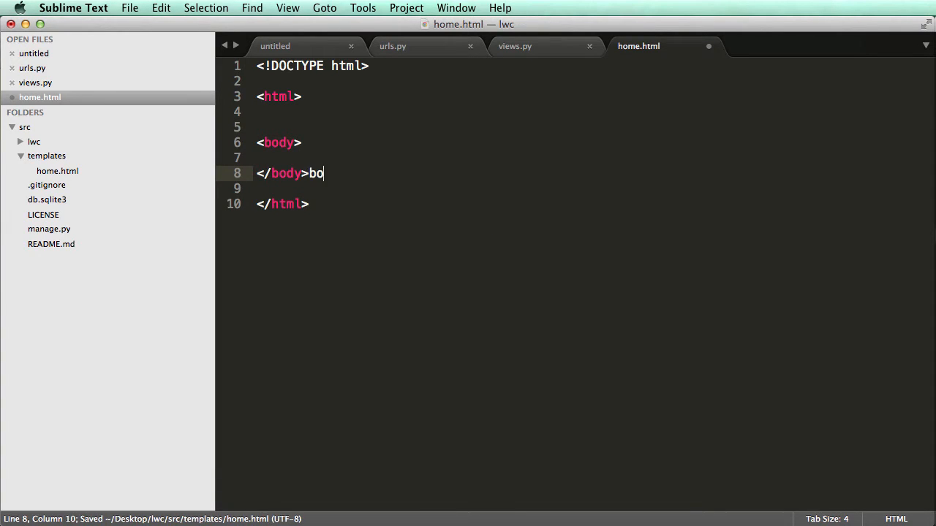
{"action": "type", "text": "<h1>"}
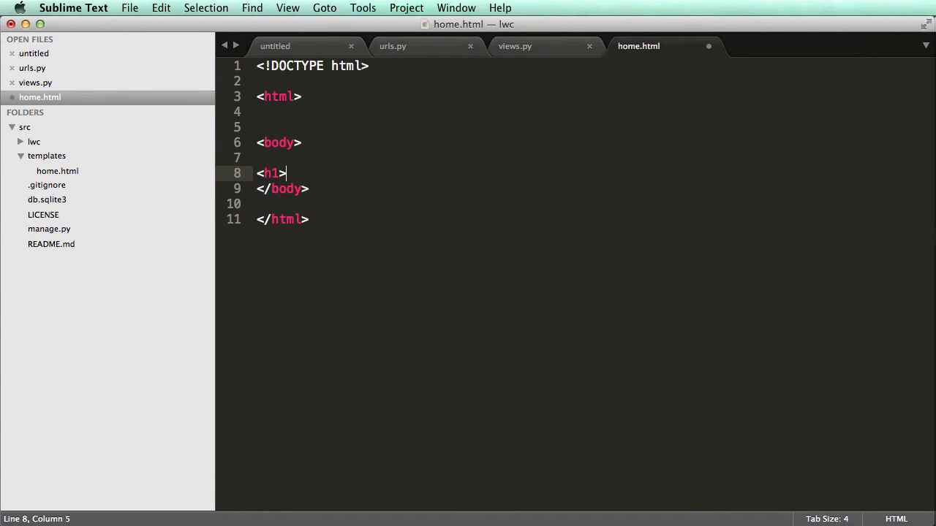
{"action": "type", "text": "Hello,"}
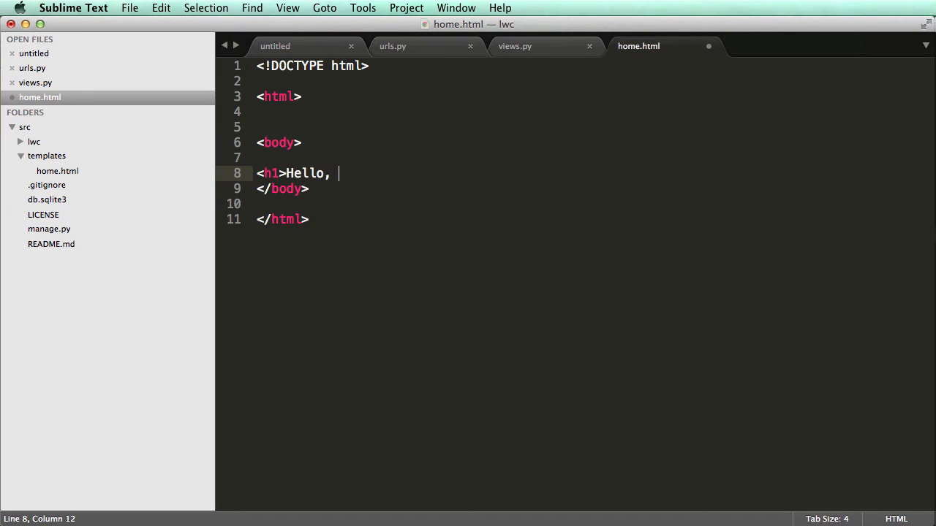
{"action": "type", "text": "welcome home"}
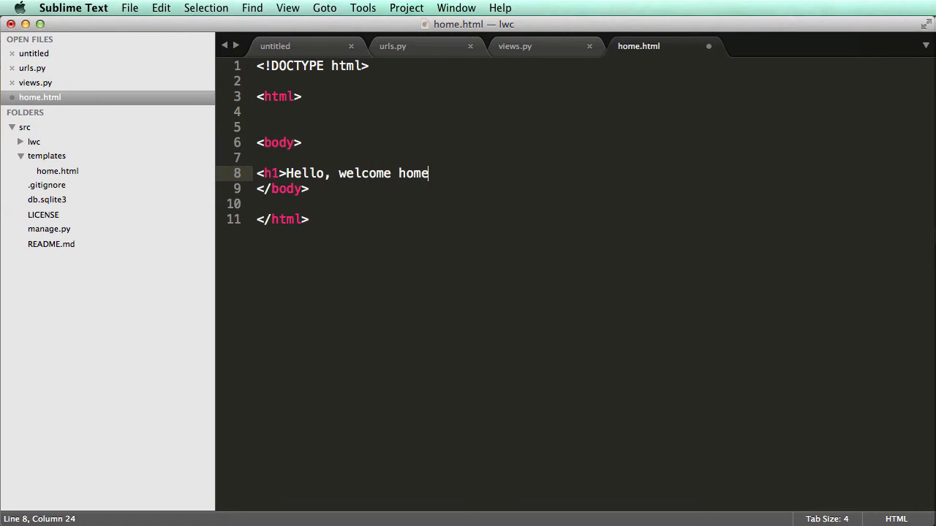
{"action": "type", "text": "</h1>"}
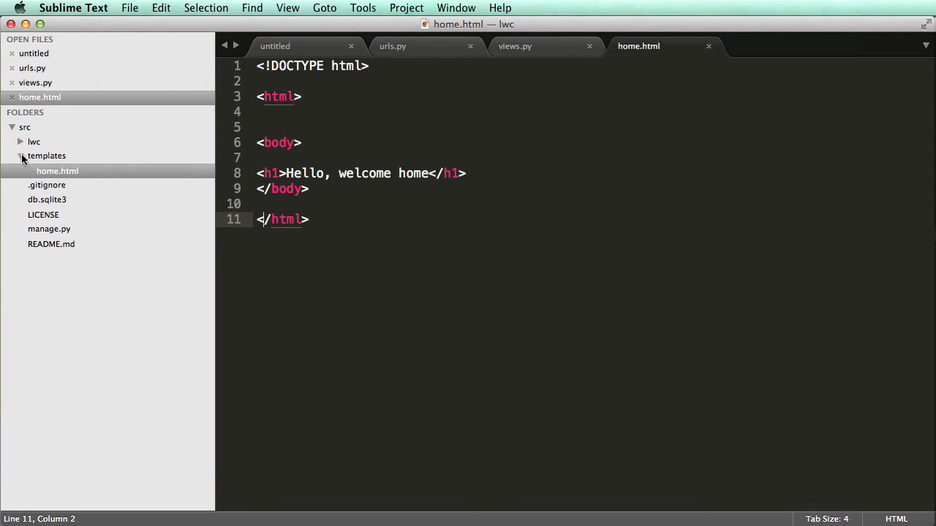
Open settings.py from the lwc folder and scroll down to the USE_TZ setting.
{"action": "left_click", "coordinate": [35, 141]}
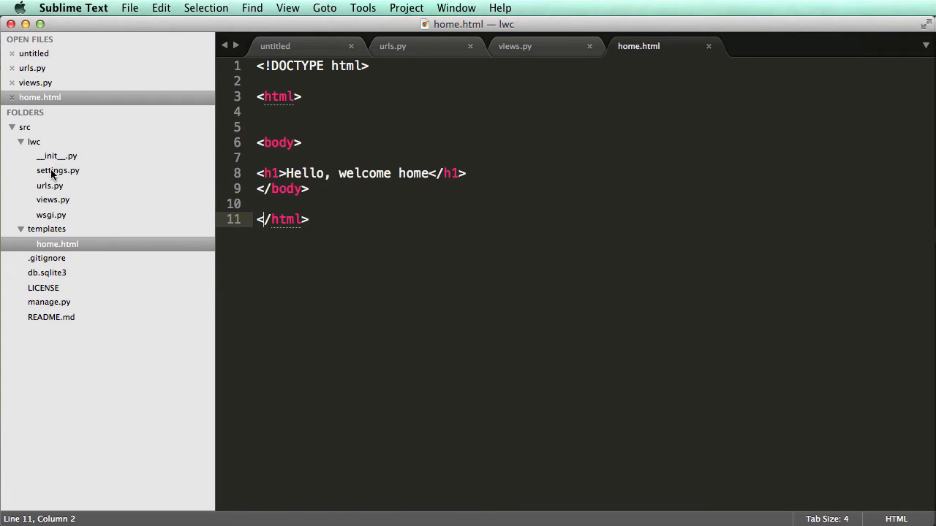
{"action": "left_click", "coordinate": [59, 170]}
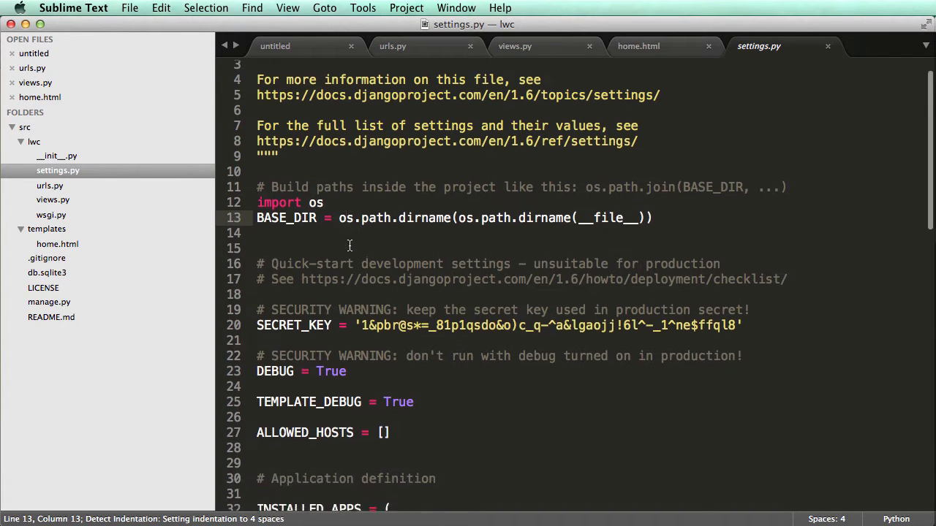
{"action": "scroll", "scroll_direction": "down", "scroll_amount": 3}
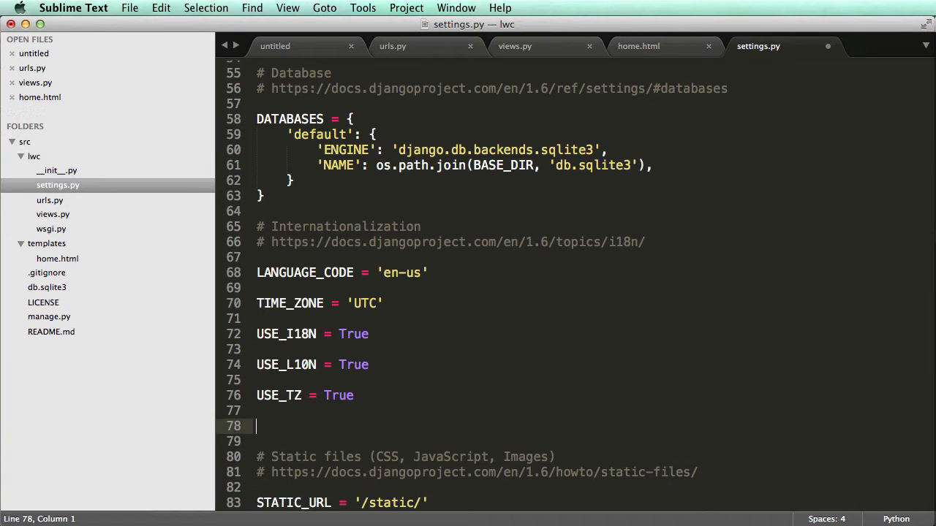
Add TEMPLATE_DIRS = ( ) with the closing parenthesis on its own line and save.
{"action": "type", "text": "TEMPLATEFIL"}
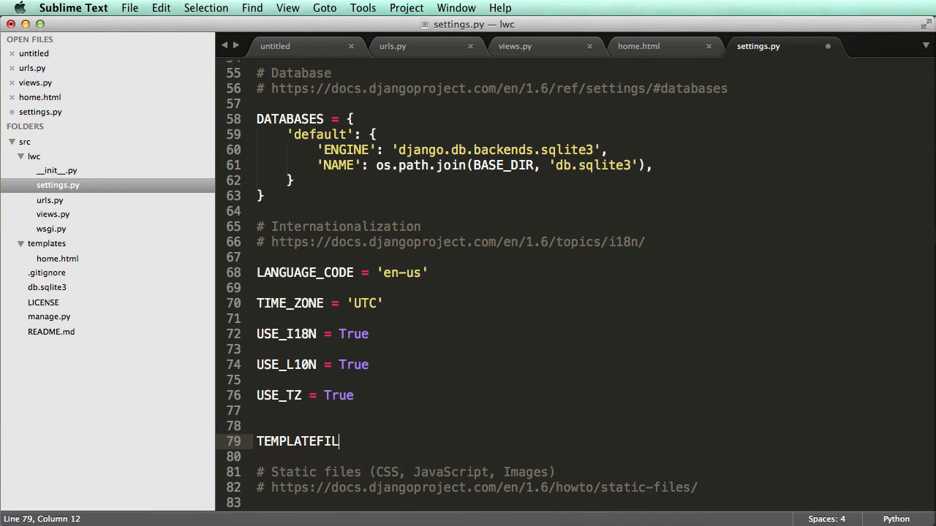
{"action": "key", "text": "Backspace"}
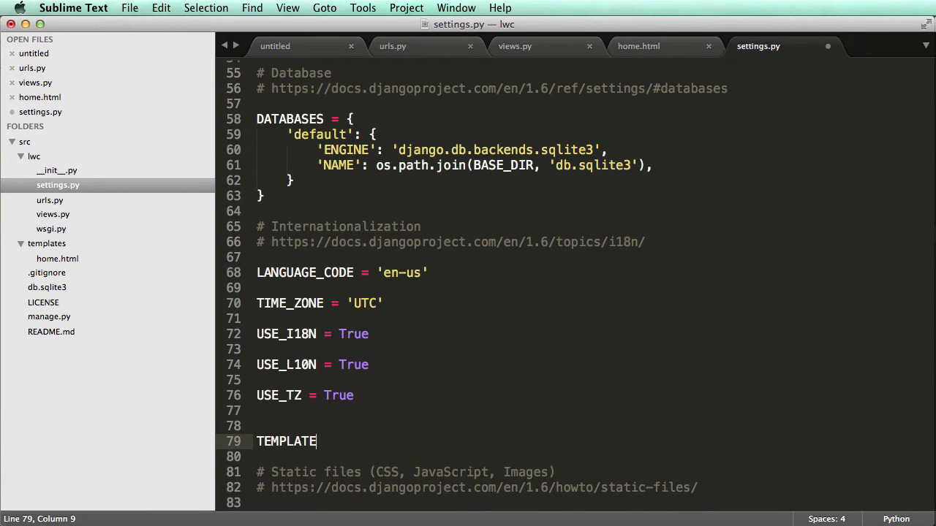
{"action": "type", "text": "TEM"}
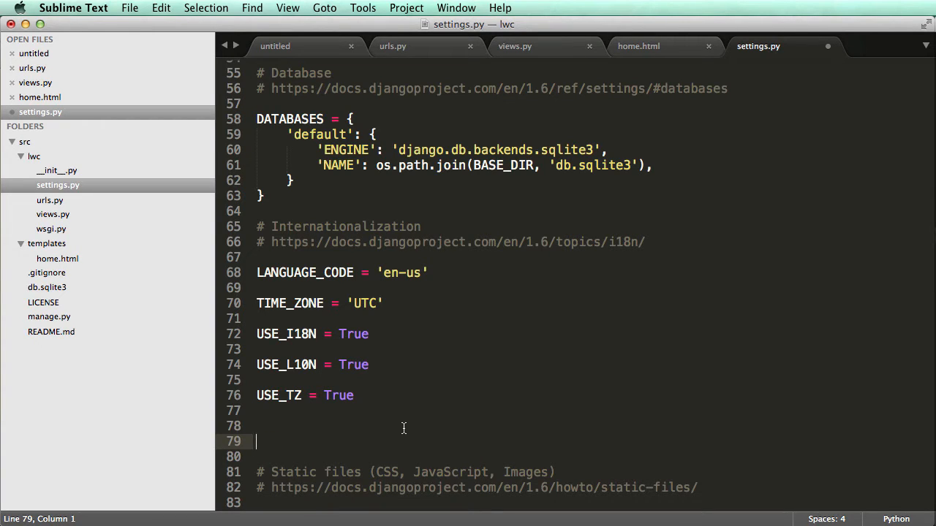
{"action": "type", "text": "TE"}
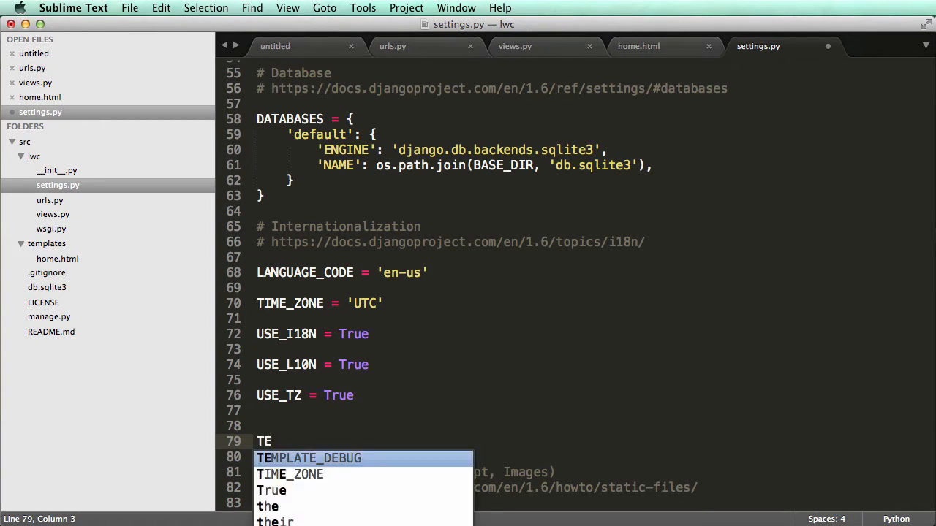
{"action": "type", "text": "MPLATE_DIRS"}
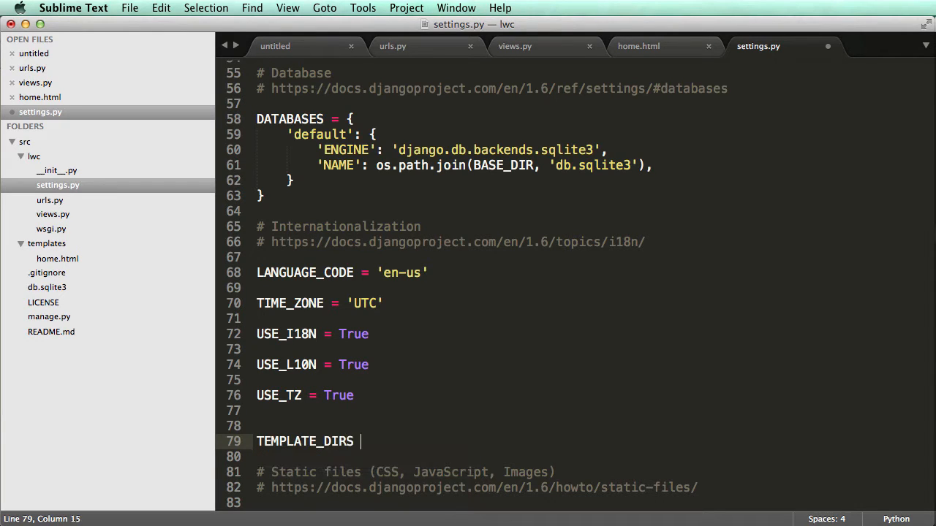
{"action": "type", "text": "= ("}
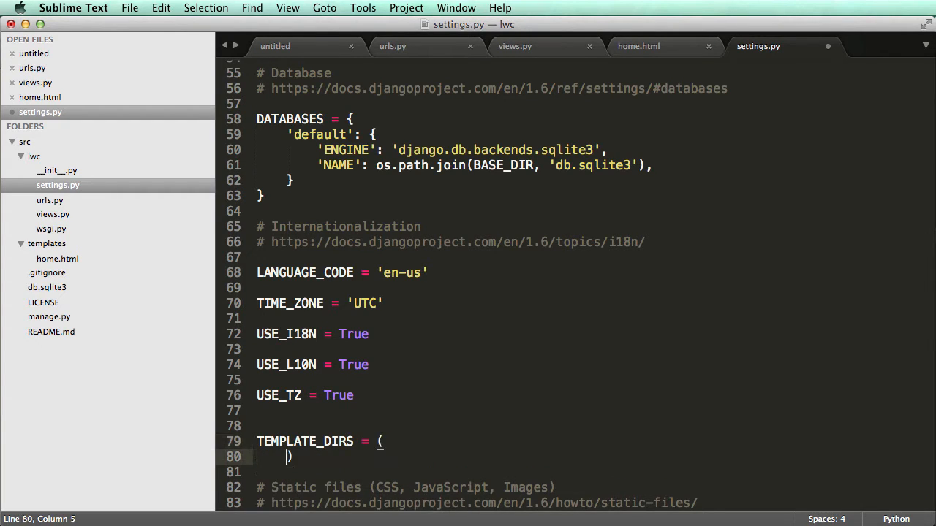
{"action": "key", "text": "enter"}
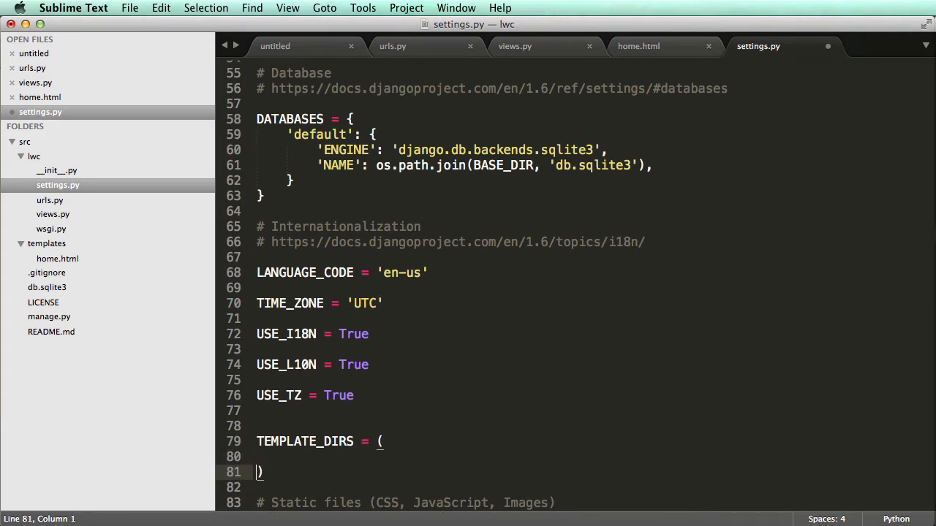
{"action": "key", "text": "cmd+s"}
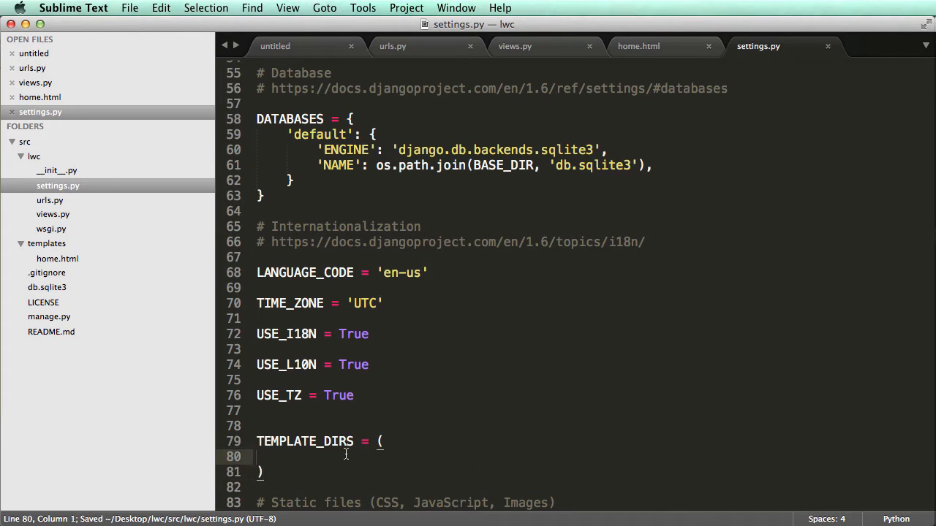
{"action": "mouse_move", "coordinate": [336, 450]}
{"action": "type", "text": "ls"}
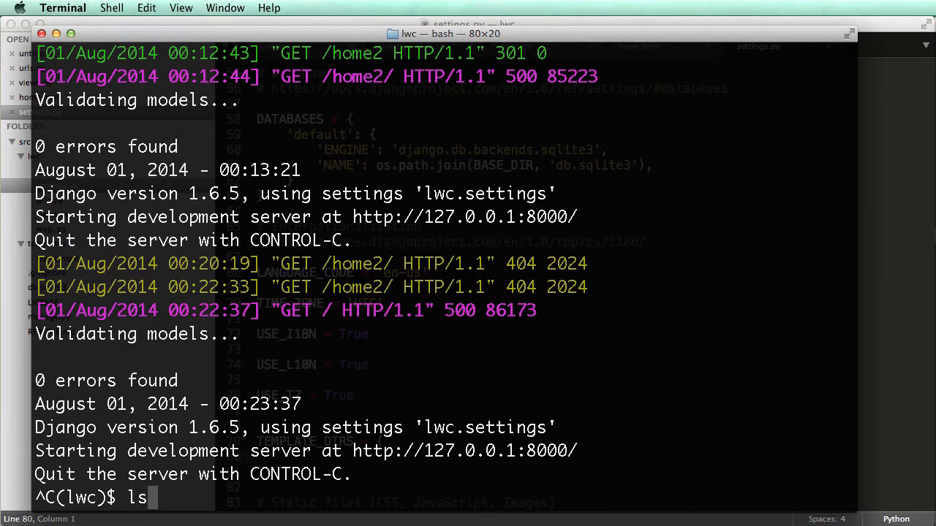
Run ls, cd templates and pwd to print the templates folder's absolute path.
{"action": "key", "text": "Return"}
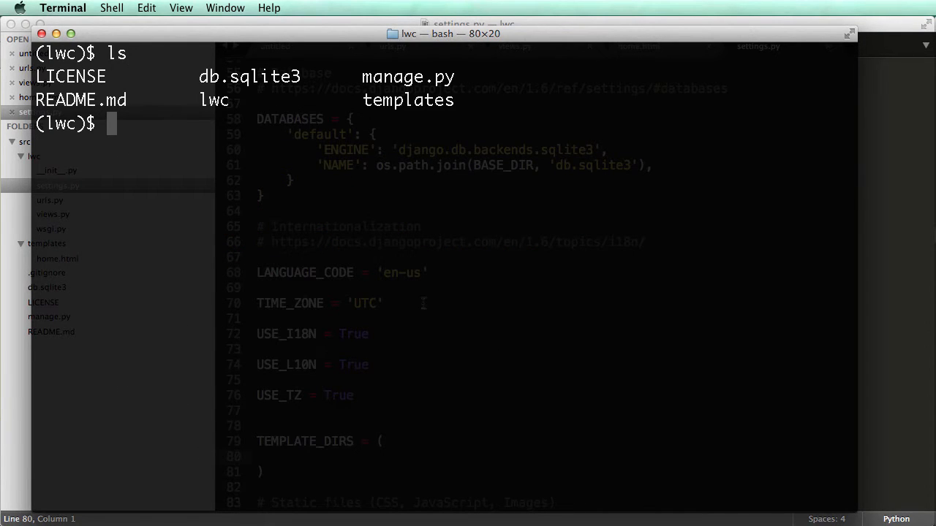
{"action": "double_click", "coordinate": [406, 99]}
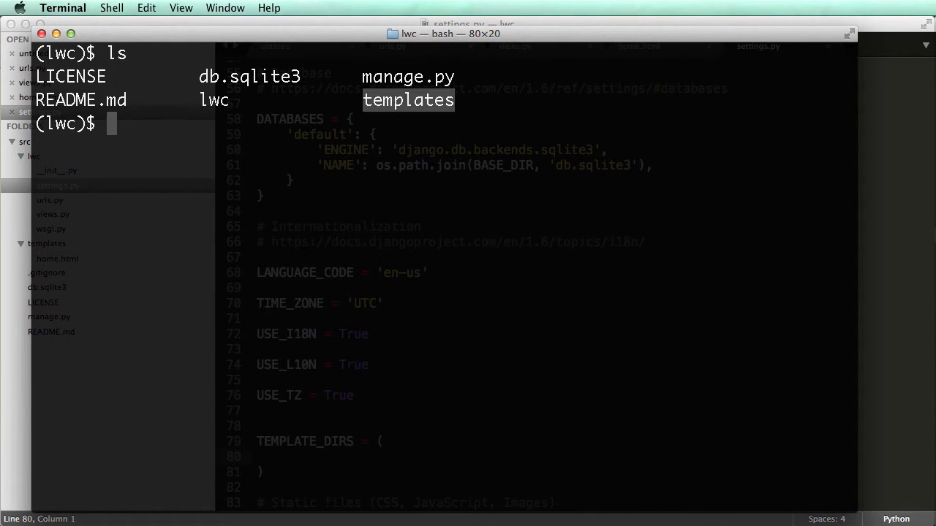
{"action": "type", "text": "cd templates"}
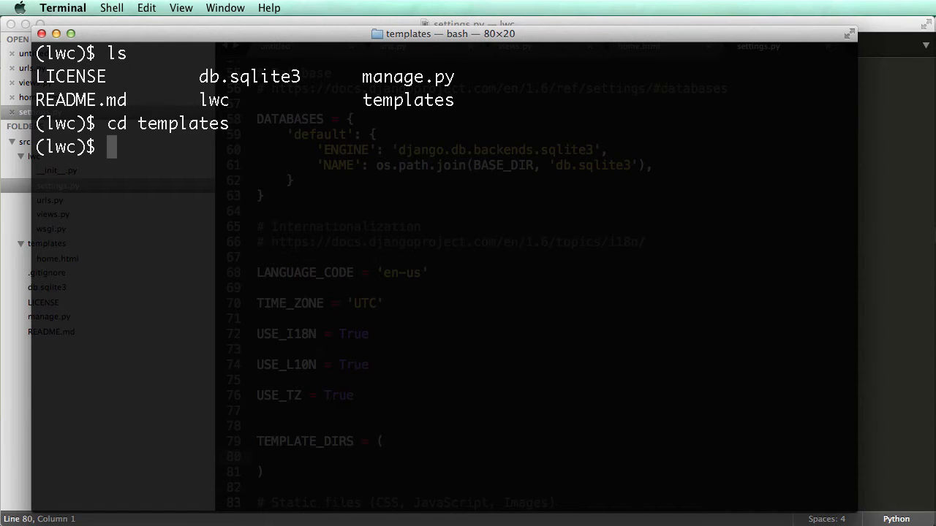
{"action": "type", "text": "pwd"}
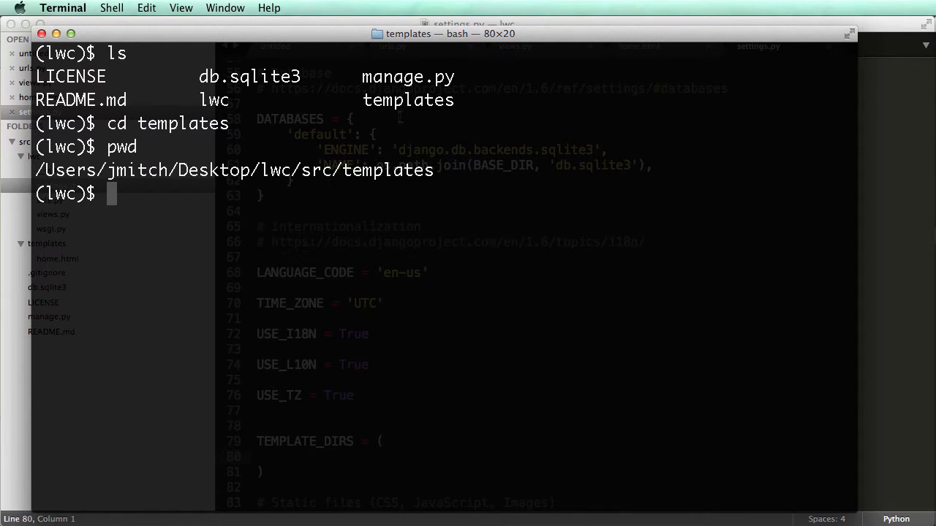
{"action": "type", "text": "dir"}
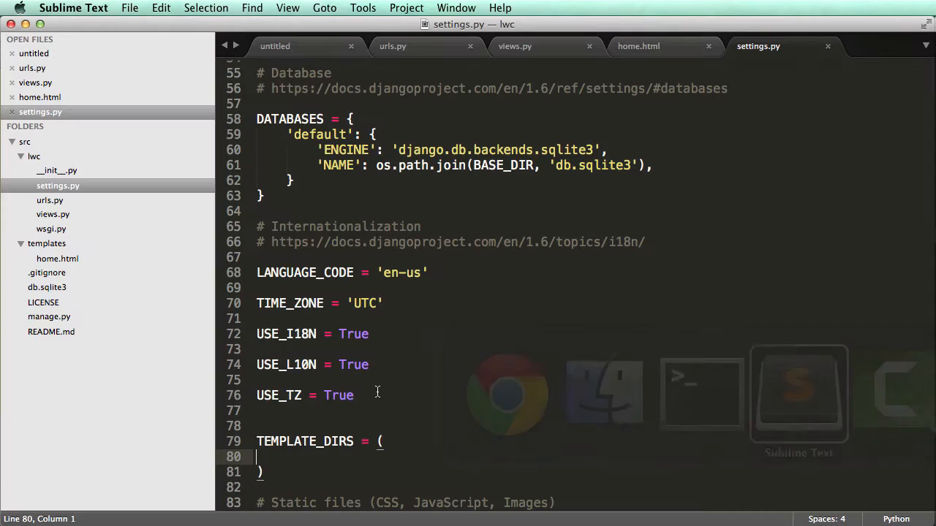
Enter '/Users/jmitch/Desktop/lwc/src/templates' inside TEMPLATE_DIRS and save settings.py.
{"action": "type", "text": "''"}
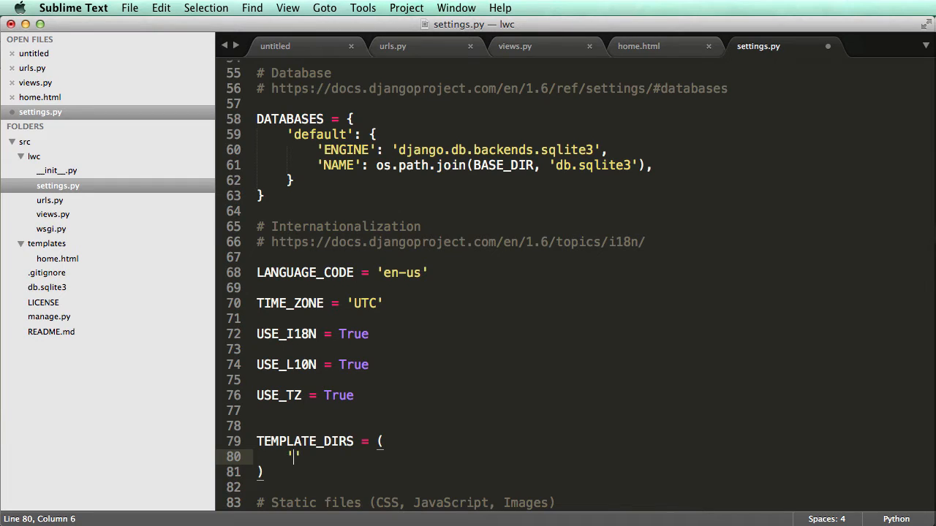
{"action": "type", "text": "/Users/jmitch/Desktop/lwc/src/templates/"}
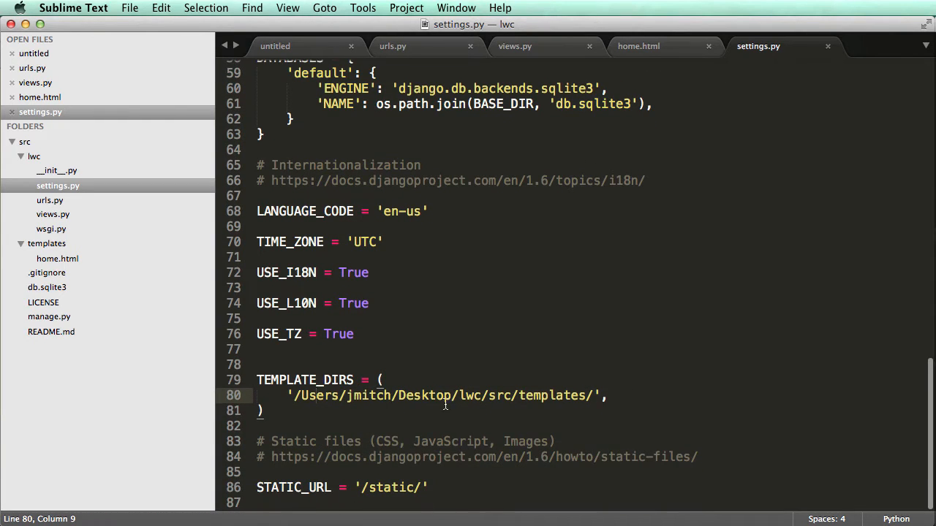
{"action": "key", "text": "cmd+tab"}
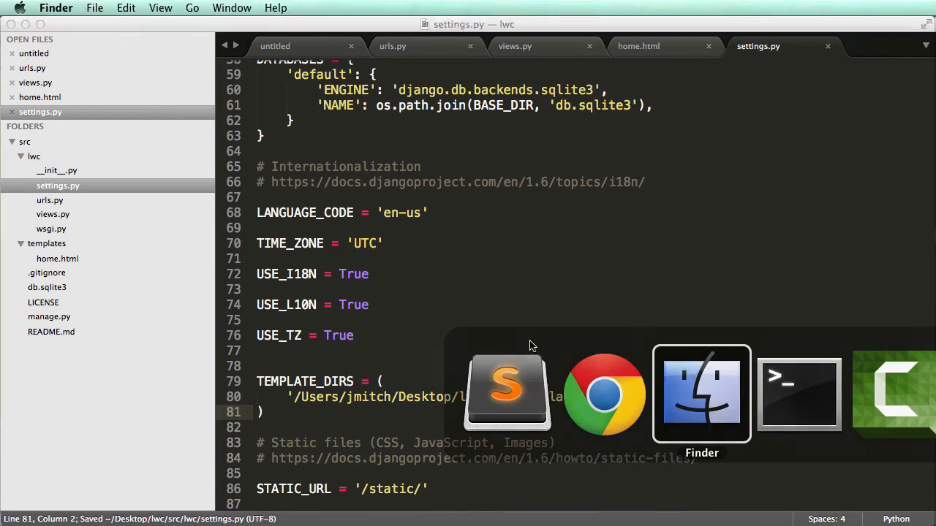
Run cd ../ then python manage.py runserver, and reload 127.0.0.1:8000 in the browser.
{"action": "left_click", "coordinate": [603, 395]}
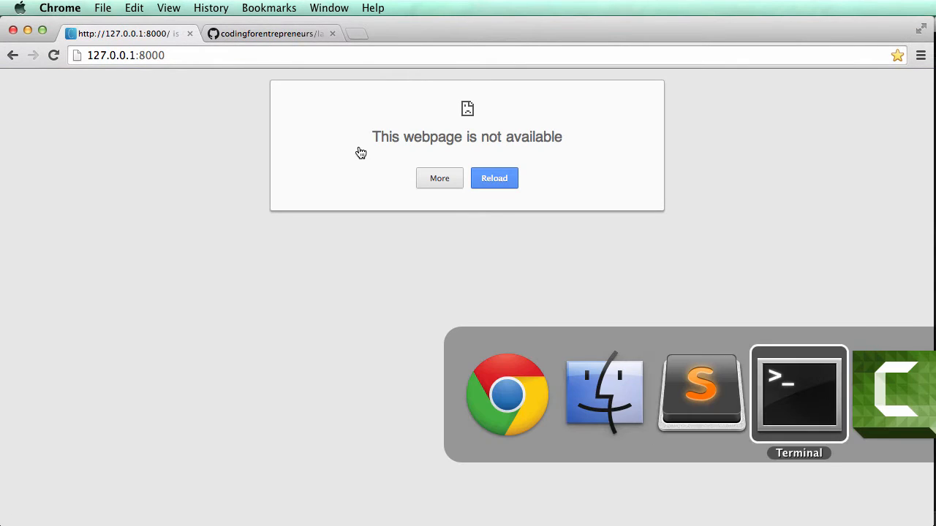
{"action": "left_click", "coordinate": [798, 394]}
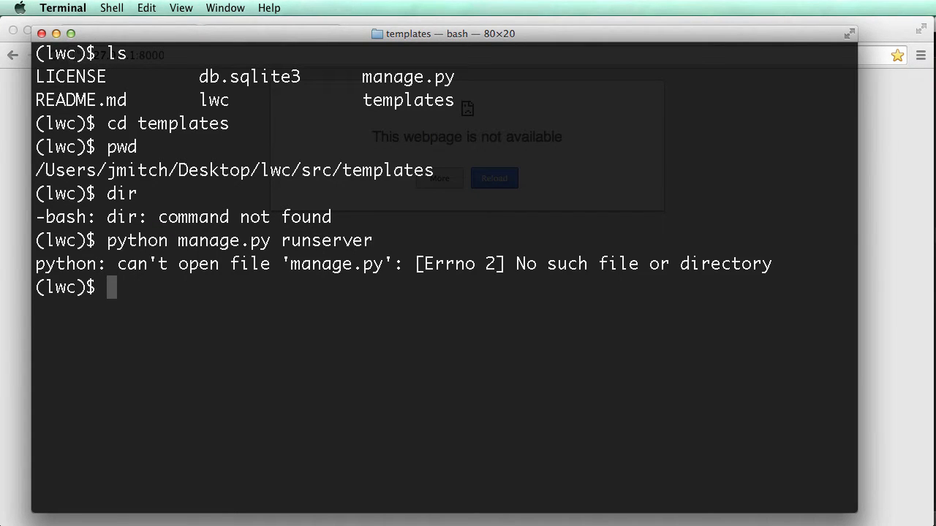
{"action": "type", "text": "cd ../"}
{"action": "type", "text": "ls"}
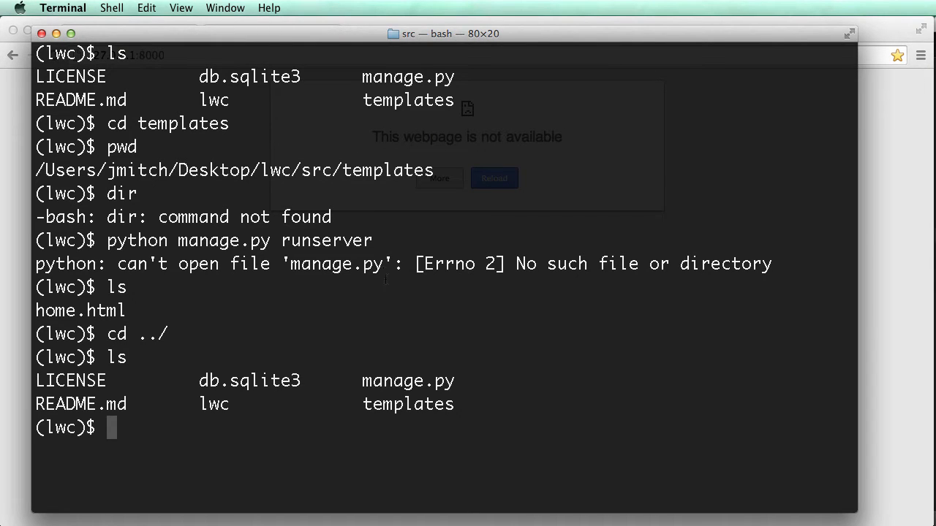
{"action": "double_click", "coordinate": [406, 380]}
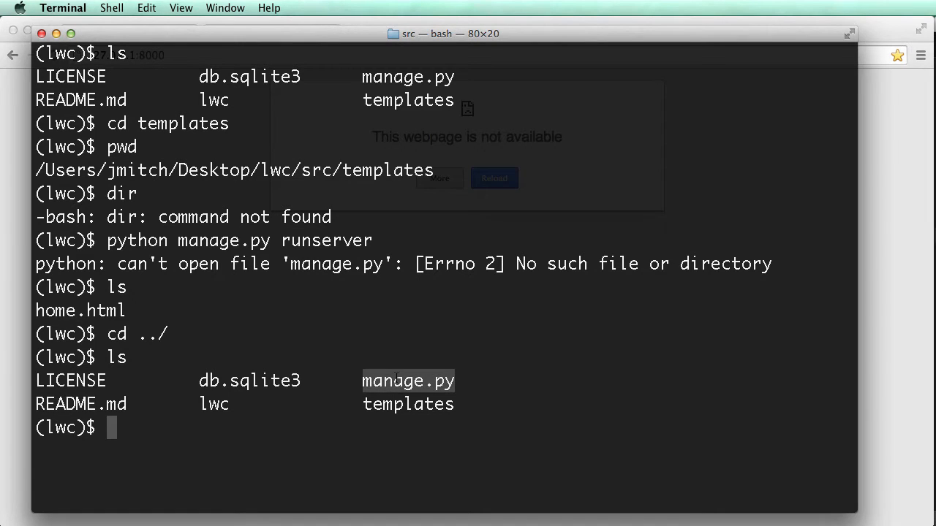
{"action": "type", "text": "python manage.py runserver"}
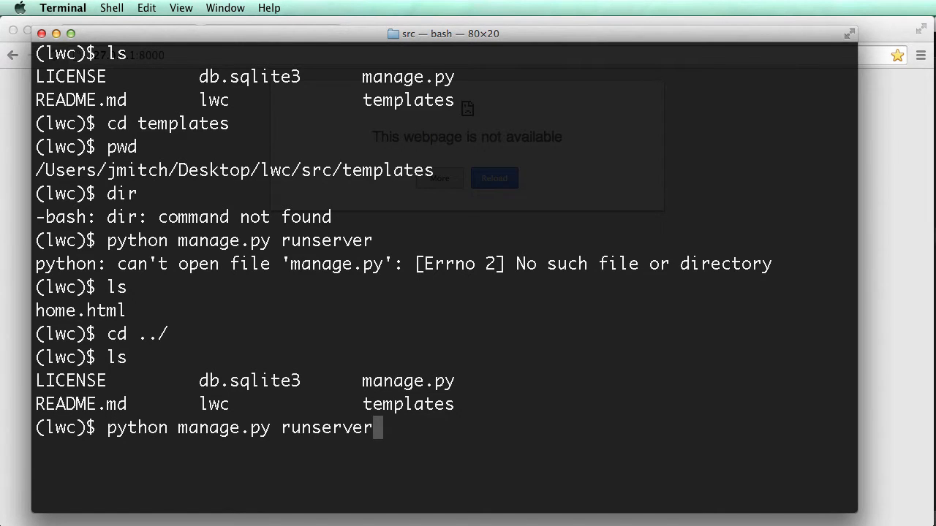
{"action": "key", "text": "enter"}
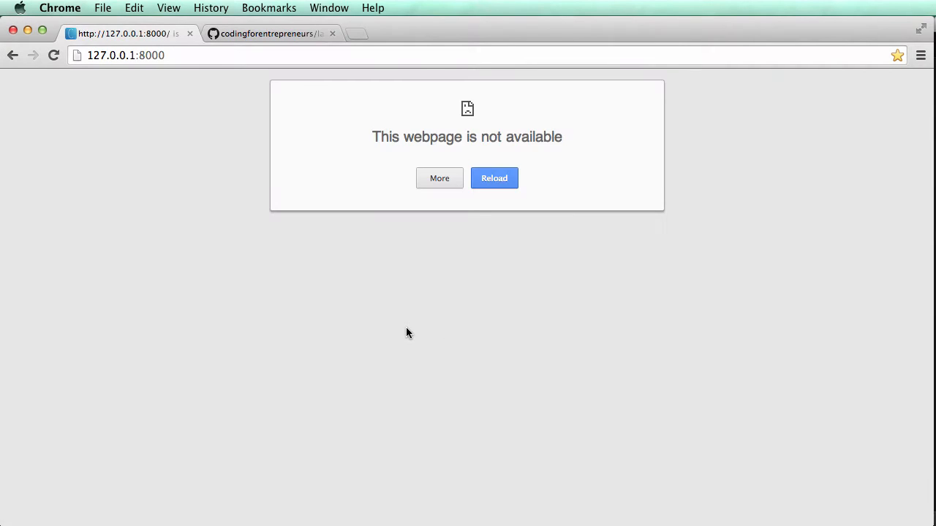
{"action": "left_click", "coordinate": [494, 179]}
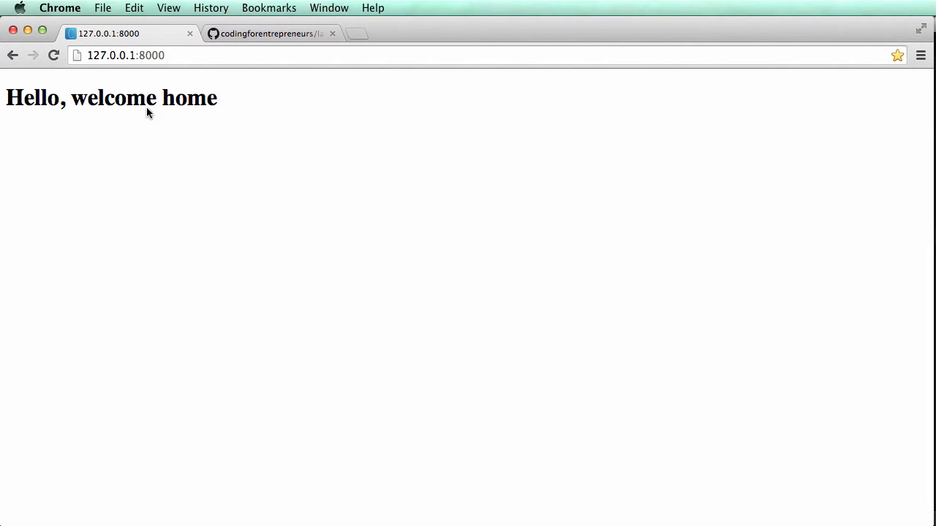
{"action": "mouse_move", "coordinate": [267, 120]}
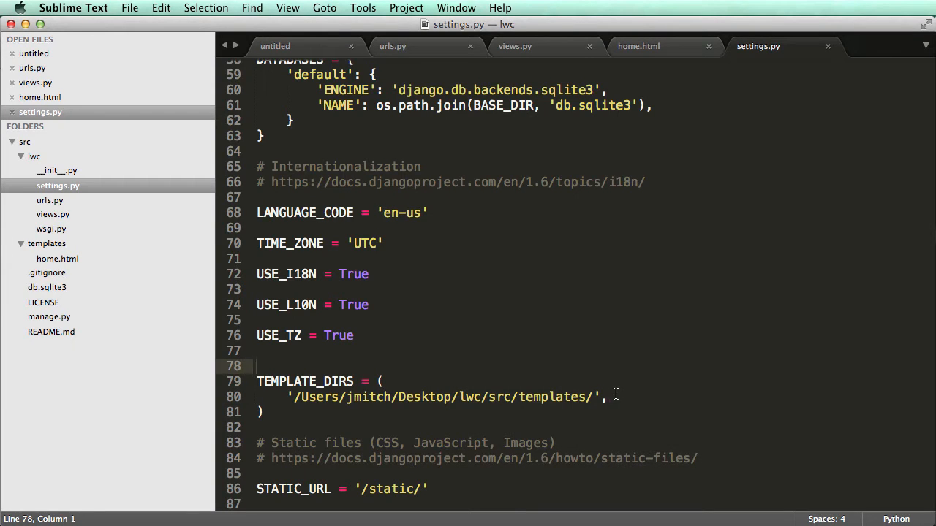
{"action": "left_click", "coordinate": [290, 398]}
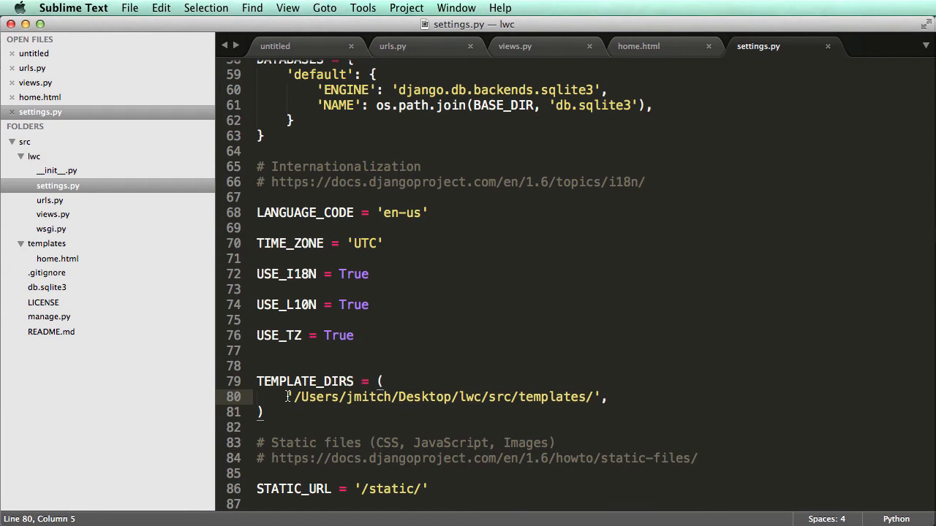
{"action": "double_click", "coordinate": [500, 398]}
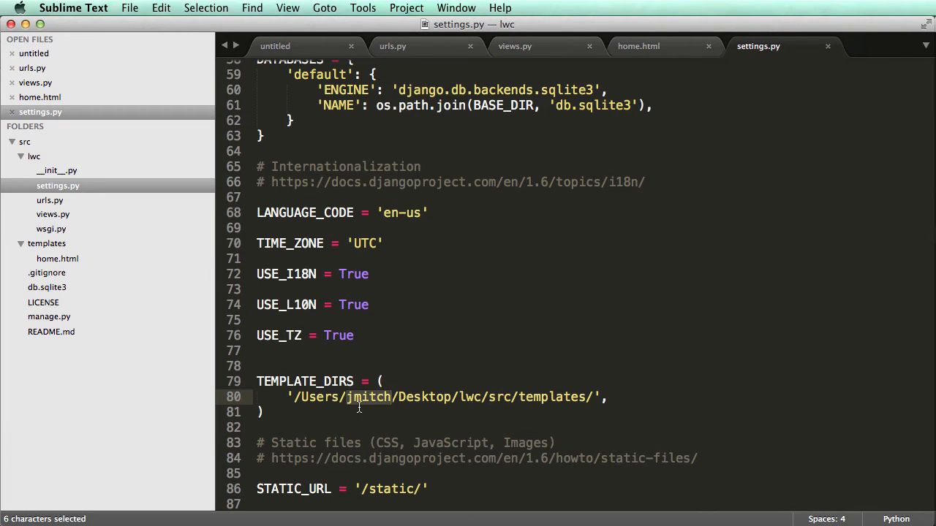
{"action": "mouse_move", "coordinate": [347, 398]}
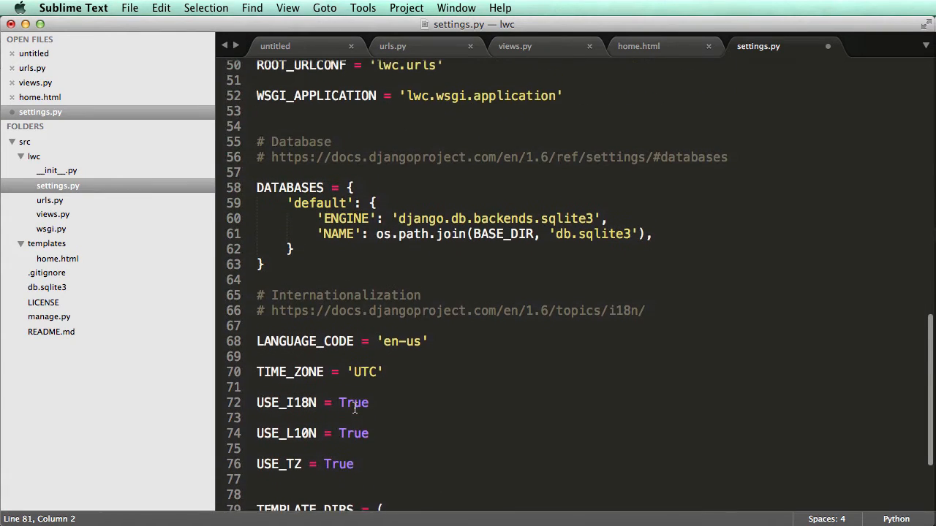
{"action": "scroll", "scroll_direction": "up", "scroll_amount": 3}
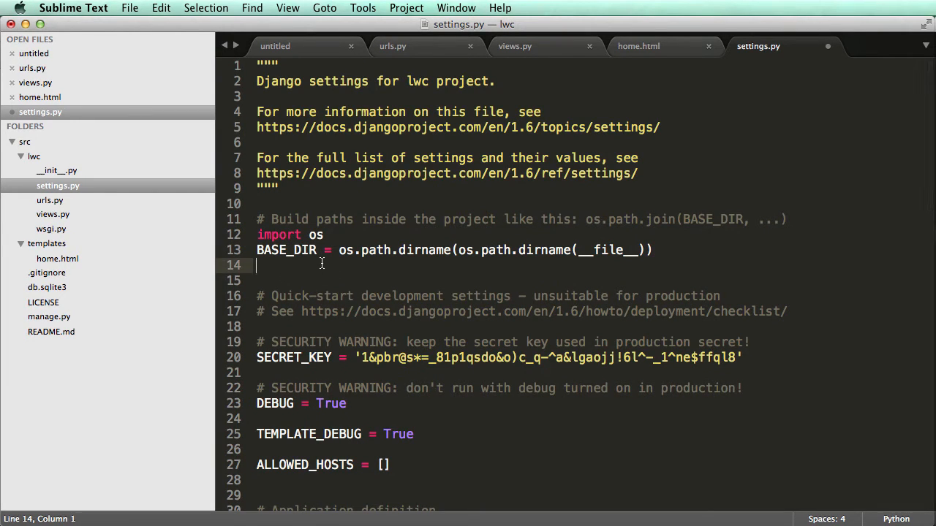
{"action": "double_click", "coordinate": [286, 250]}
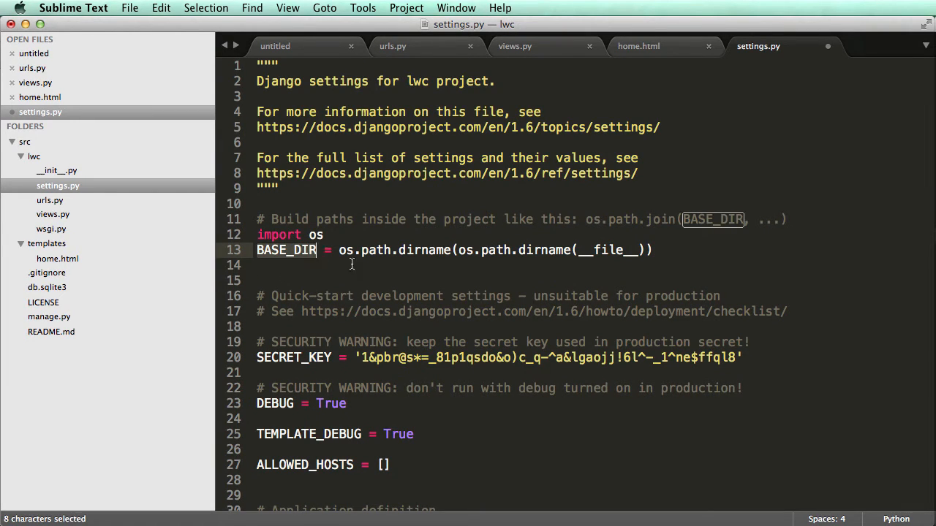
{"action": "mouse_move", "coordinate": [25, 142]}
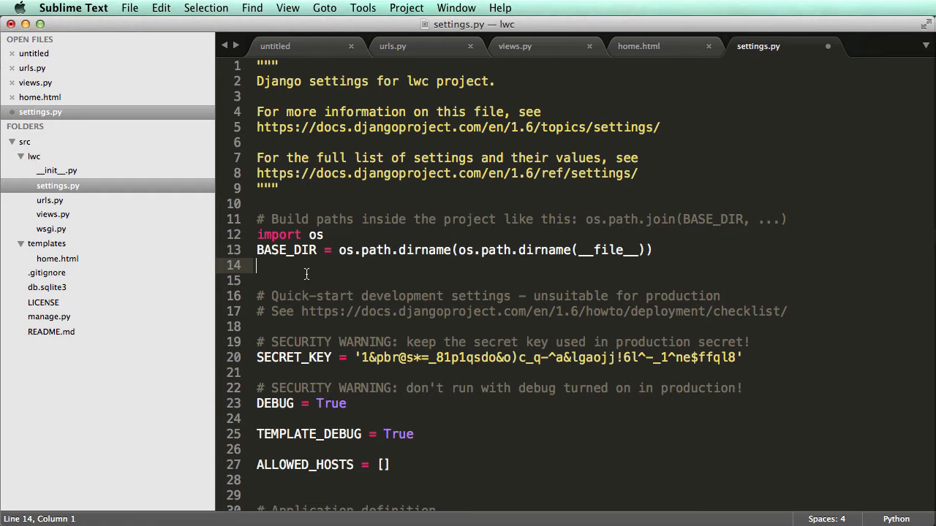
Add a debug print line in settings.py showing the BASE_DIR value.
{"action": "scroll", "scroll_direction": "down", "scroll_amount": 3}
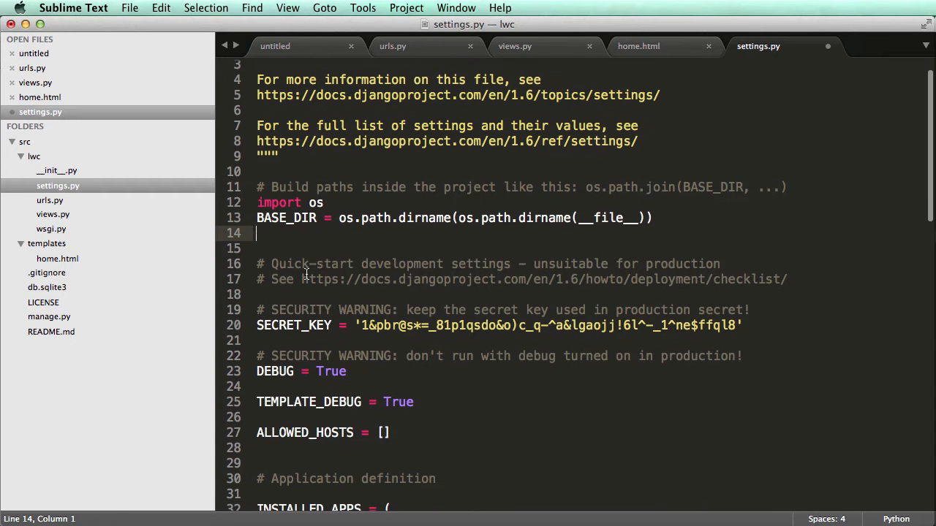
{"action": "type", "text": "print"}
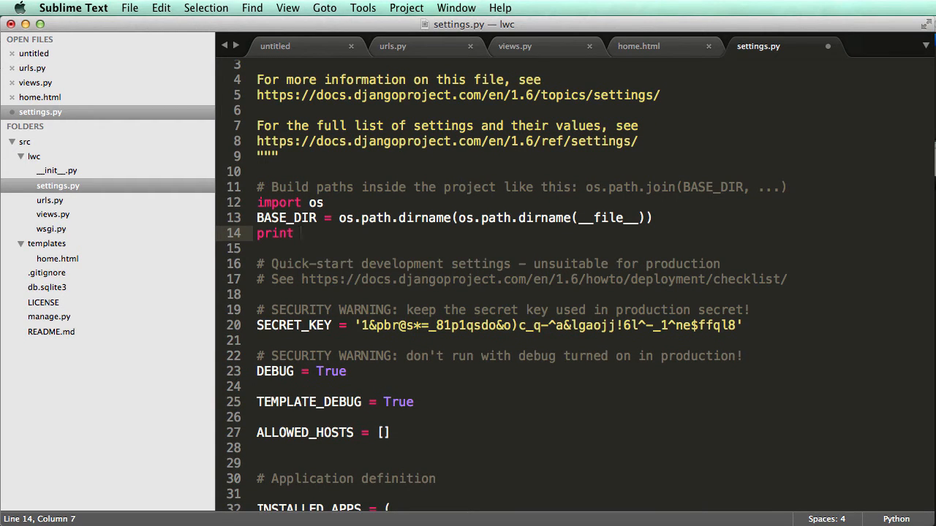
{"action": "type", "text": "BASE_DIR"}
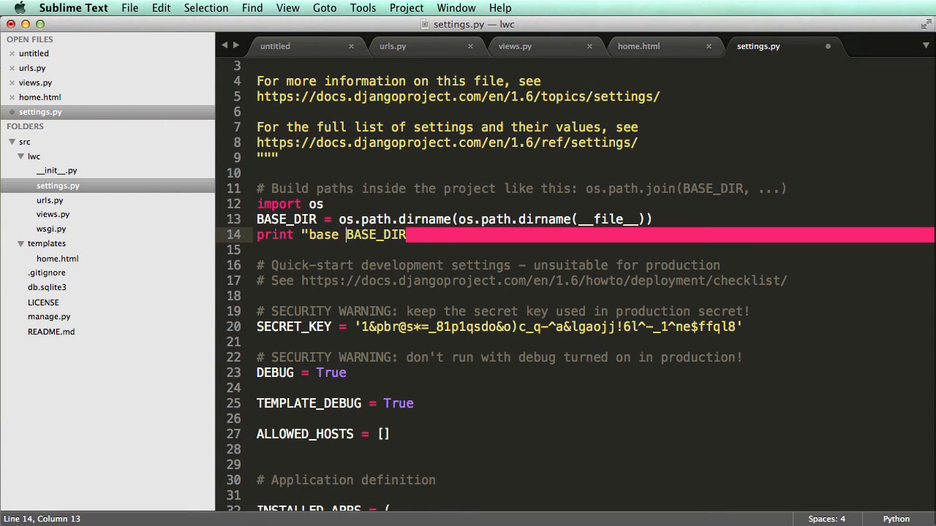
{"action": "type", "text": "dir is \" +"}
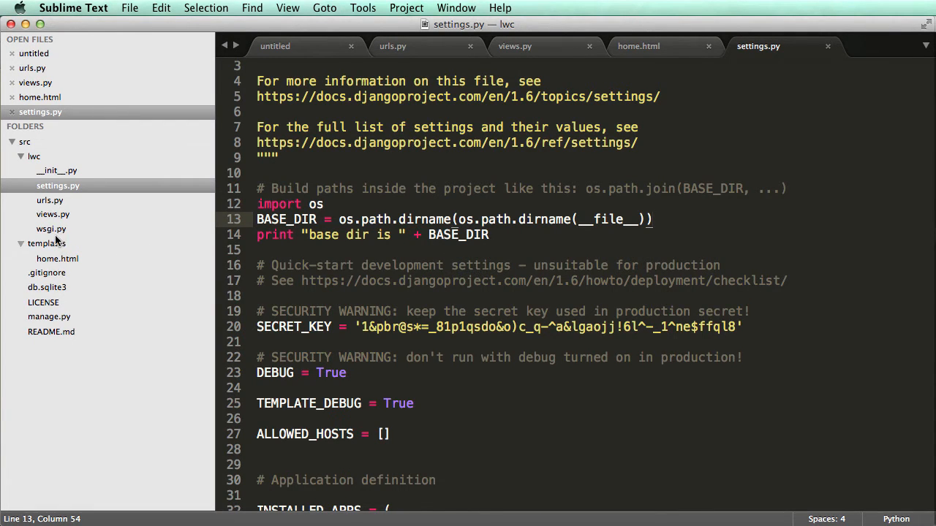
Append + "/templates/" to BASE_DIR at the end of the print line.
{"action": "scroll", "scroll_direction": "down", "scroll_amount": 3}
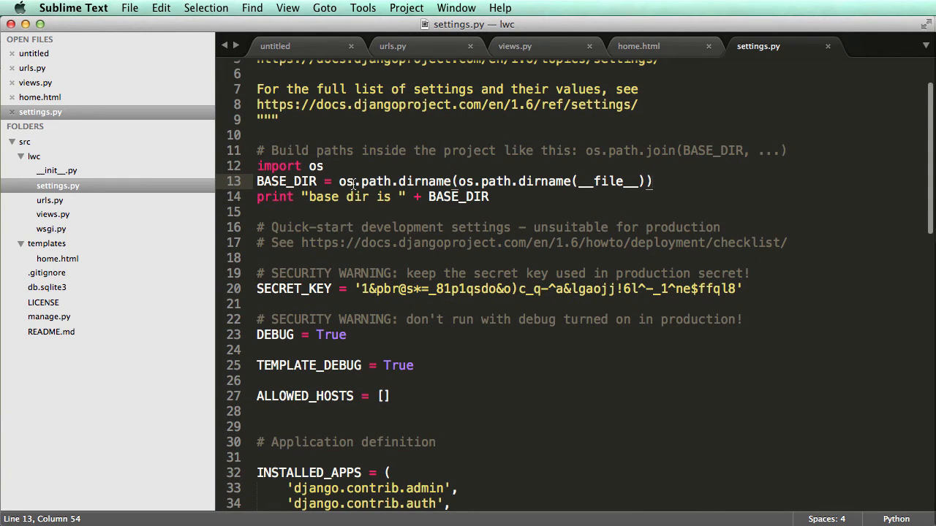
{"action": "left_click", "coordinate": [488, 195]}
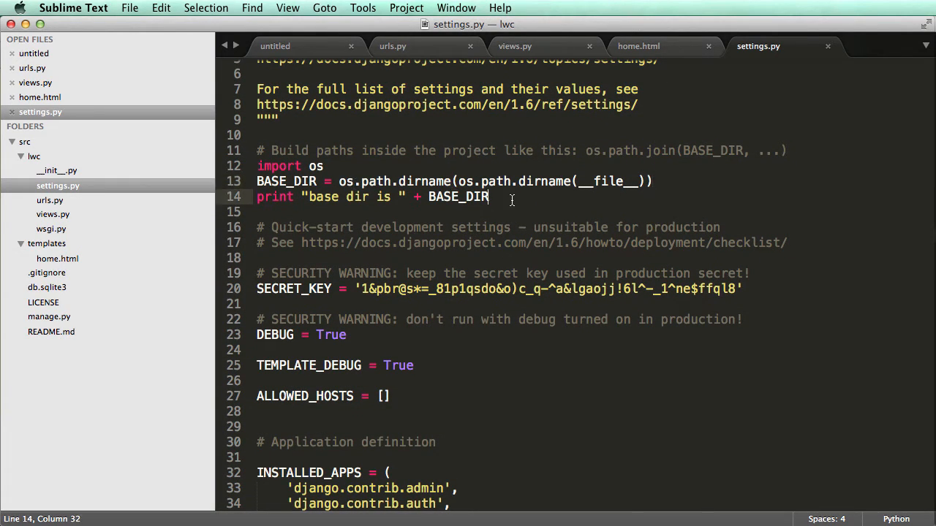
{"action": "type", "text": "+ \"/\""}
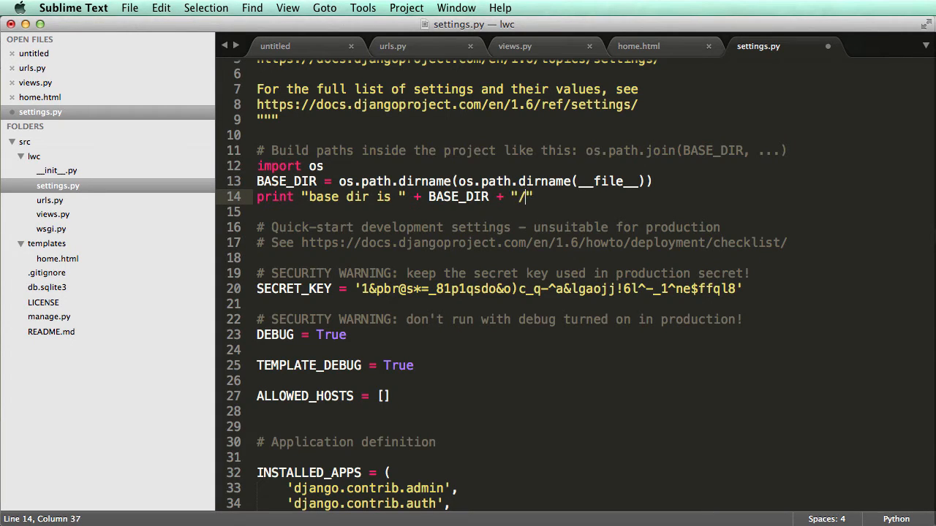
{"action": "type", "text": "templates/"}
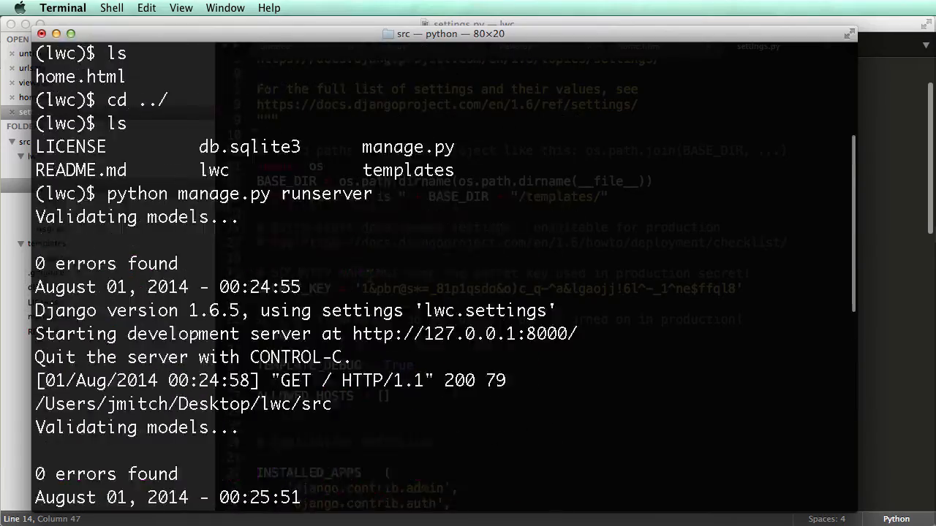
{"action": "scroll", "scroll_direction": "down", "scroll_amount": 3}
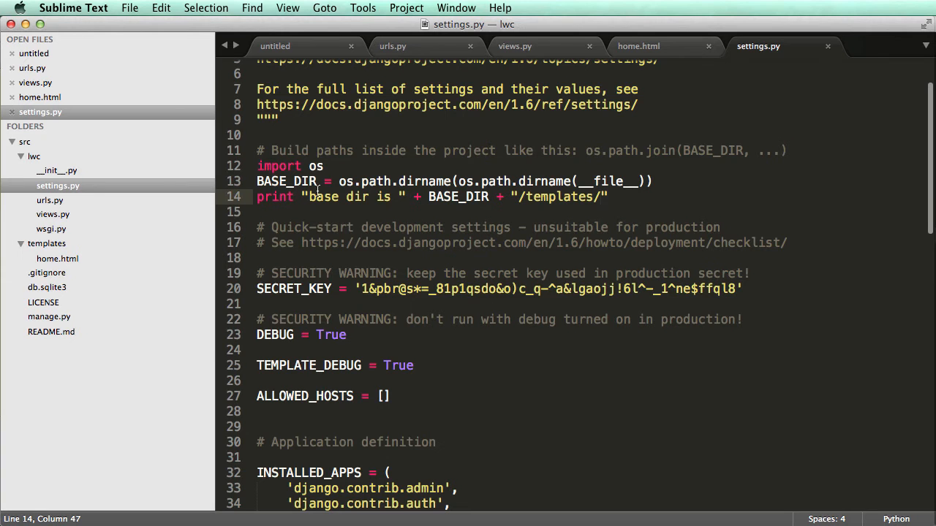
Copy BASE_DIR + "/templates/" from the print line into TEMPLATE_DIRS as the first entry with a comma.
{"action": "left_click_drag", "start_coordinate": [428, 195], "coordinate": [607, 196]}
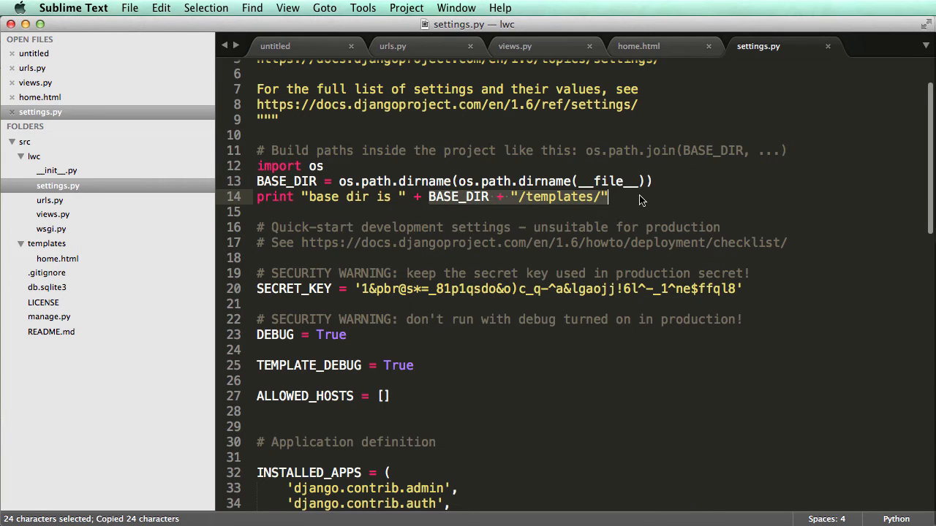
{"action": "scroll", "scroll_direction": "down", "scroll_amount": 3}
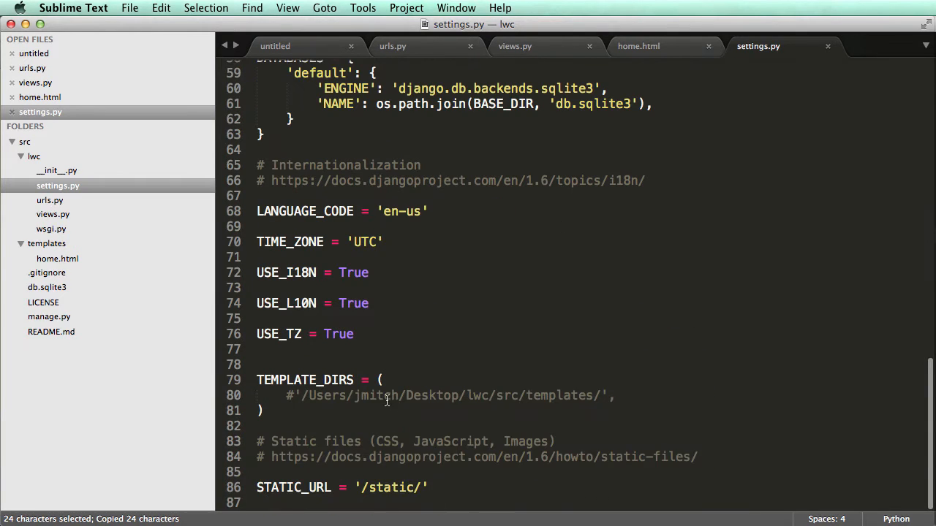
{"action": "type", "text": "BASE_DIR + \"/templates/\","}
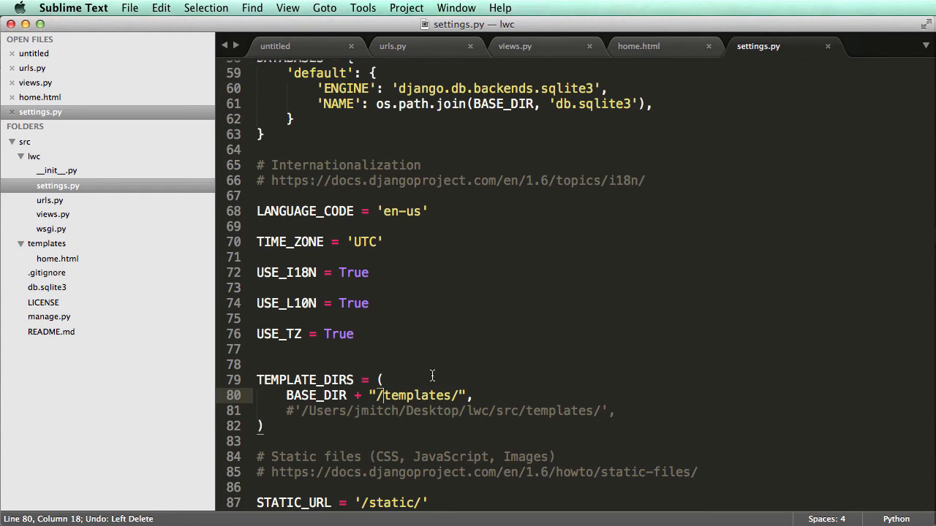
Reuse the DATABASES os.path.join expression in TEMPLATE_DIRS as os.path.join(BASE_DIR, 'templates'), commenting out the old line.
{"action": "scroll", "scroll_direction": "down", "scroll_amount": 3}
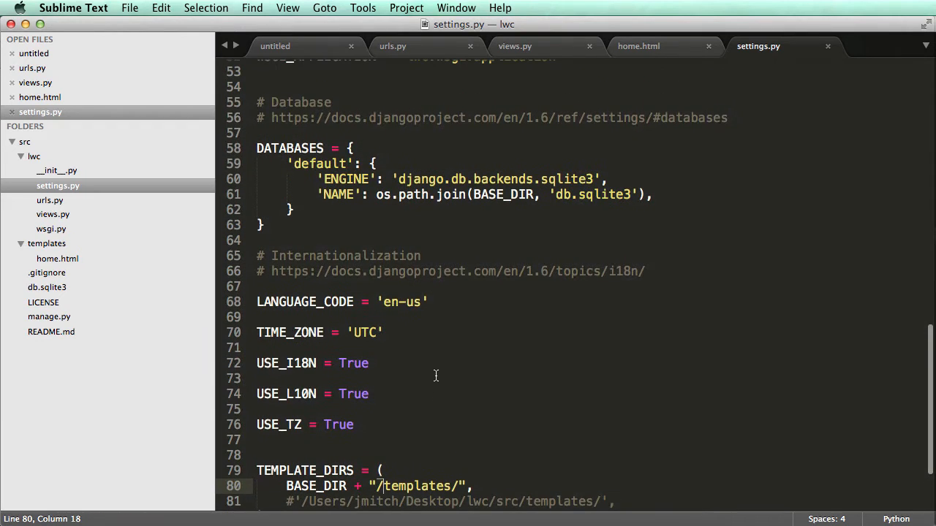
{"action": "mouse_move", "coordinate": [409, 253]}
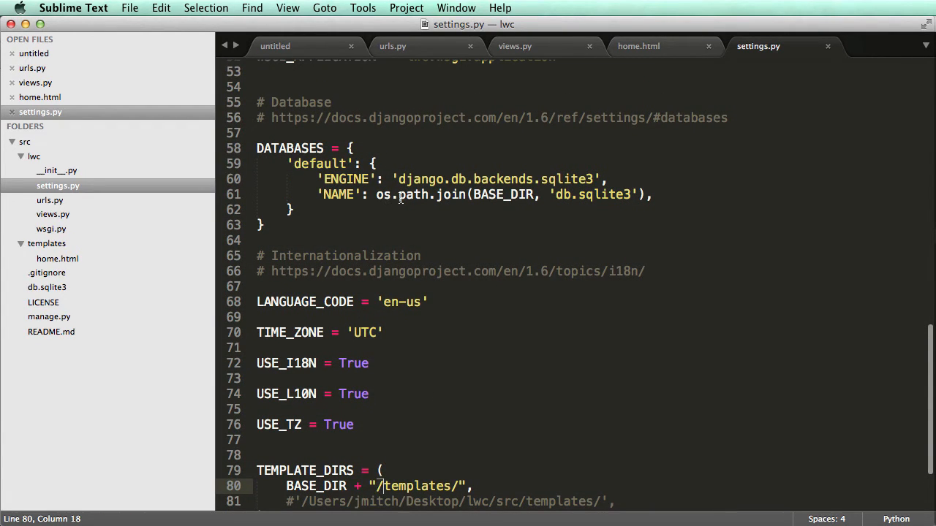
{"action": "double_click", "coordinate": [503, 194]}
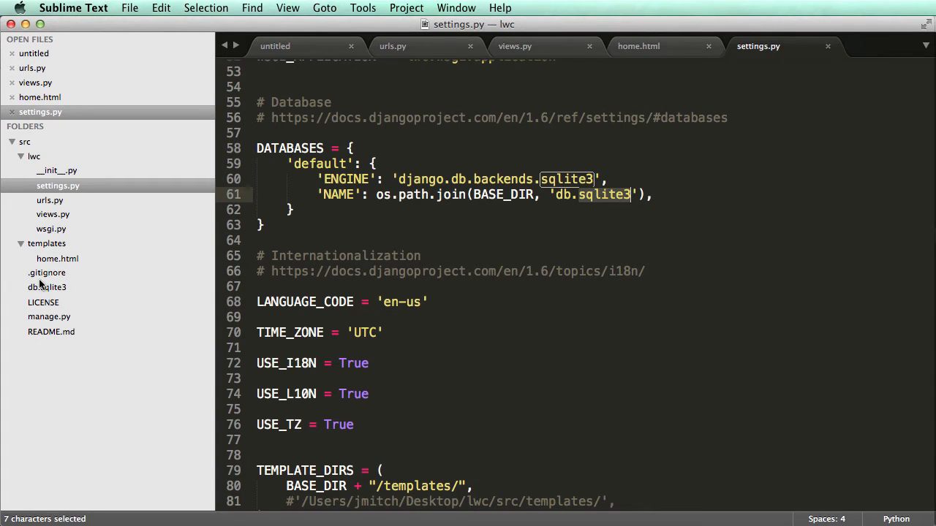
{"action": "left_click", "coordinate": [46, 243]}
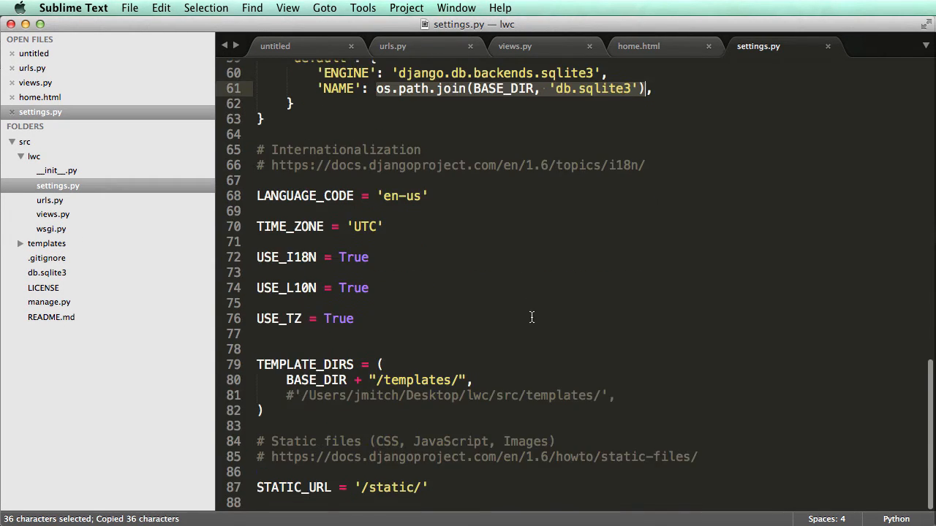
{"action": "key", "text": "cmd+v"}
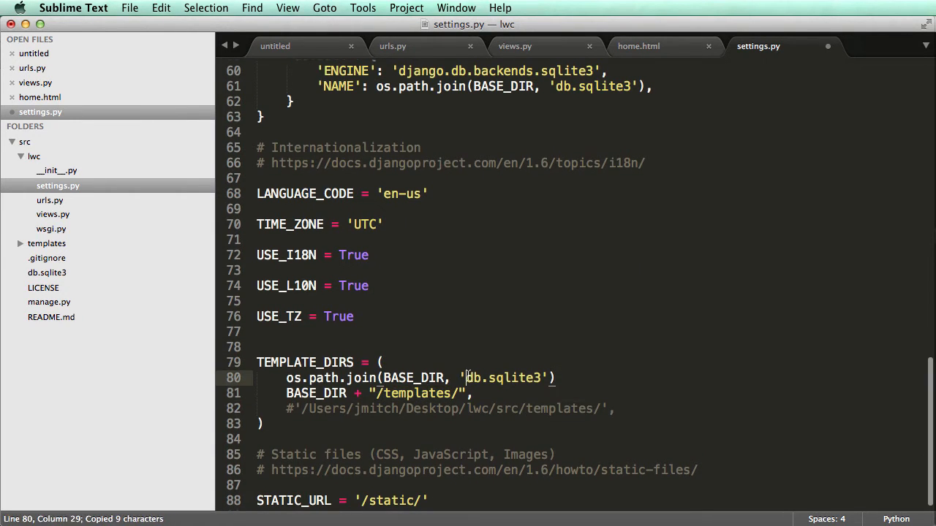
{"action": "type", "text": "templates"}
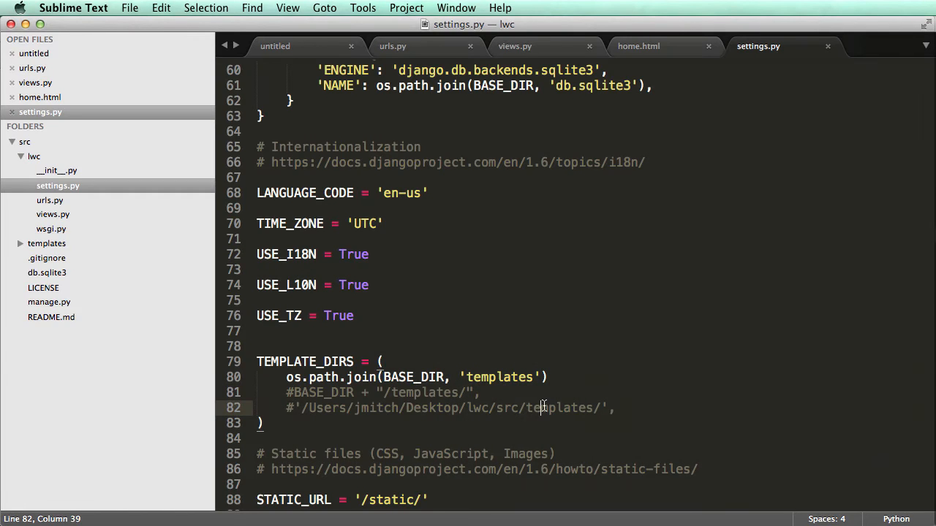
{"action": "scroll", "scroll_direction": "down", "scroll_amount": 3}
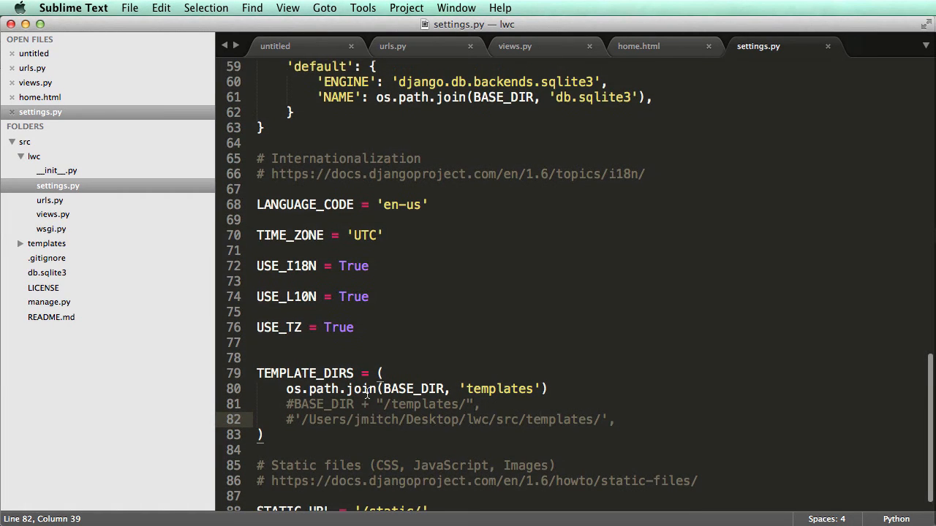
{"action": "left_click", "coordinate": [503, 389]}
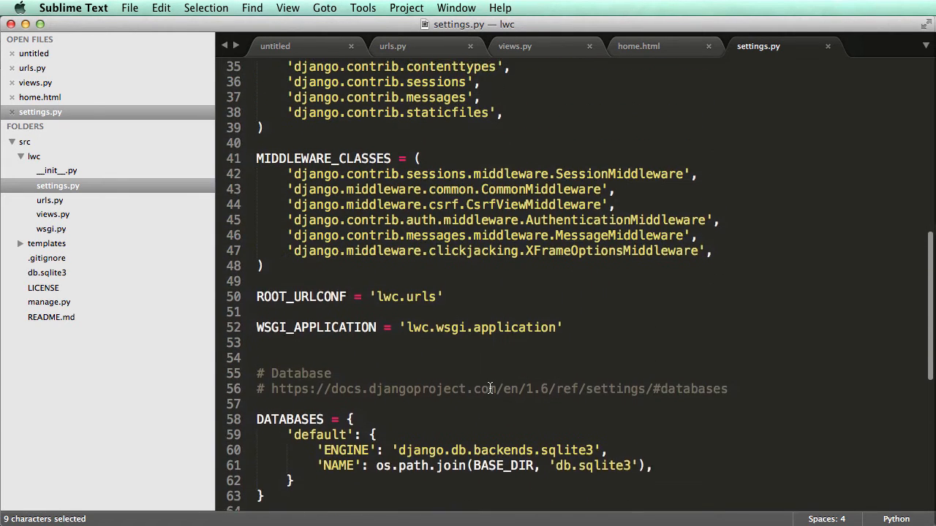
{"action": "scroll", "scroll_direction": "up", "scroll_amount": 3}
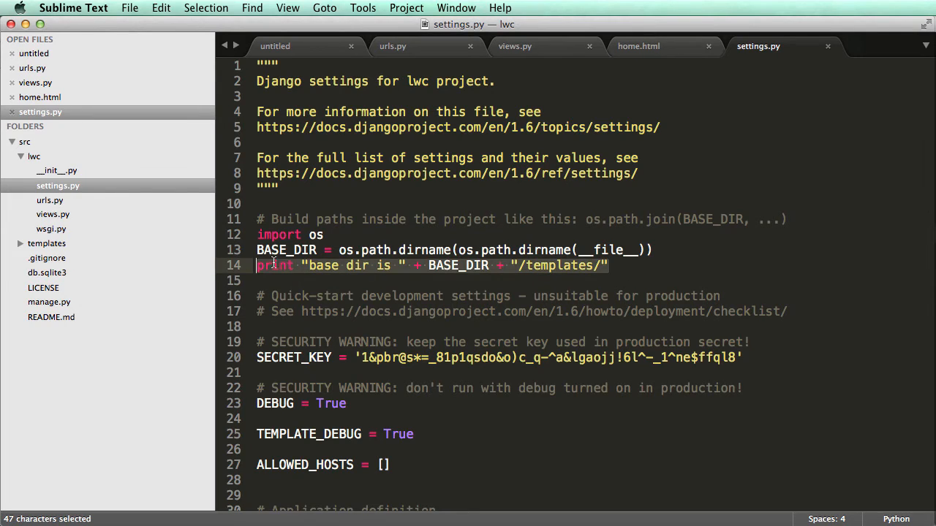
{"action": "key", "text": "Delete"}
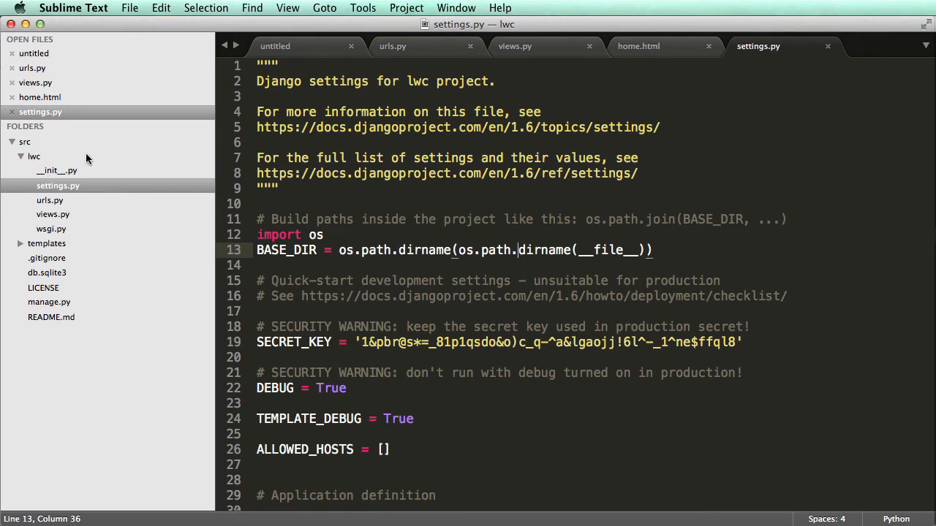
{"action": "mouse_move", "coordinate": [35, 164]}
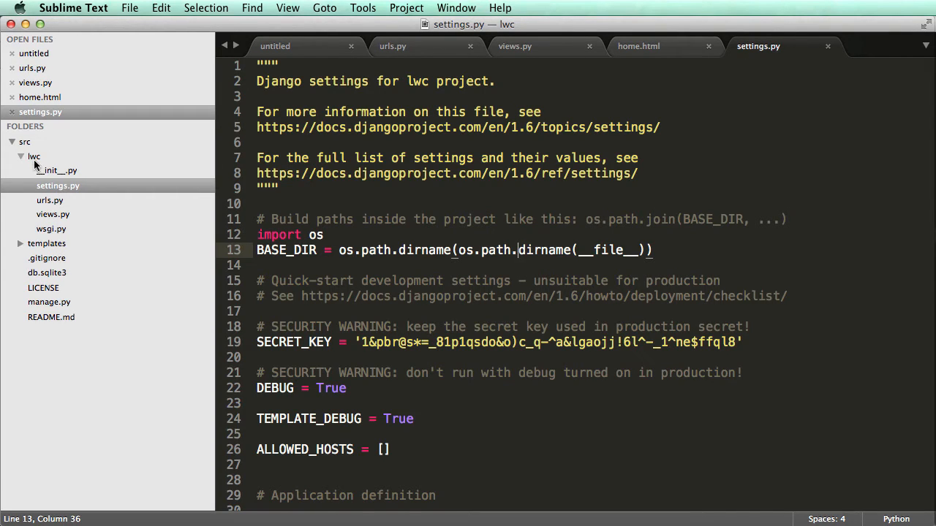
{"action": "mouse_move", "coordinate": [32, 164]}
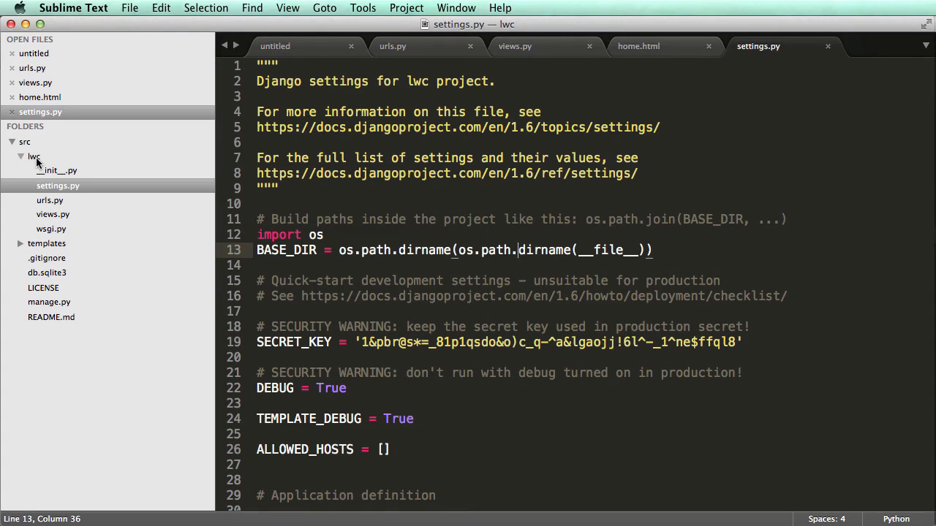
{"action": "double_click", "coordinate": [497, 250]}
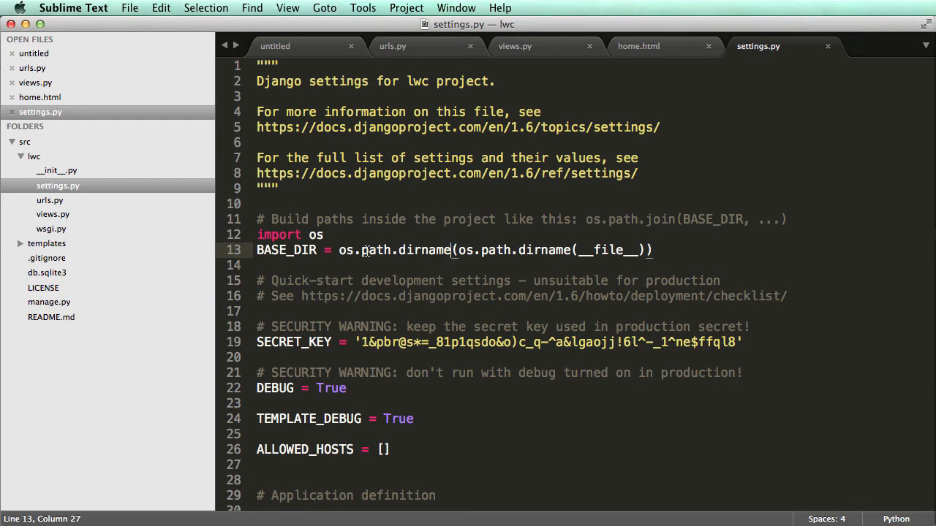
{"action": "double_click", "coordinate": [372, 250]}
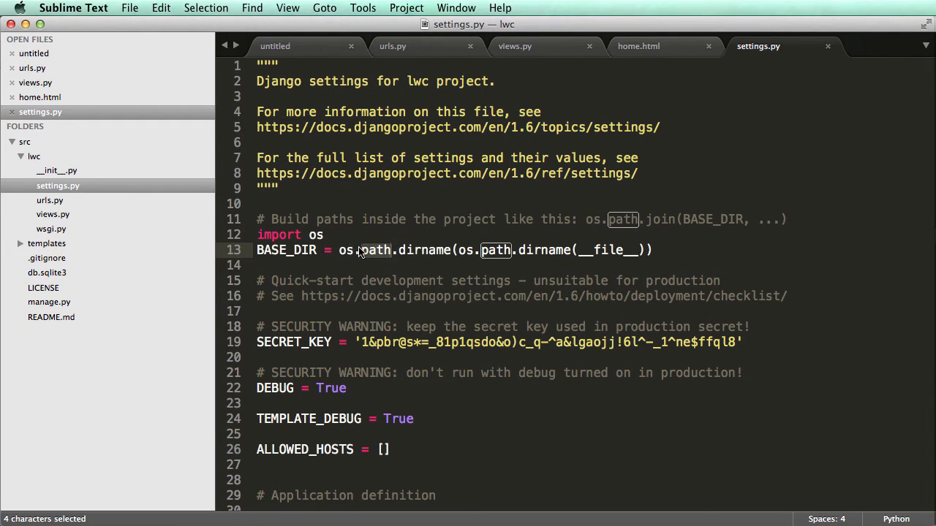
{"action": "double_click", "coordinate": [424, 250]}
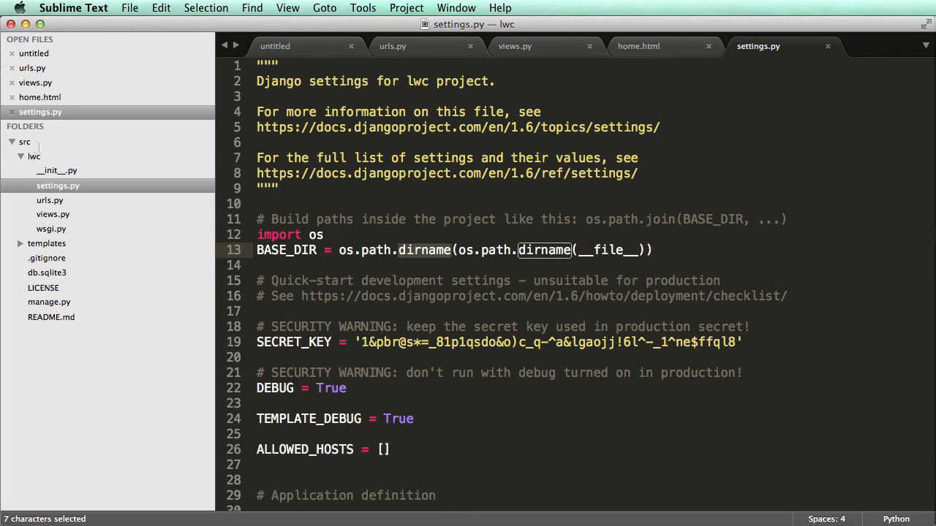
{"action": "left_click_drag", "start_coordinate": [518, 250], "coordinate": [339, 250]}
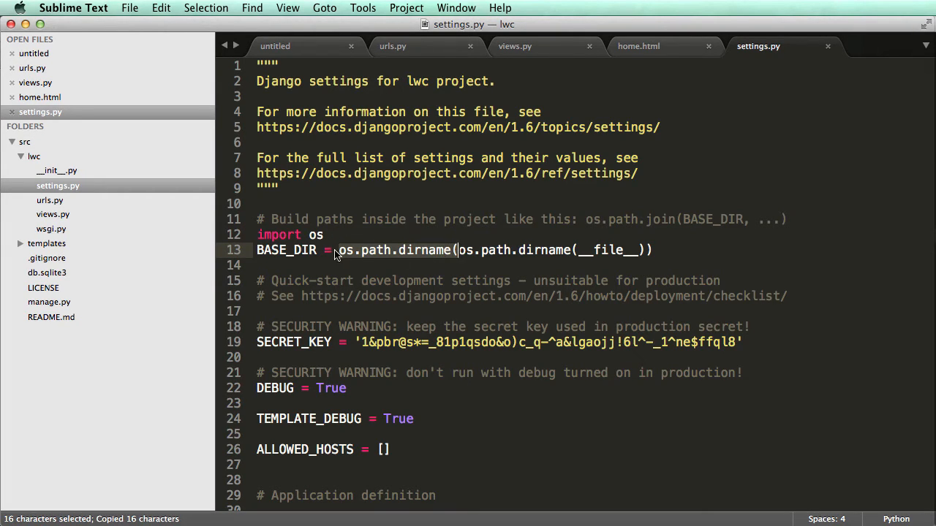
{"action": "type", "text": "os.path.dirname("}
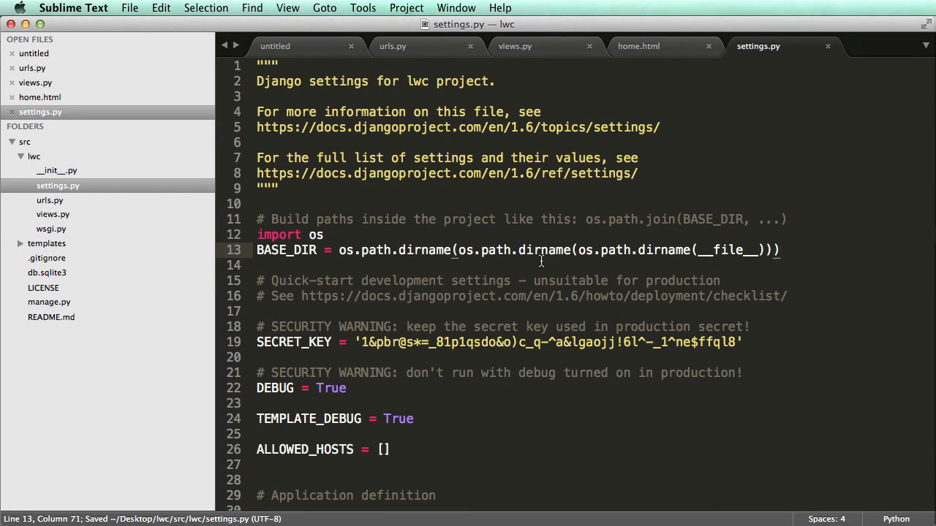
{"action": "mouse_move", "coordinate": [340, 252]}
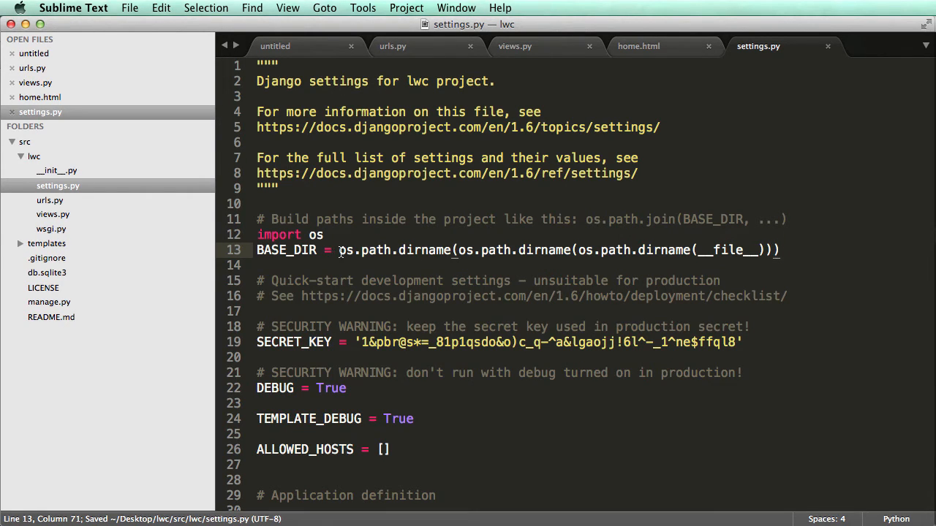
{"action": "type", "text": "print bas"}
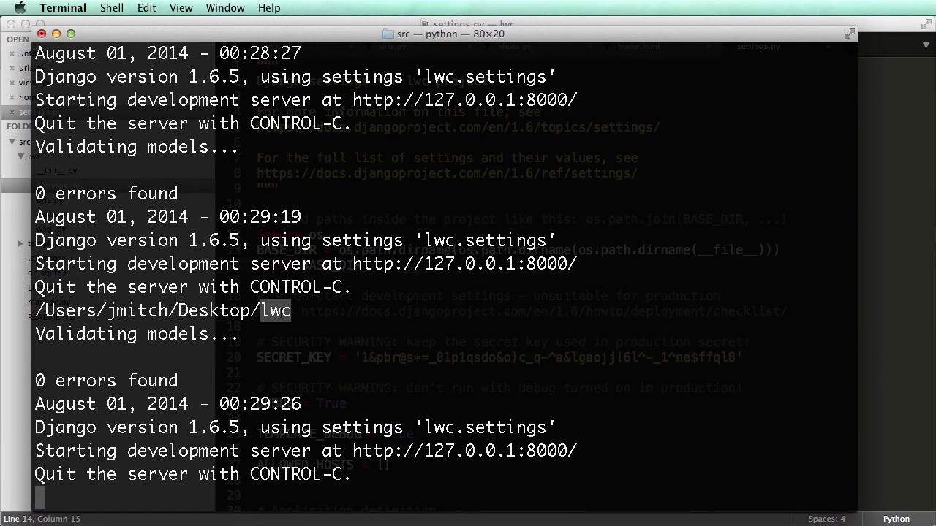
{"action": "scroll", "scroll_direction": "down", "scroll_amount": 3}
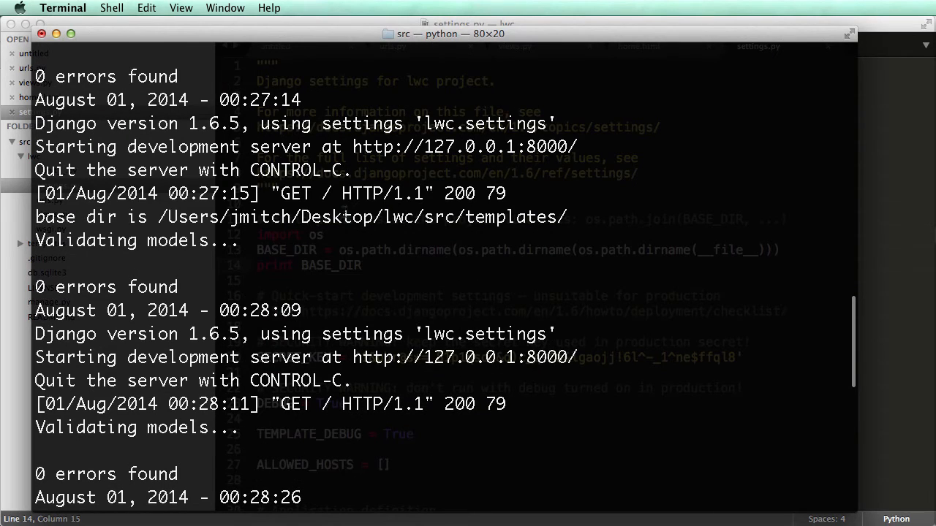
{"action": "double_click", "coordinate": [401, 216]}
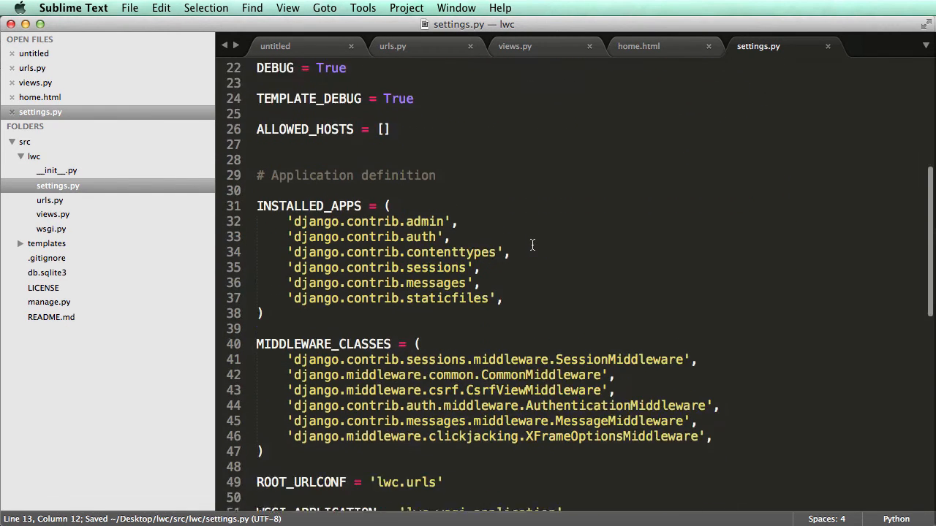
Check the BASE_DIR reference in the database setting against the path printed in Terminal.
{"action": "scroll", "scroll_direction": "down", "scroll_amount": 3}
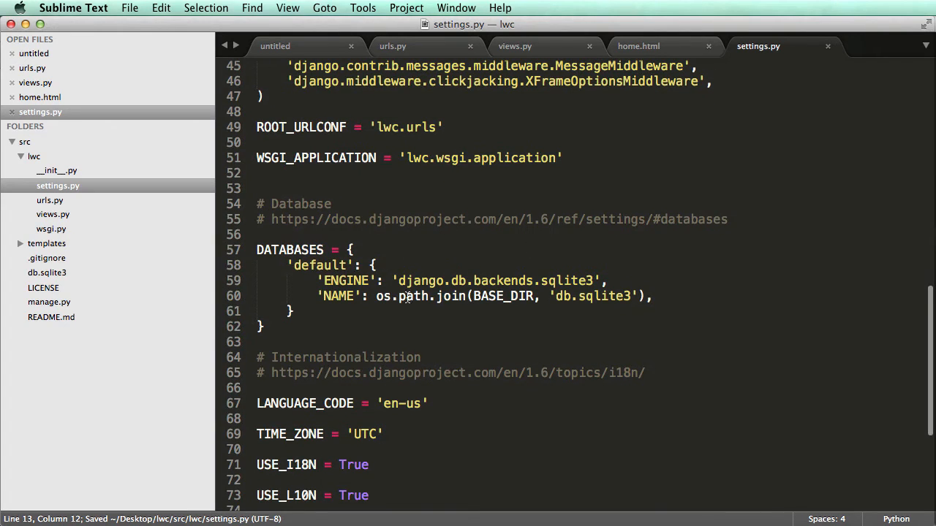
{"action": "double_click", "coordinate": [450, 296]}
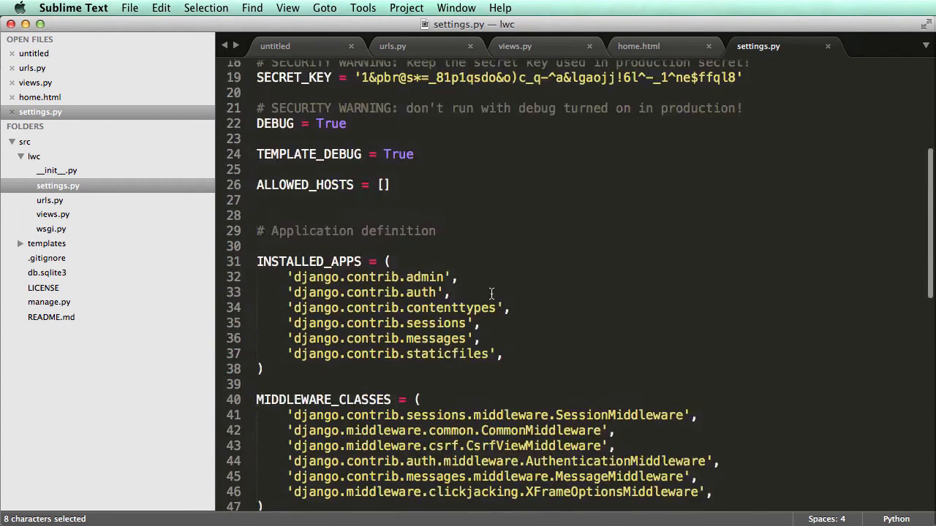
{"action": "scroll", "scroll_direction": "down", "scroll_amount": 3}
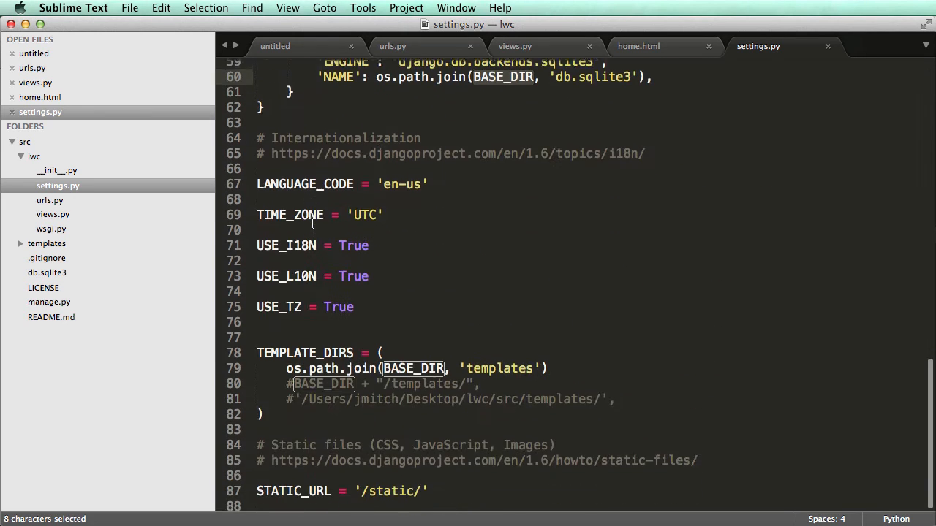
{"action": "scroll", "scroll_direction": "up", "scroll_amount": 3}
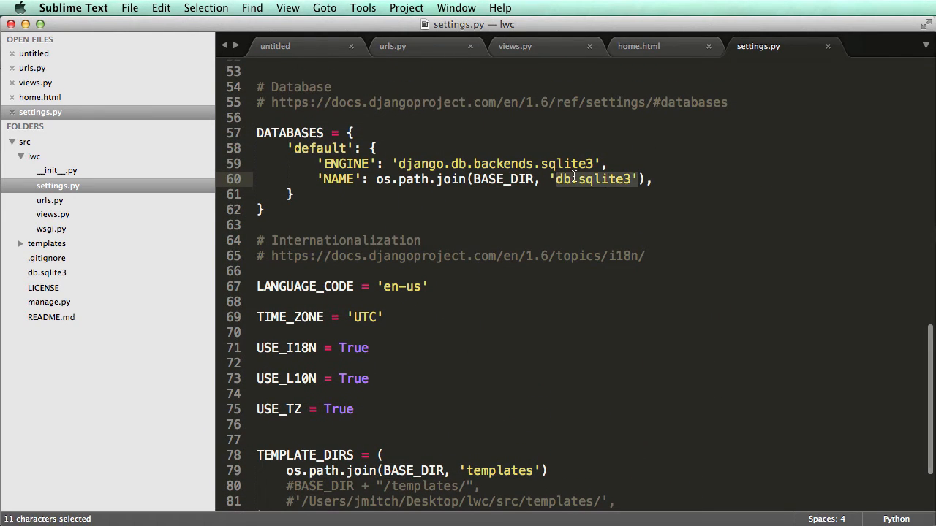
Delete the temporary path-printing lines from settings.py and save the file.
{"action": "left_click", "coordinate": [628, 179]}
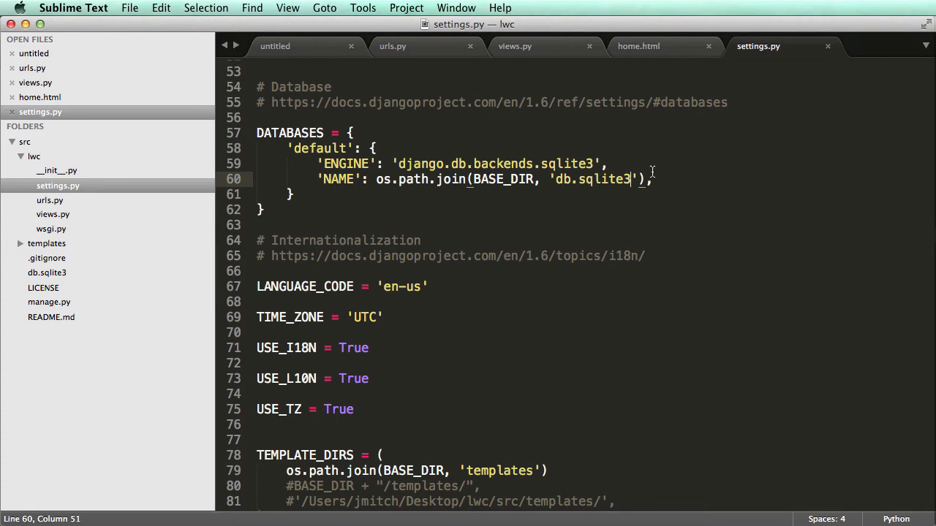
{"action": "left_click_drag", "start_coordinate": [636, 178], "coordinate": [377, 179]}
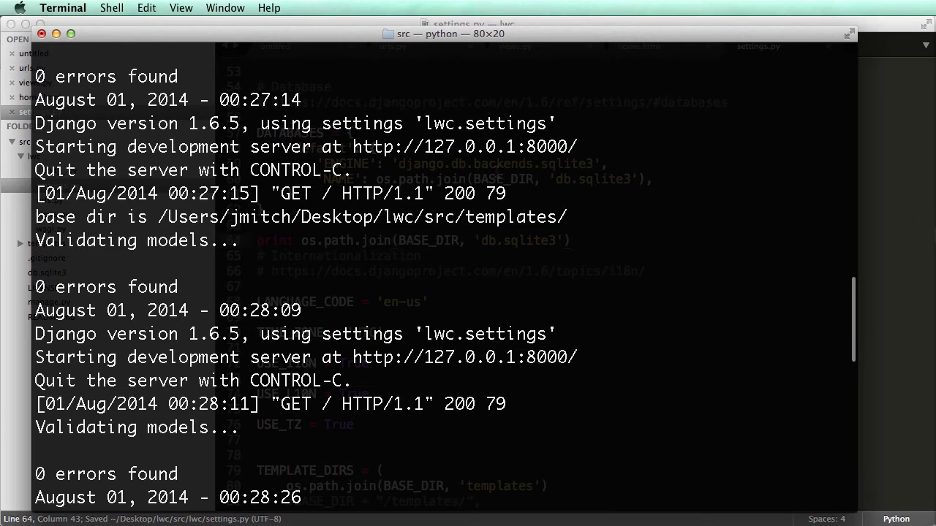
{"action": "scroll", "scroll_direction": "down", "scroll_amount": 3}
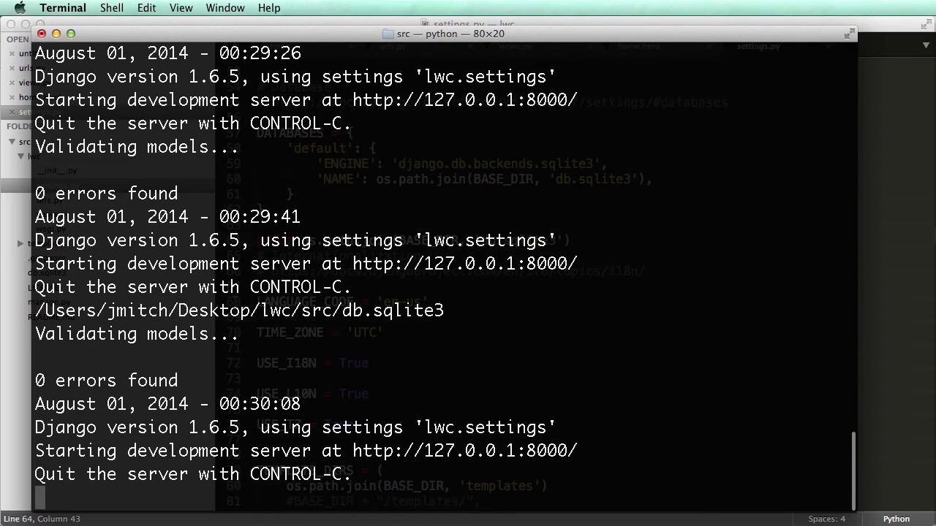
{"action": "double_click", "coordinate": [392, 310]}
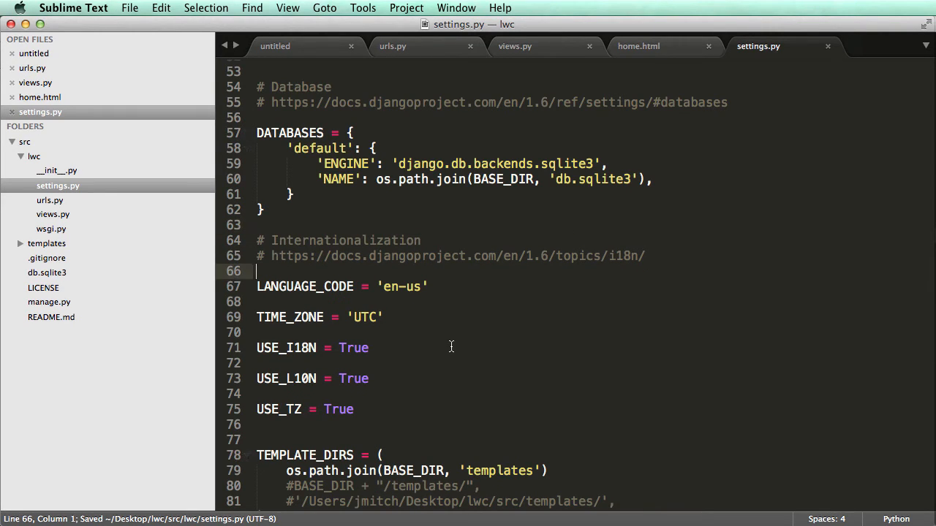
{"action": "mouse_move", "coordinate": [461, 322]}
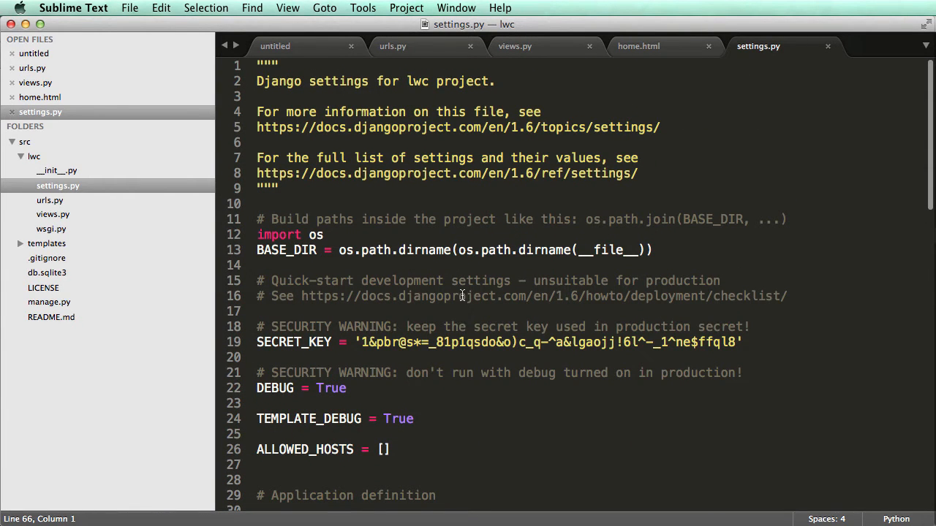
{"action": "left_click", "coordinate": [637, 45]}
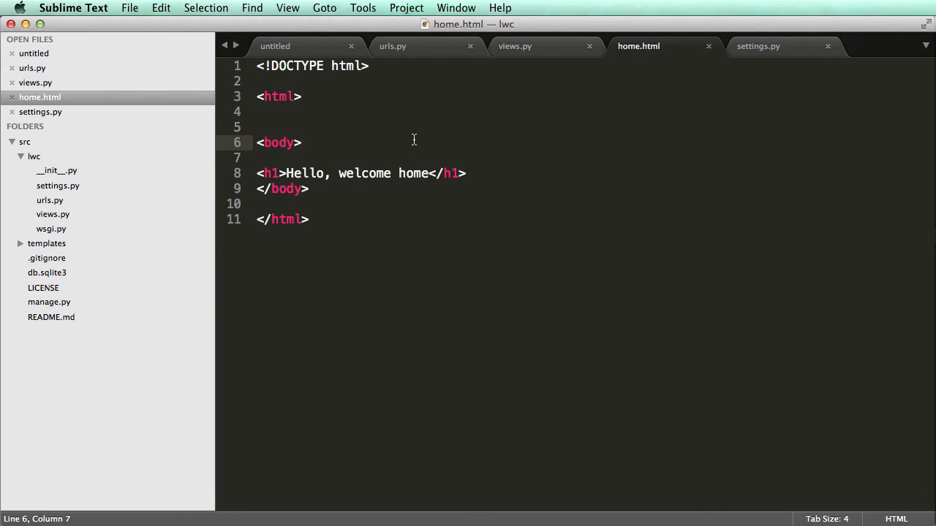
{"action": "mouse_move", "coordinate": [419, 137]}
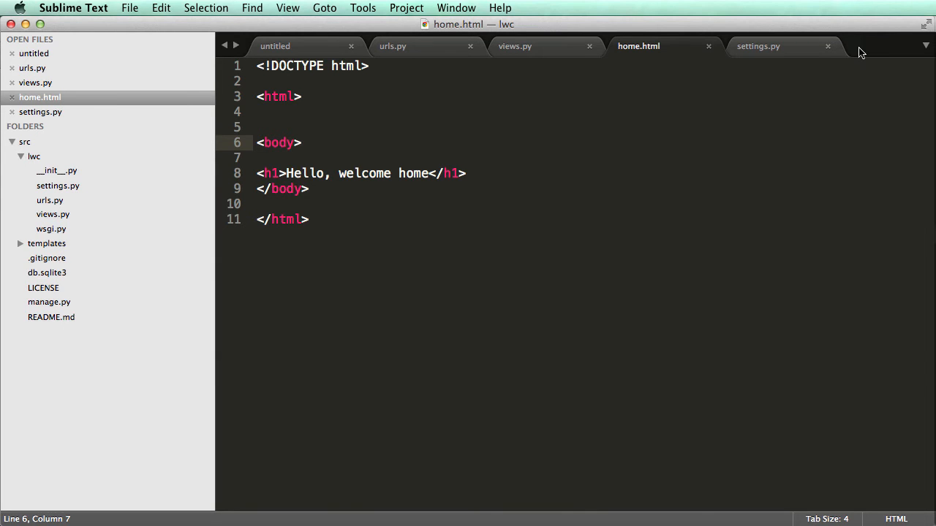
{"action": "left_click", "coordinate": [757, 45]}
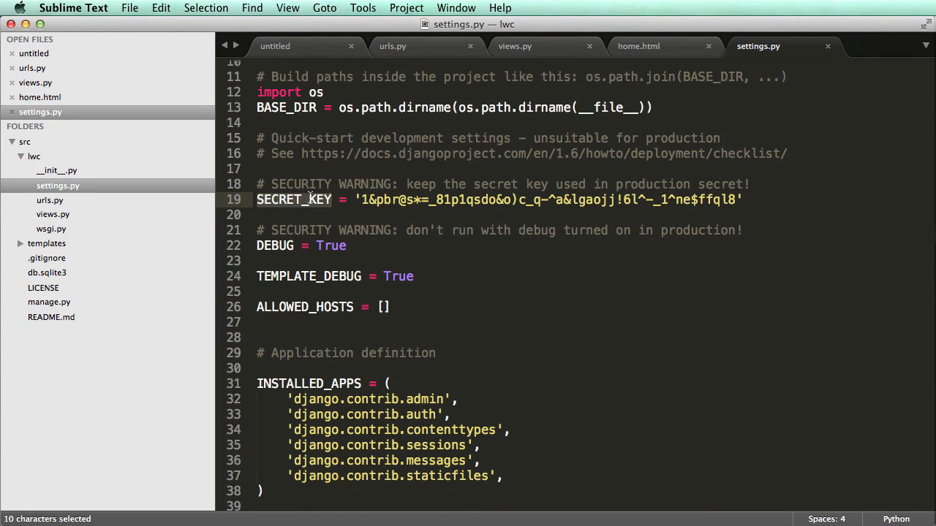
{"action": "left_click", "coordinate": [663, 184]}
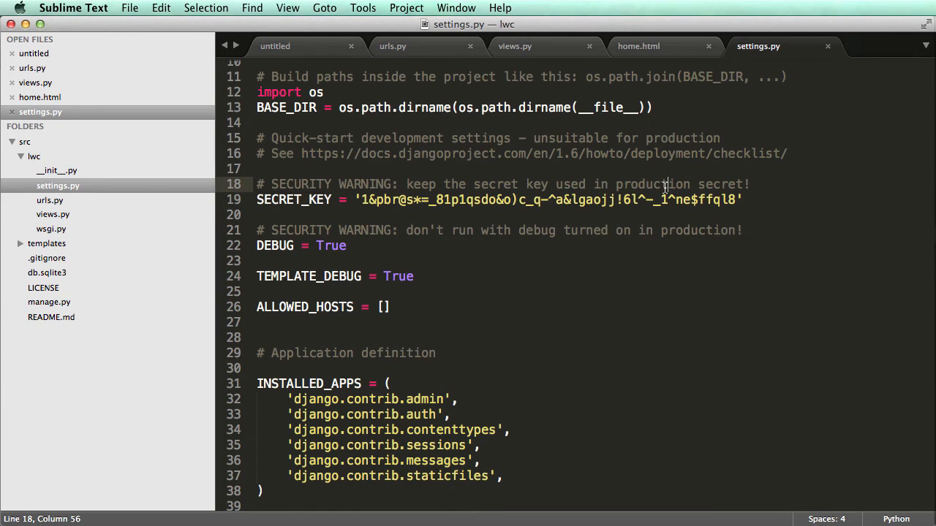
{"action": "scroll", "scroll_direction": "down", "scroll_amount": 3}
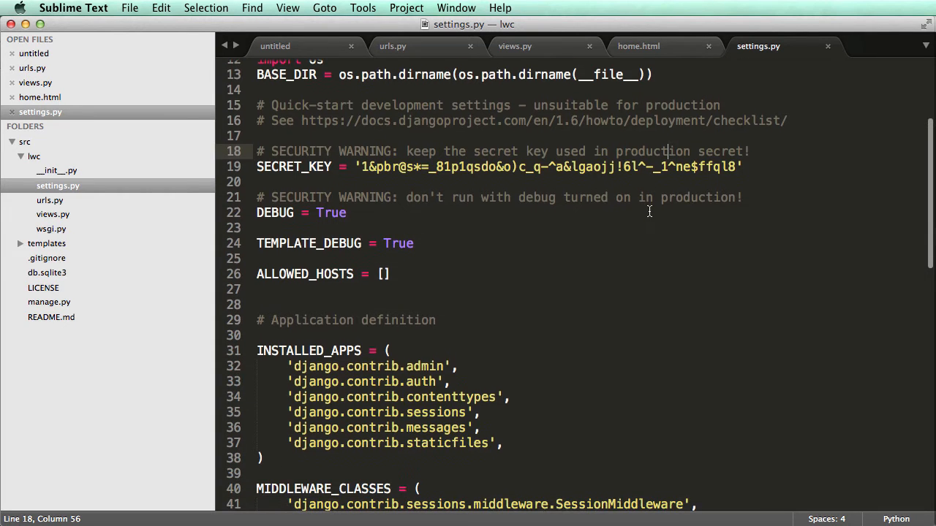
{"action": "scroll", "scroll_direction": "down", "scroll_amount": 3}
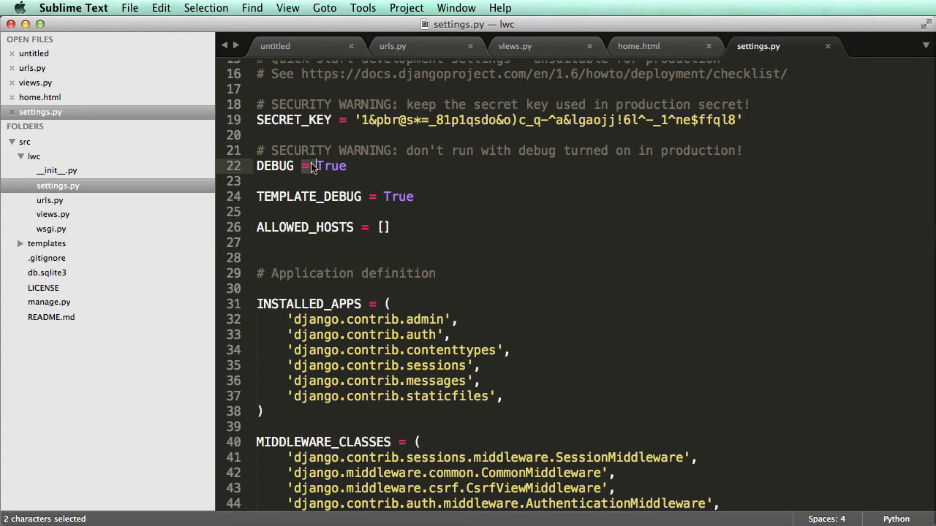
{"action": "double_click", "coordinate": [697, 151]}
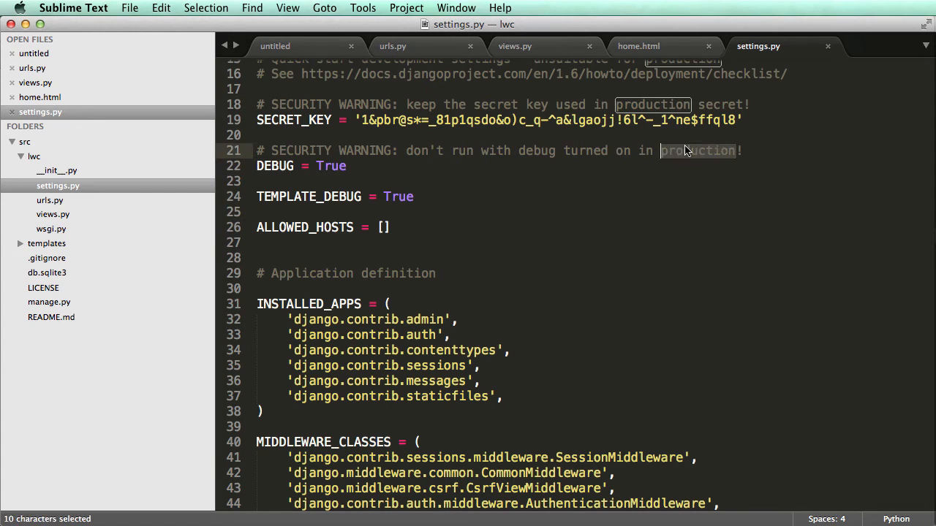
{"action": "left_click", "coordinate": [324, 167]}
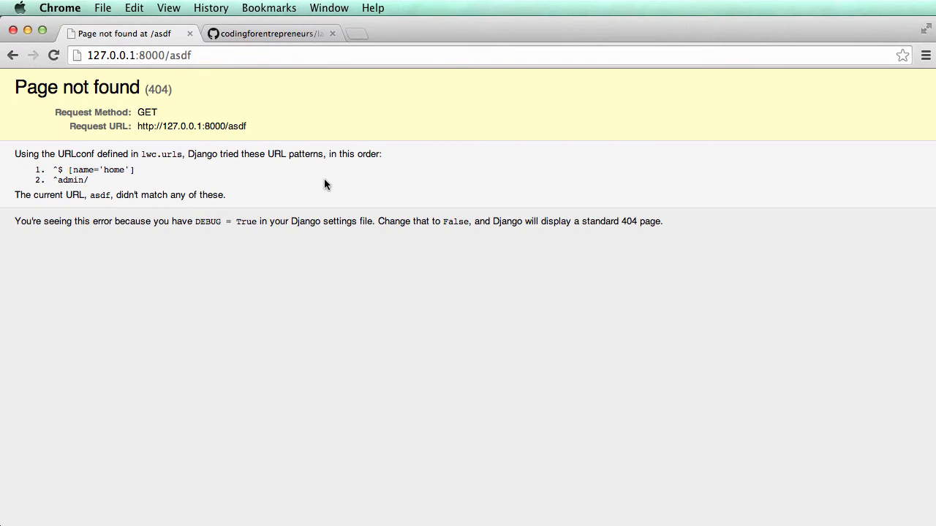
{"action": "mouse_move", "coordinate": [392, 348]}
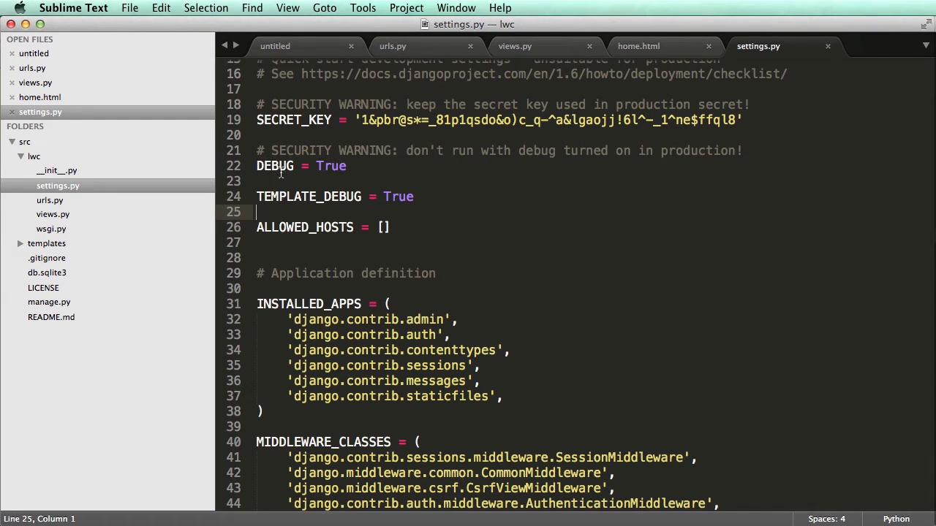
{"action": "double_click", "coordinate": [274, 166]}
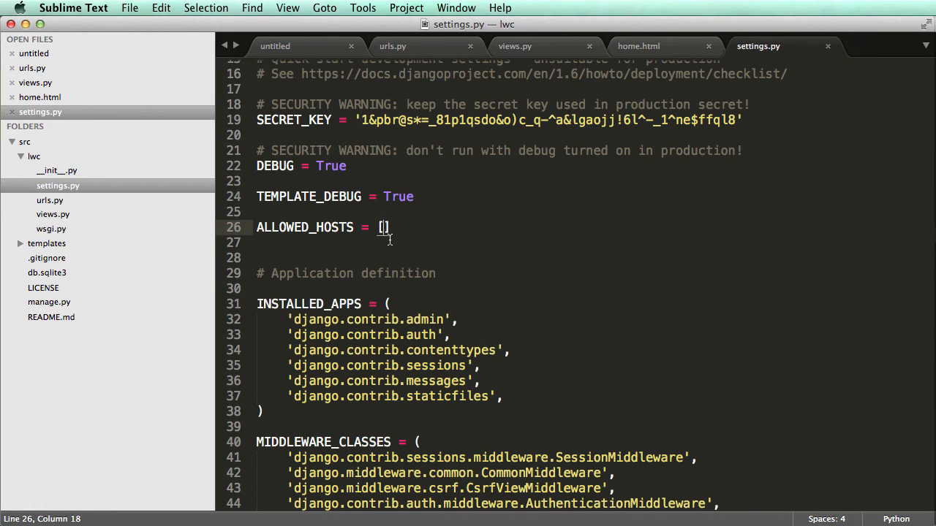
{"action": "type", "text": "\"\""}
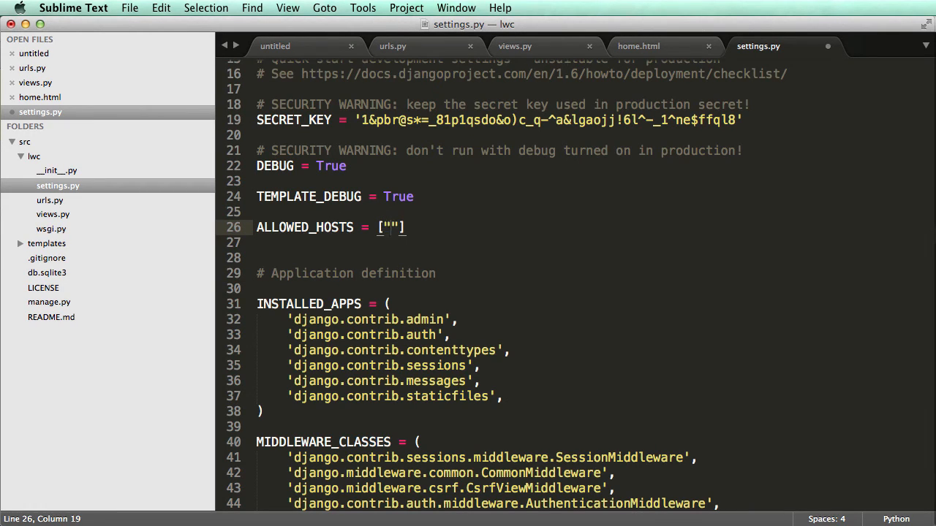
{"action": "type", "text": "swiftfor"}
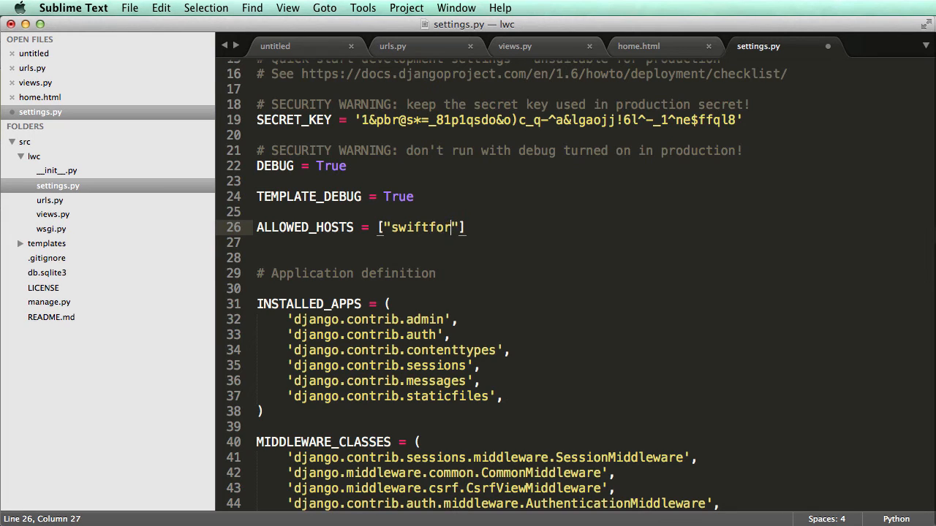
{"action": "type", "text": "entrepreneurs"}
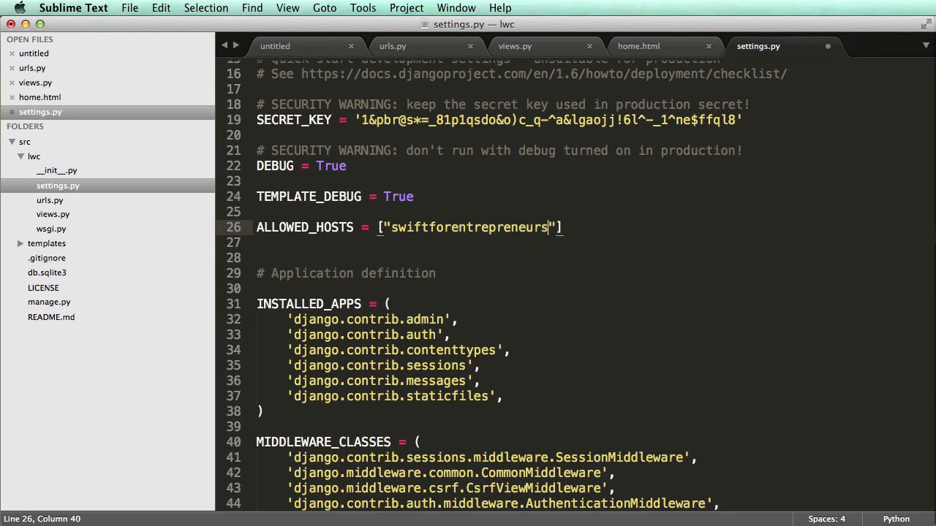
{"action": "type", "text": ".com\", \"codingforentreprene"}
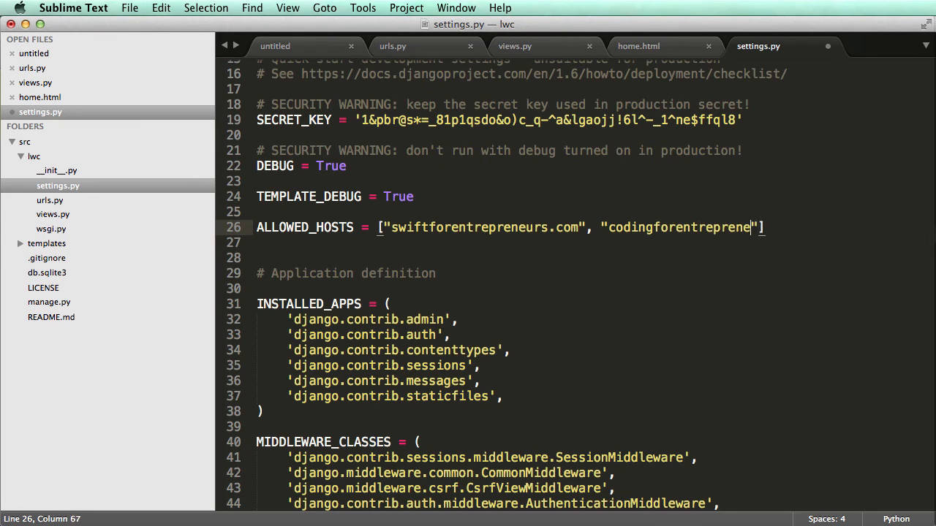
{"action": "type", "text": "urs.com"}
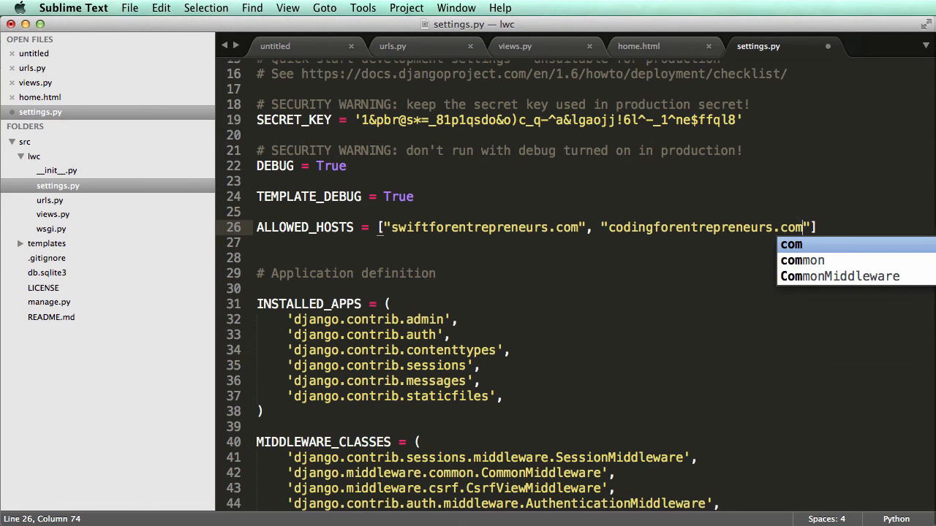
{"action": "type", "text": "ww"}
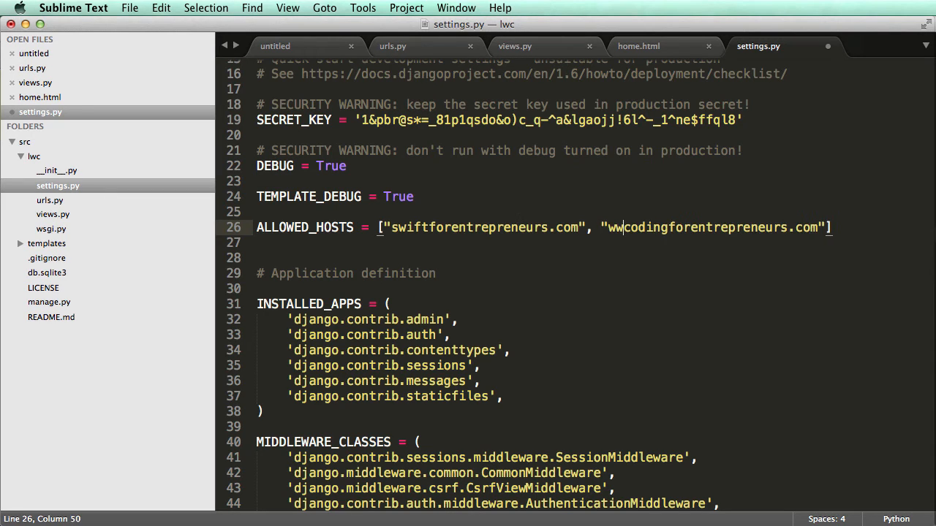
{"action": "type", "text": "*."}
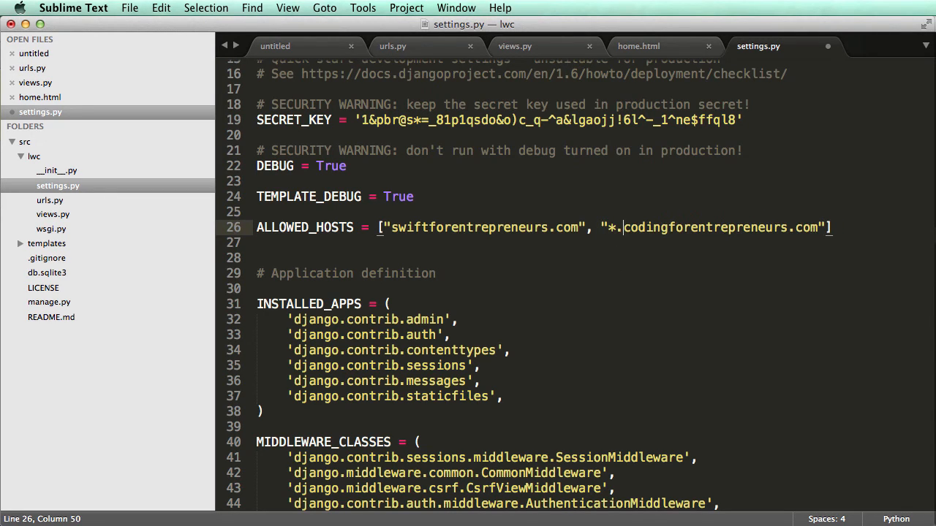
{"action": "key", "text": "backspace"}
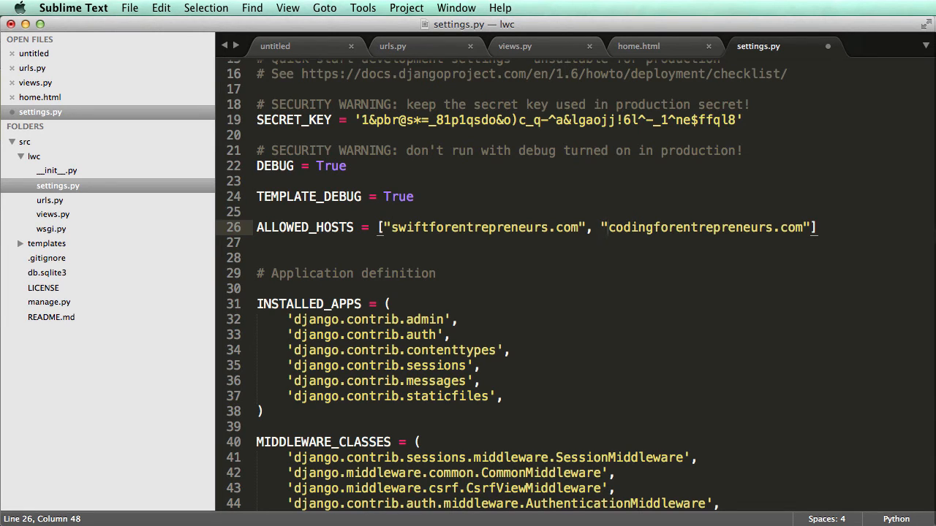
{"action": "type", "text": "http"}
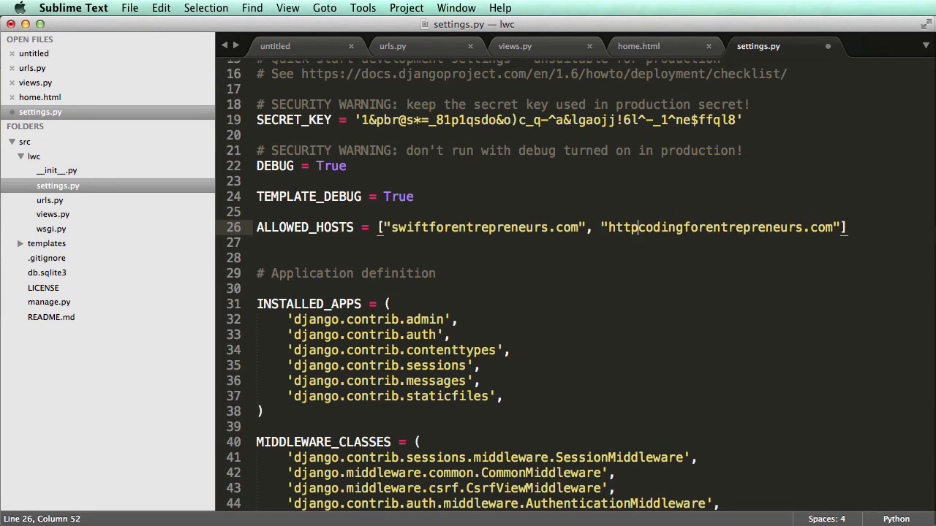
{"action": "key", "text": "backspace"}
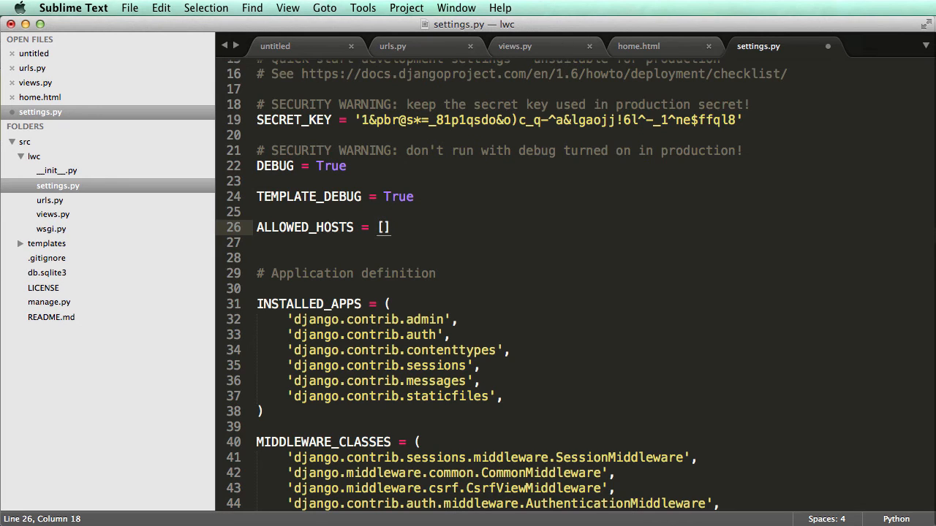
Review the default INSTALLED_APPS entries in settings.py, leaving them unchanged.
{"action": "scroll", "scroll_direction": "down", "scroll_amount": 3}
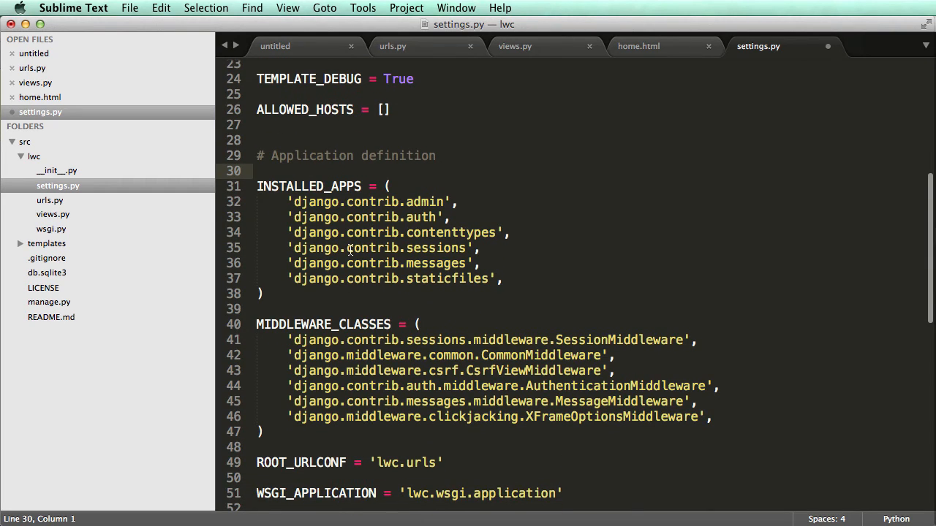
{"action": "mouse_move", "coordinate": [366, 219]}
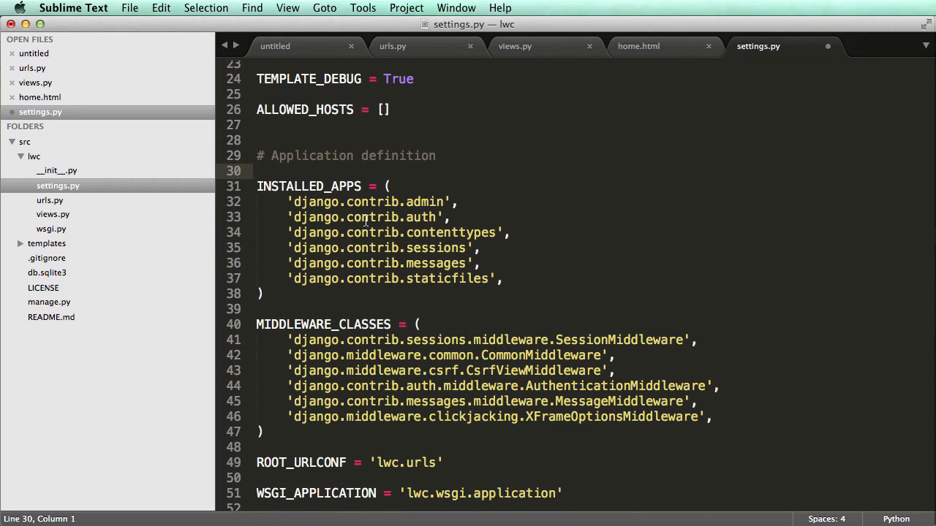
{"action": "mouse_move", "coordinate": [331, 187]}
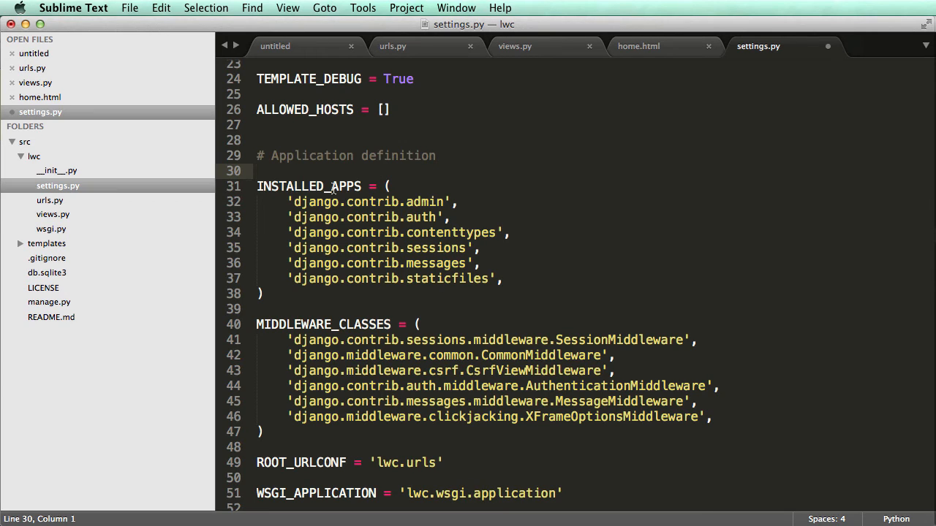
{"action": "left_click_drag", "start_coordinate": [286, 202], "coordinate": [503, 278]}
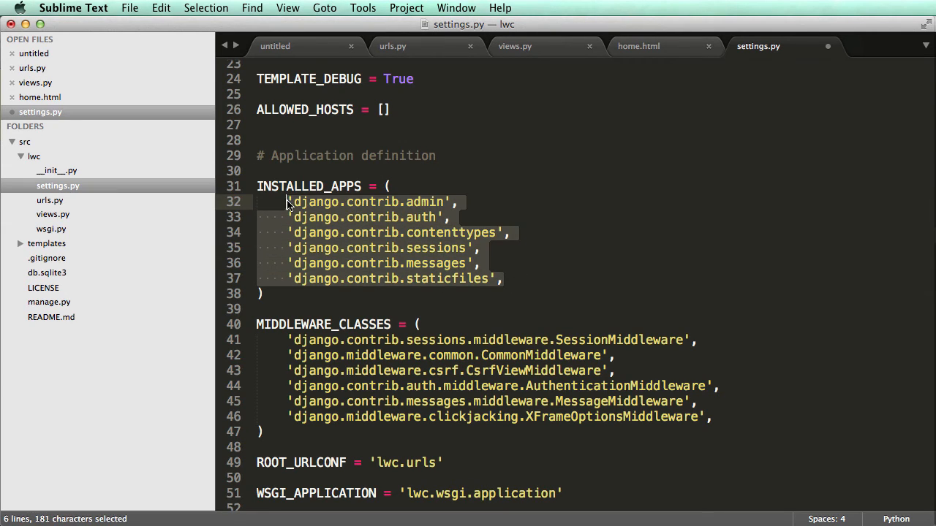
{"action": "left_click", "coordinate": [377, 249]}
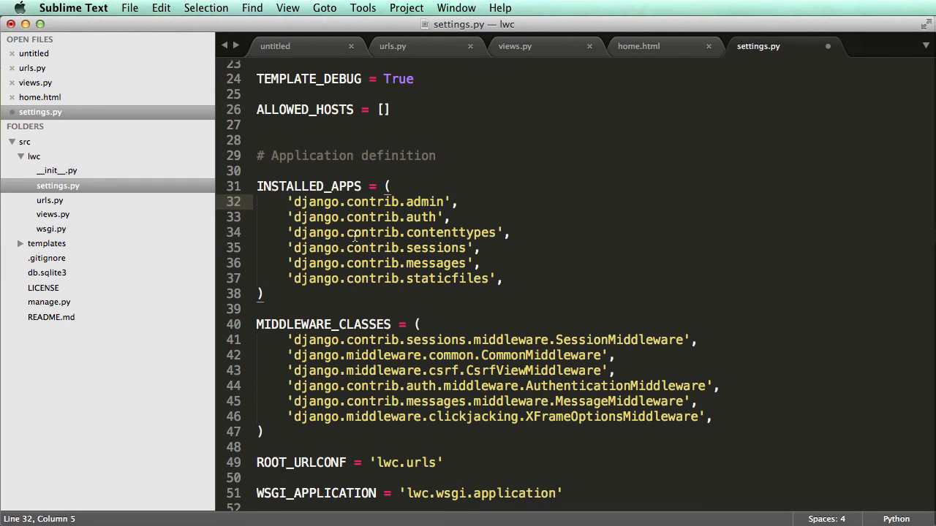
{"action": "left_click_drag", "start_coordinate": [345, 217], "coordinate": [503, 278]}
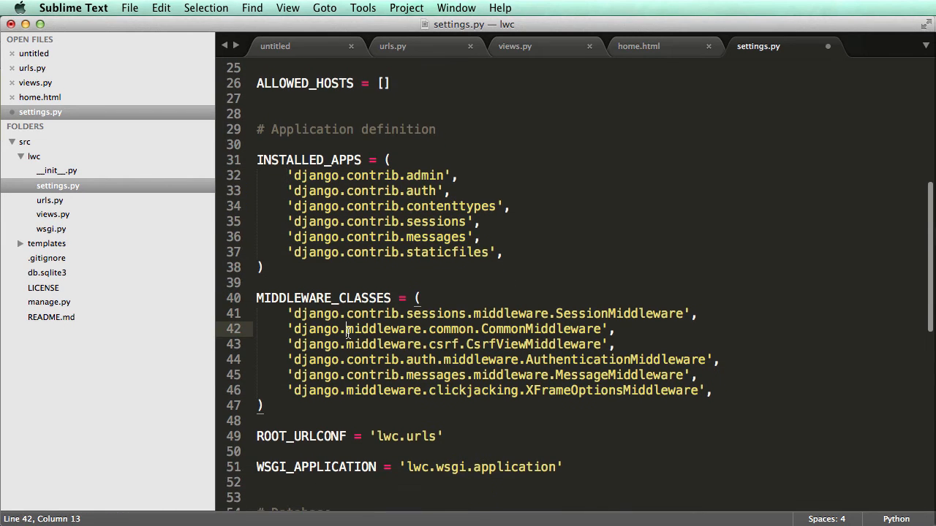
Review MIDDLEWARE_CLASSES and return to views.py with the home view.
{"action": "scroll", "scroll_direction": "down", "scroll_amount": 3}
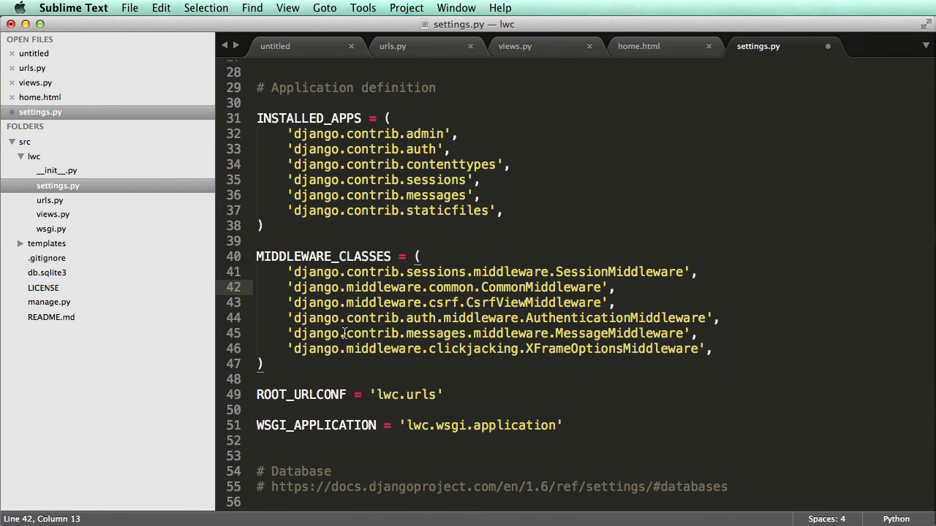
{"action": "scroll", "scroll_direction": "down", "scroll_amount": 3}
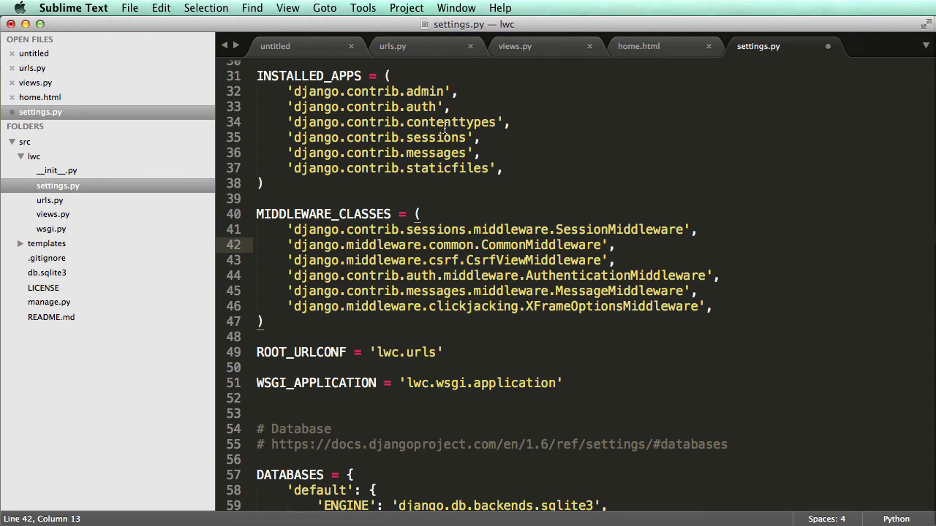
{"action": "left_click", "coordinate": [514, 45]}
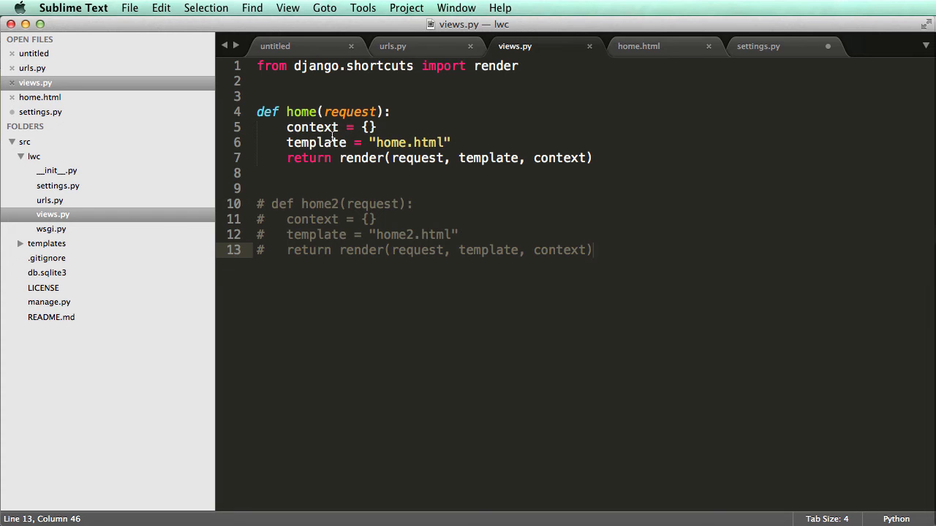
Return to settings.py via home.html and views.py and inspect the WSGI_APPLICATION setting.
{"action": "left_click", "coordinate": [638, 45]}
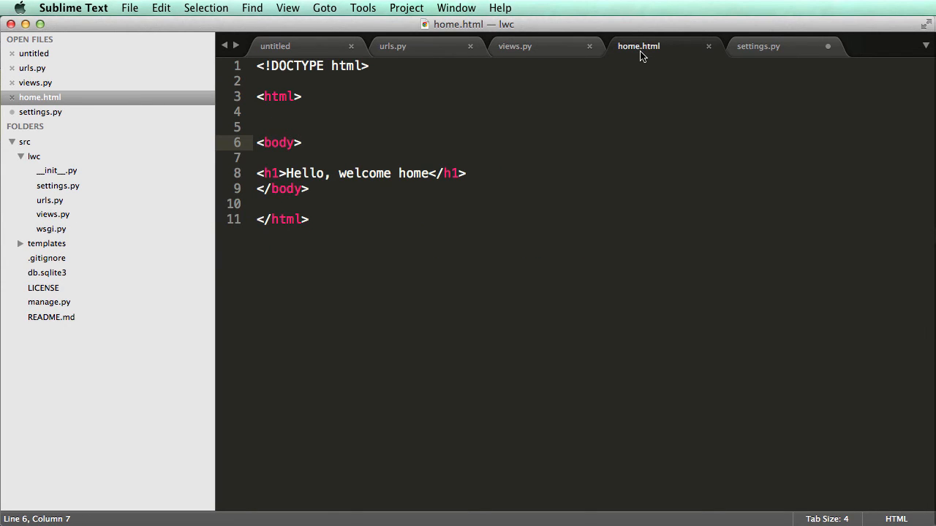
{"action": "left_click", "coordinate": [515, 46]}
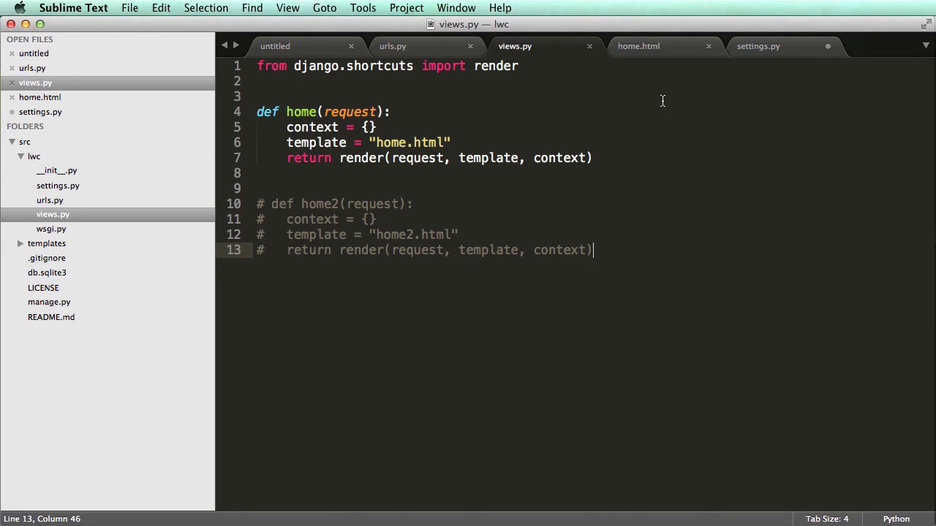
{"action": "left_click", "coordinate": [757, 46]}
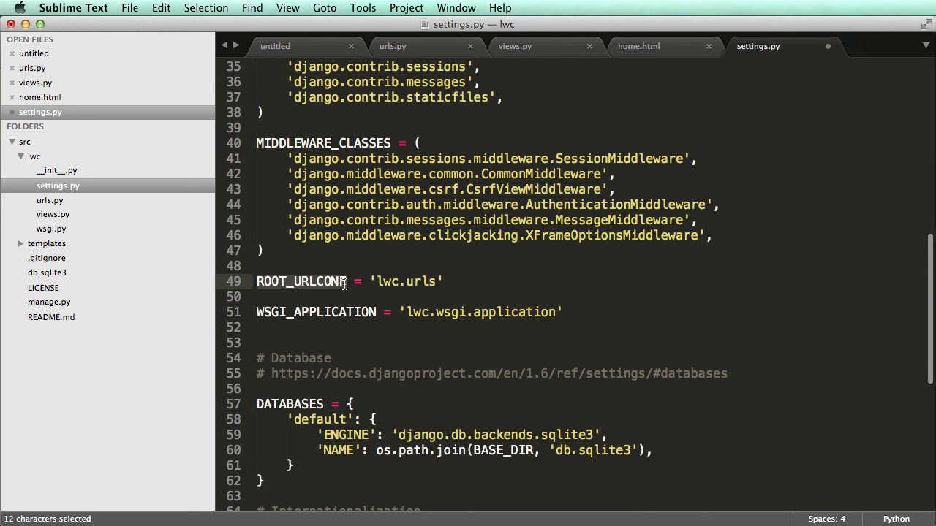
{"action": "mouse_move", "coordinate": [383, 287]}
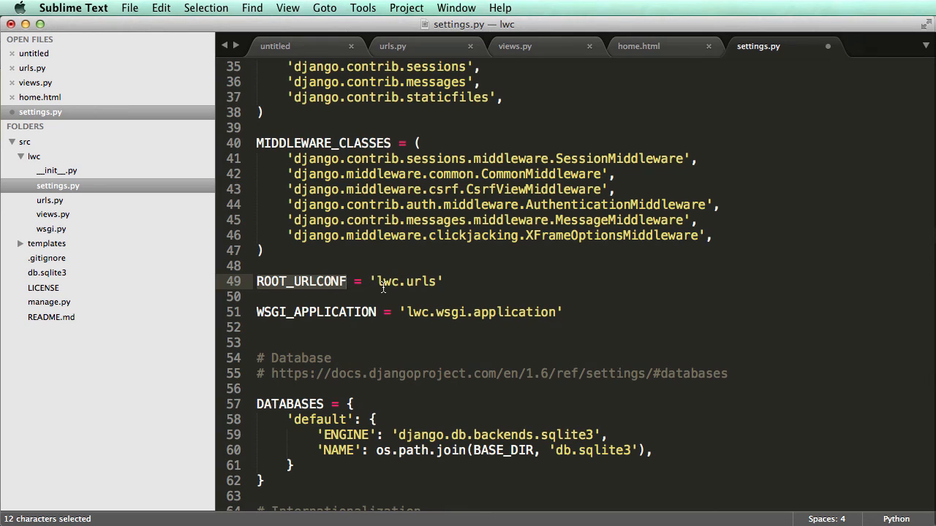
{"action": "mouse_move", "coordinate": [333, 291]}
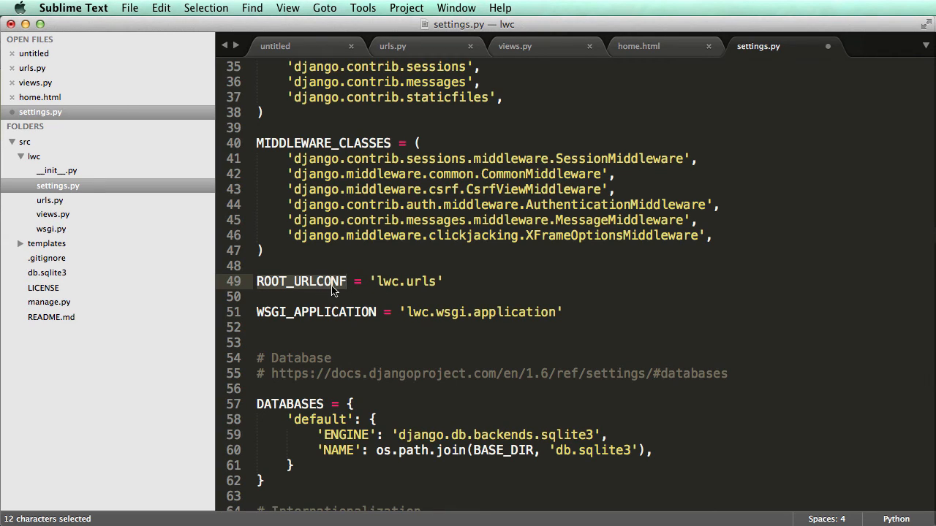
{"action": "mouse_move", "coordinate": [377, 293]}
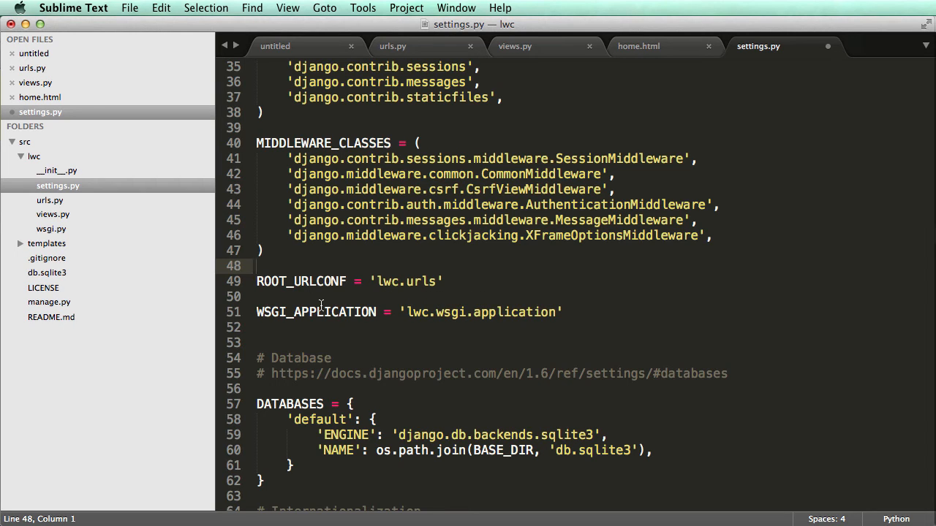
{"action": "double_click", "coordinate": [316, 313]}
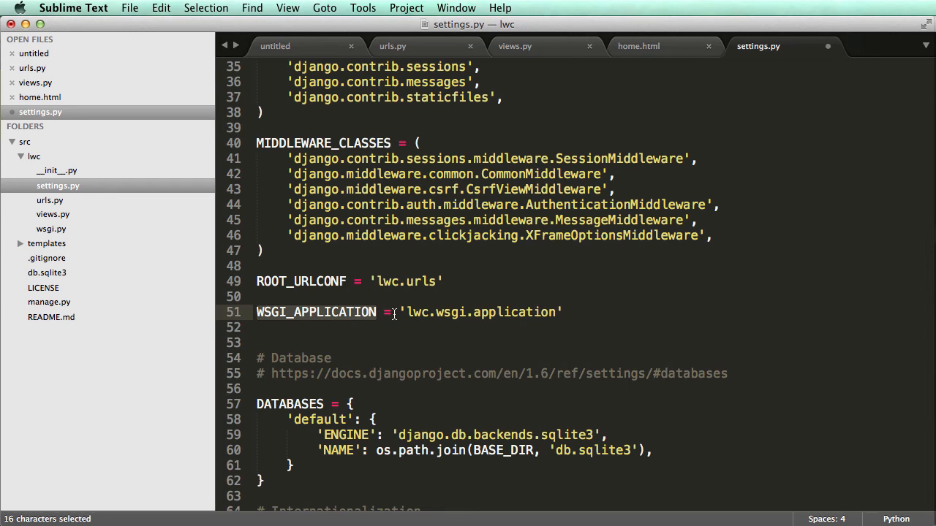
{"action": "left_click", "coordinate": [600, 313]}
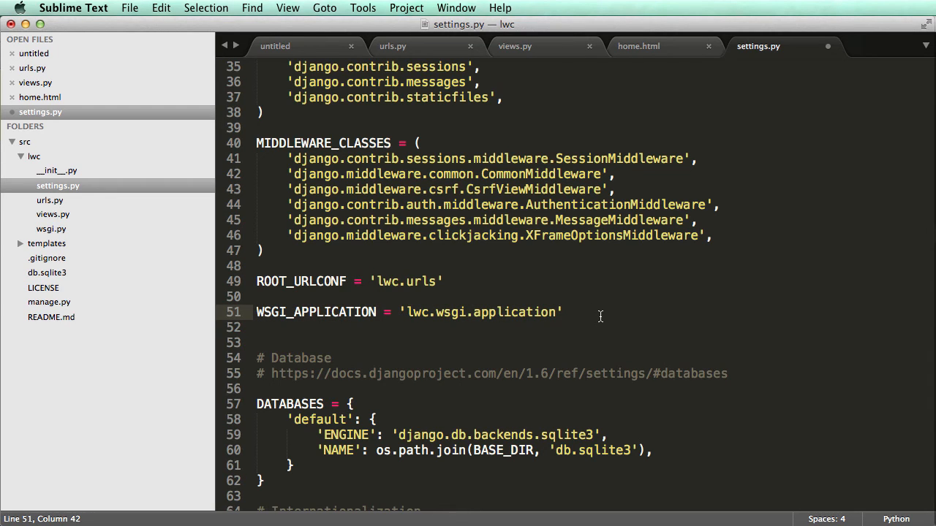
Review DATABASES, LANGUAGE_CODE, TEMPLATE_DIRS and STATIC_URL settings unchanged.
{"action": "scroll", "scroll_direction": "down", "scroll_amount": 3}
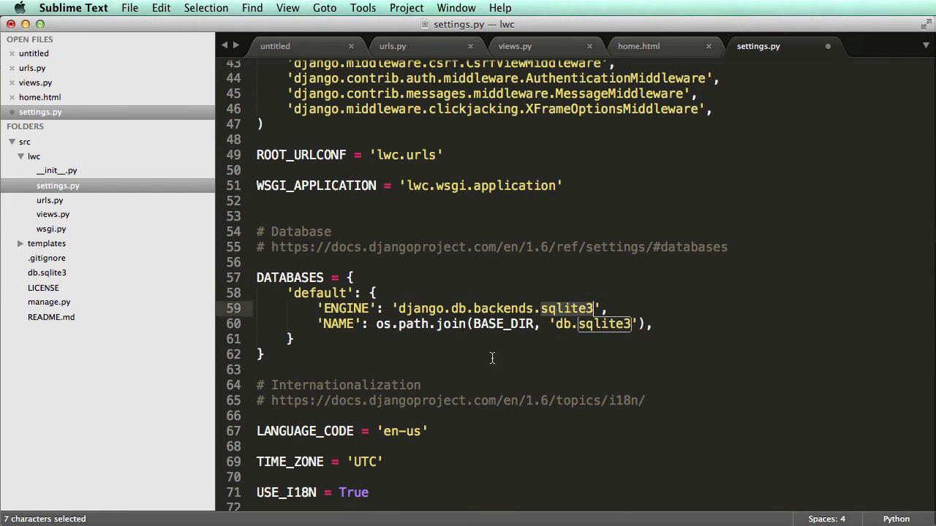
{"action": "mouse_move", "coordinate": [577, 307]}
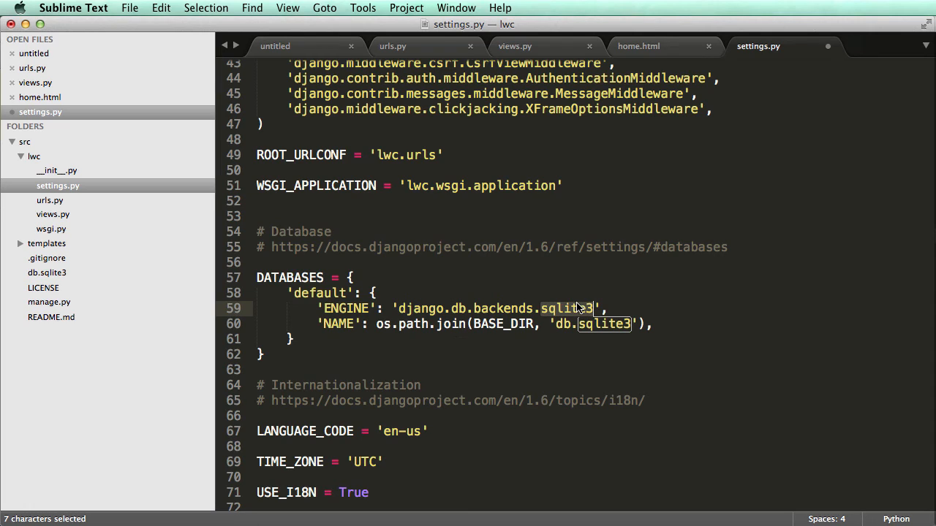
{"action": "mouse_move", "coordinate": [290, 249]}
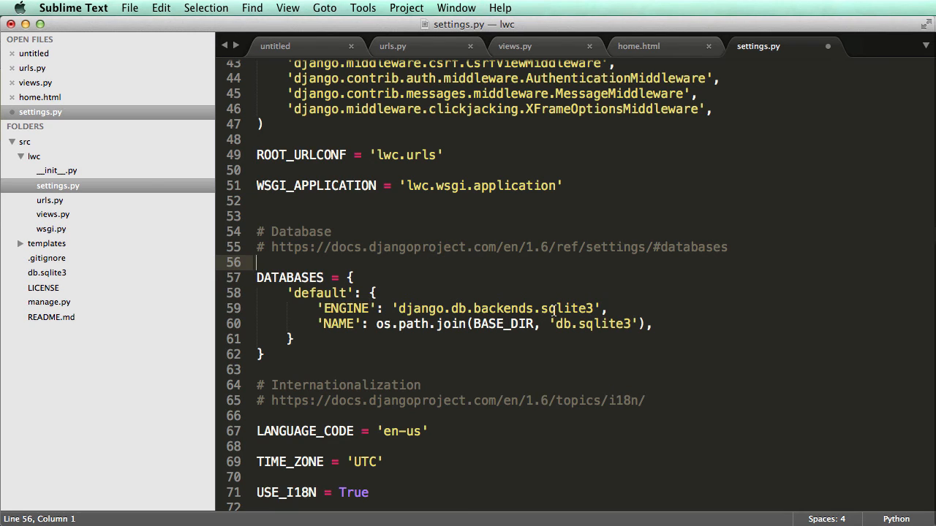
{"action": "scroll", "scroll_direction": "down", "scroll_amount": 3}
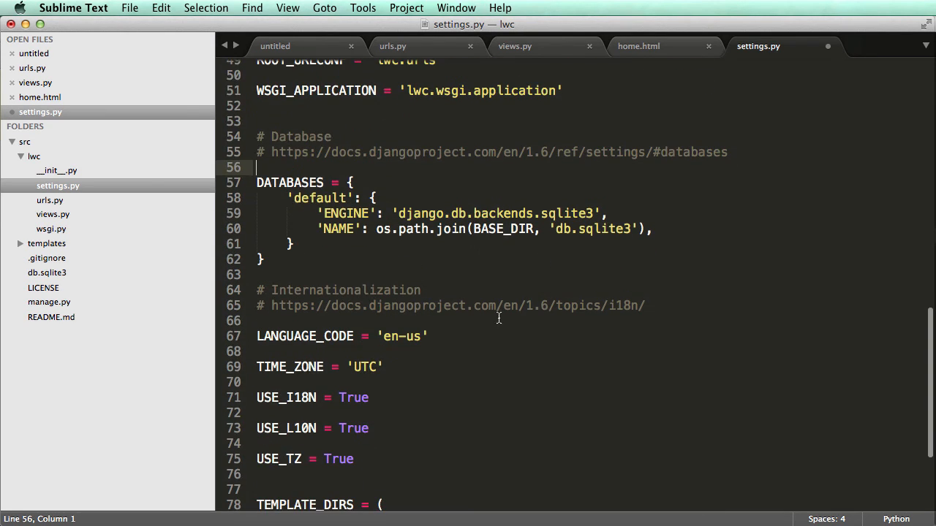
{"action": "mouse_move", "coordinate": [324, 446]}
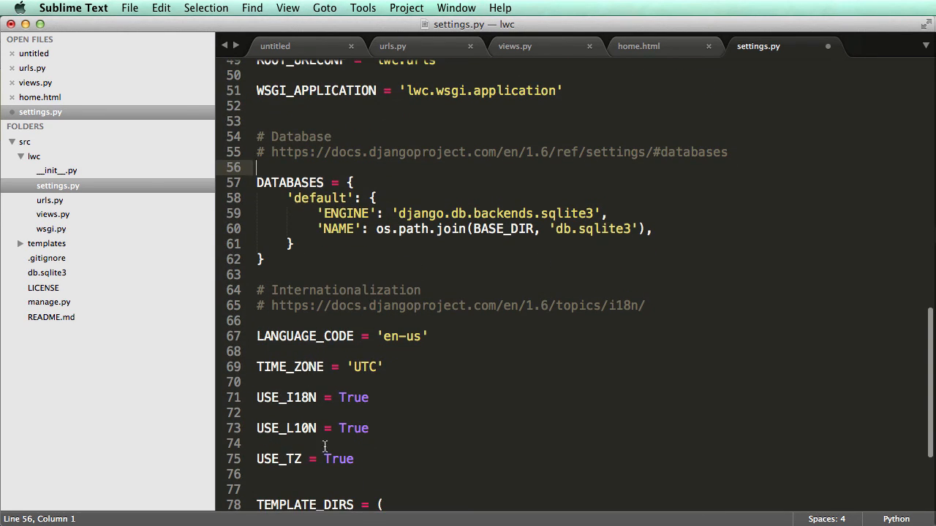
{"action": "scroll", "scroll_direction": "down", "scroll_amount": 3}
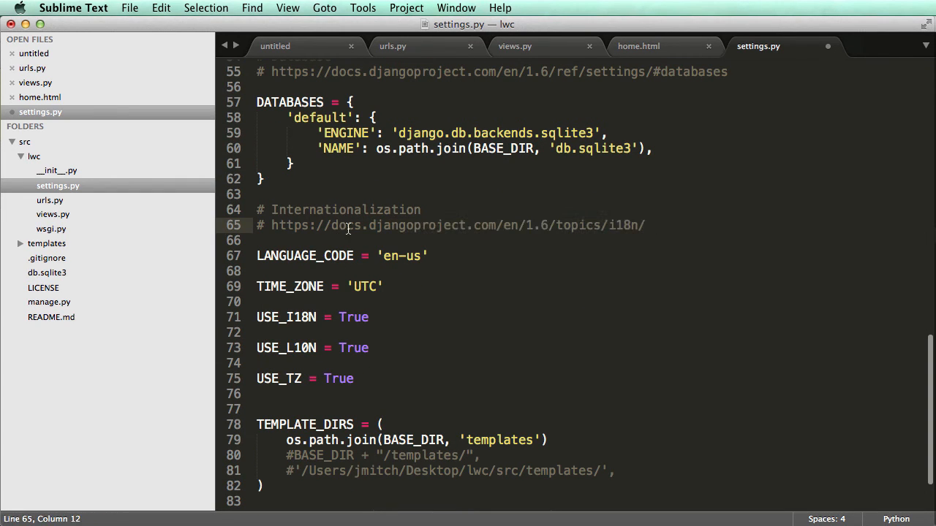
{"action": "mouse_move", "coordinate": [388, 211]}
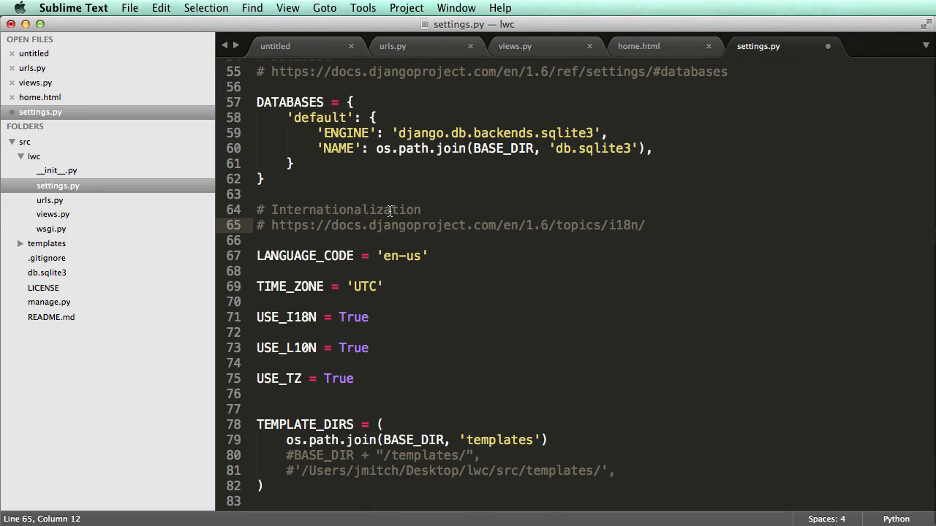
{"action": "scroll", "scroll_direction": "down", "scroll_amount": 3}
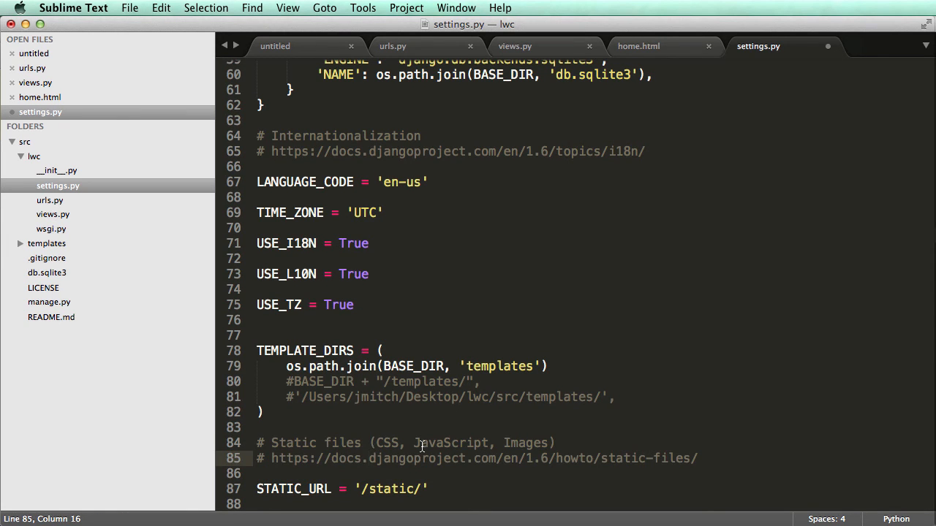
Create a new template file and save it as base.html in the templates folder.
{"action": "left_click", "coordinate": [515, 46]}
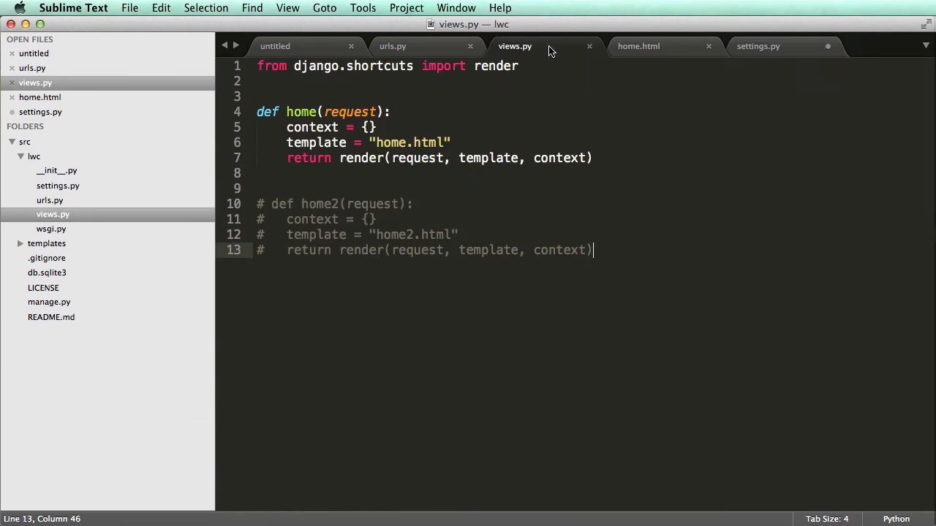
{"action": "left_click", "coordinate": [638, 46]}
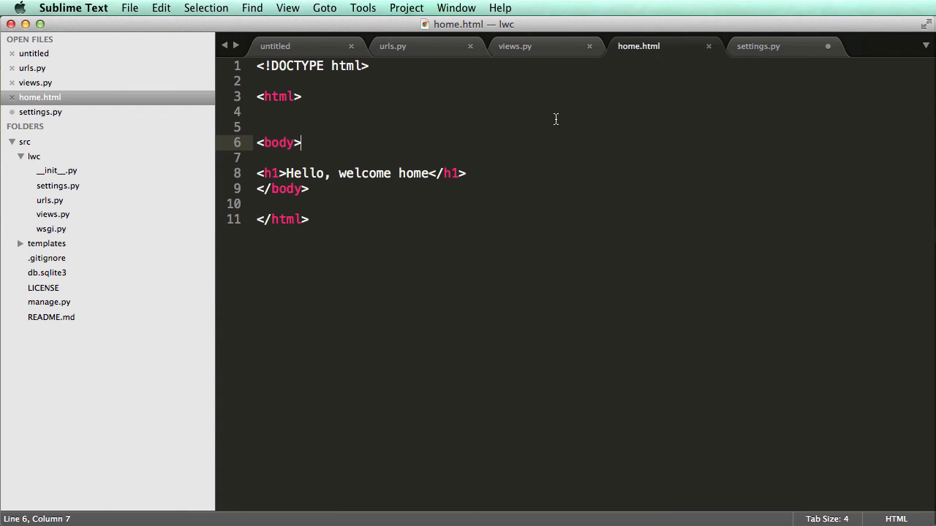
{"action": "mouse_move", "coordinate": [515, 123]}
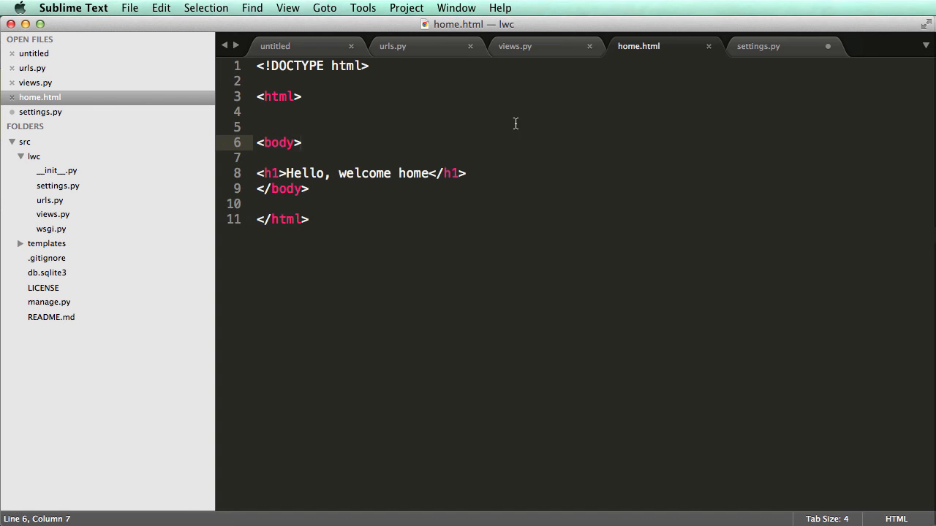
{"action": "left_click", "coordinate": [46, 243]}
{"action": "type", "text": "base."}
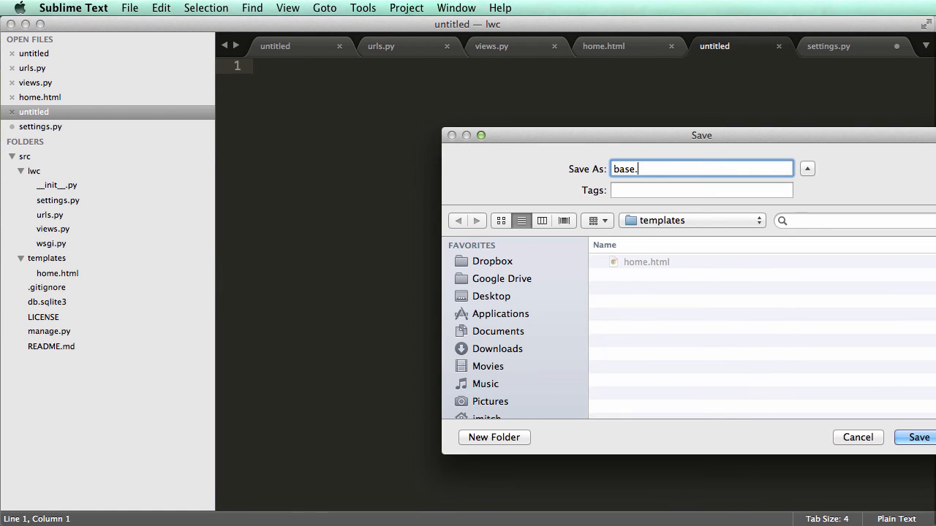
{"action": "left_click", "coordinate": [918, 437]}
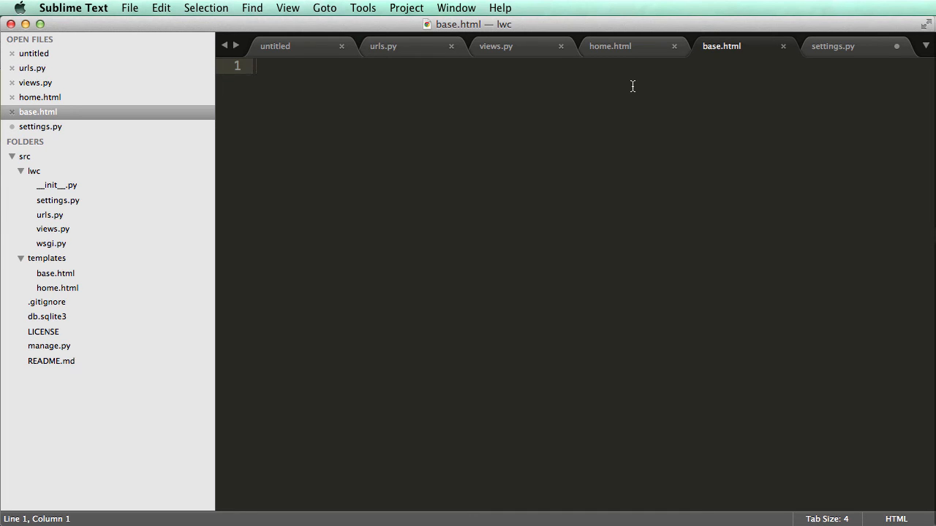
Move the DOCTYPE, html and body skeleton from home.html into base.html and close body and html.
{"action": "left_click", "coordinate": [610, 45]}
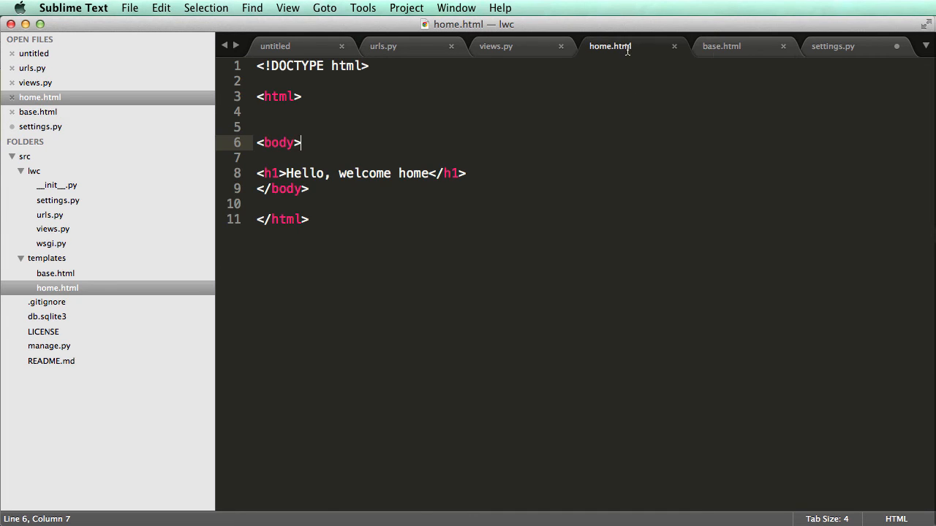
{"action": "left_click", "coordinate": [258, 111]}
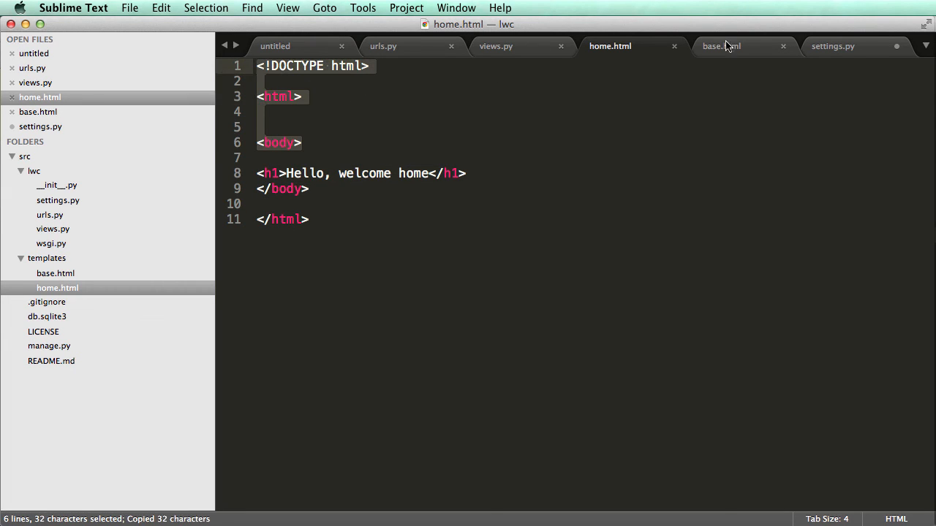
{"action": "left_click", "coordinate": [721, 45]}
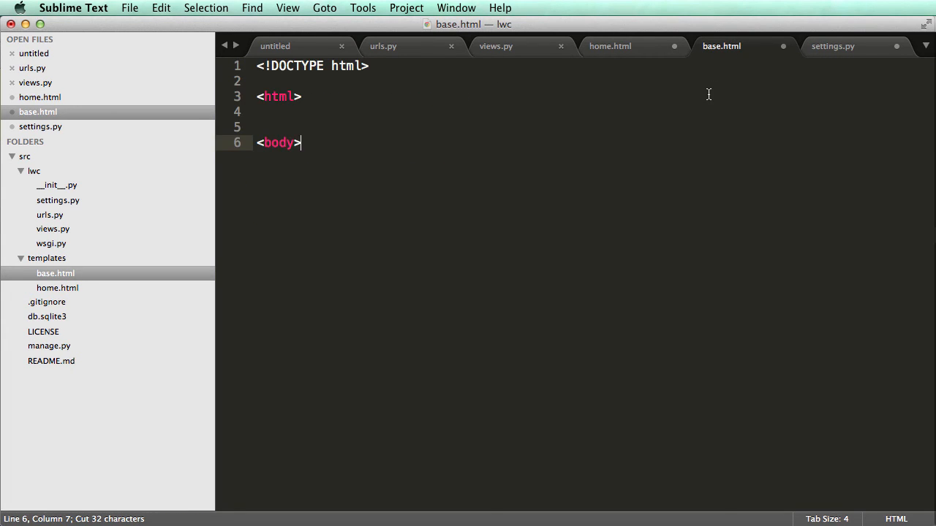
{"action": "left_click", "coordinate": [610, 45]}
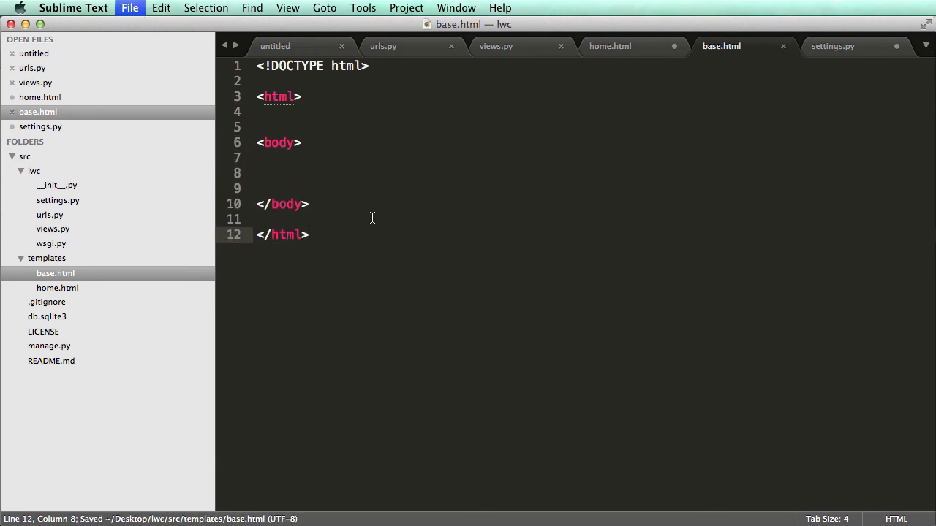
Add {% extends "base.html" %} at the top of home.html.
{"action": "left_click", "coordinate": [610, 46]}
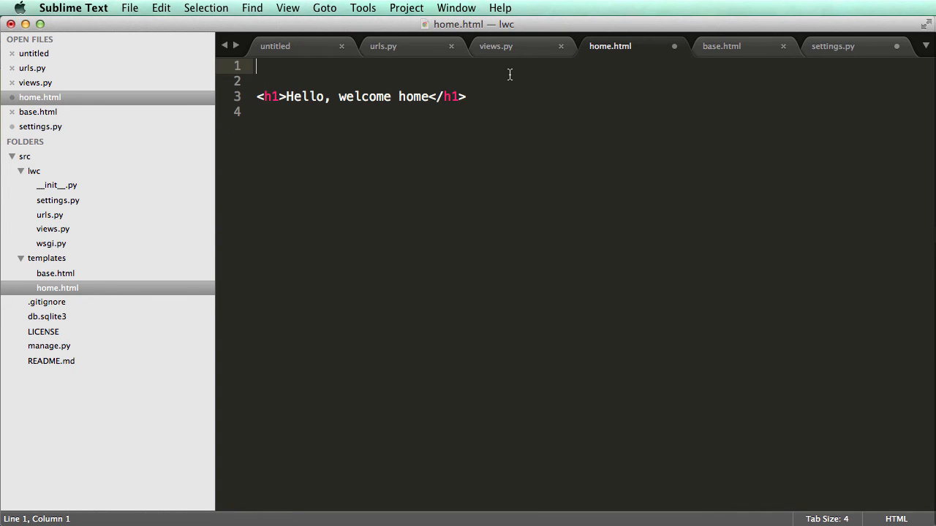
{"action": "type", "text": "{% }"}
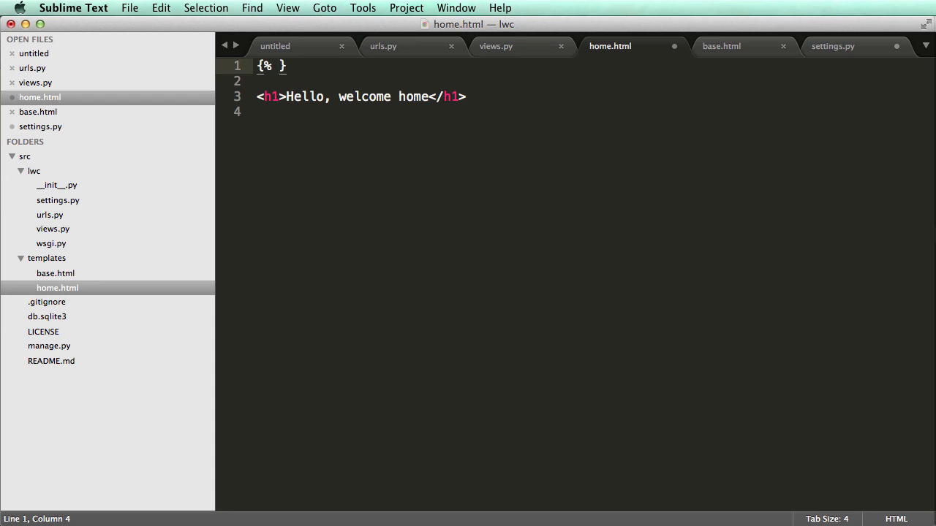
{"action": "type", "text": "extends \"base\""}
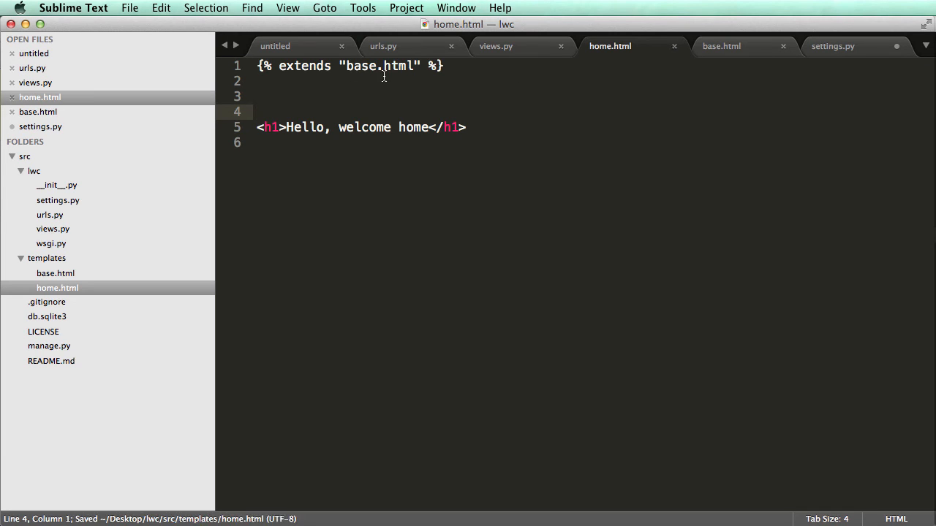
{"action": "double_click", "coordinate": [360, 66]}
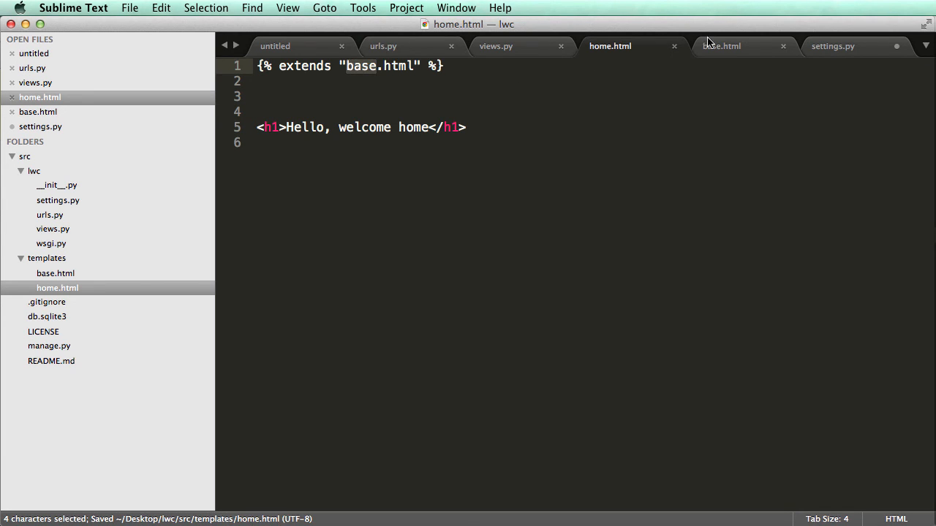
{"action": "left_click", "coordinate": [723, 45]}
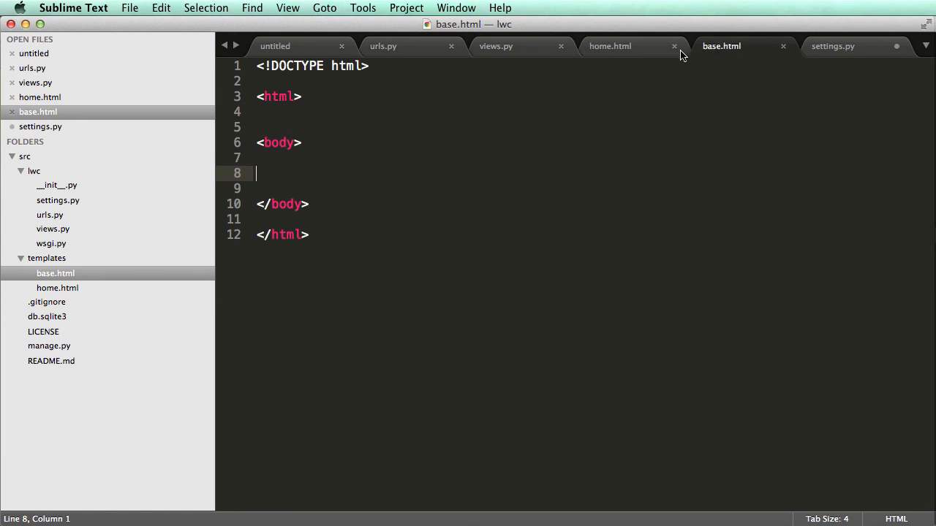
{"action": "left_click", "coordinate": [610, 46]}
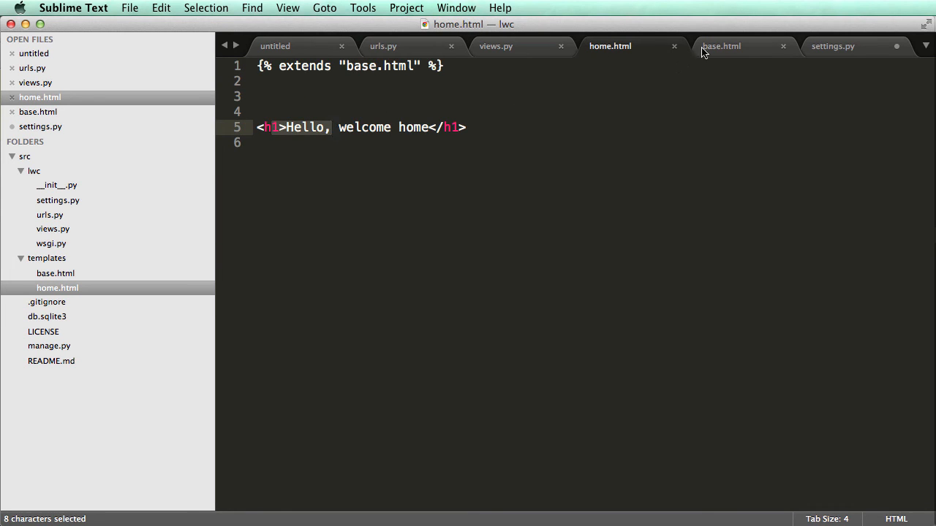
Define {% block content %}{% endblock %} inside base.html's body and wrap home.html's h1 in it.
{"action": "left_click", "coordinate": [721, 45]}
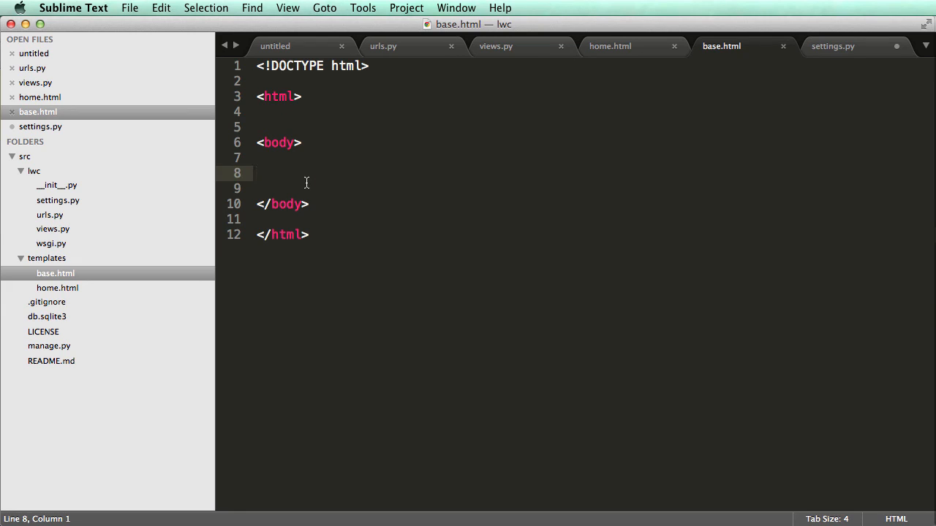
{"action": "type", "text": "{% block%}"}
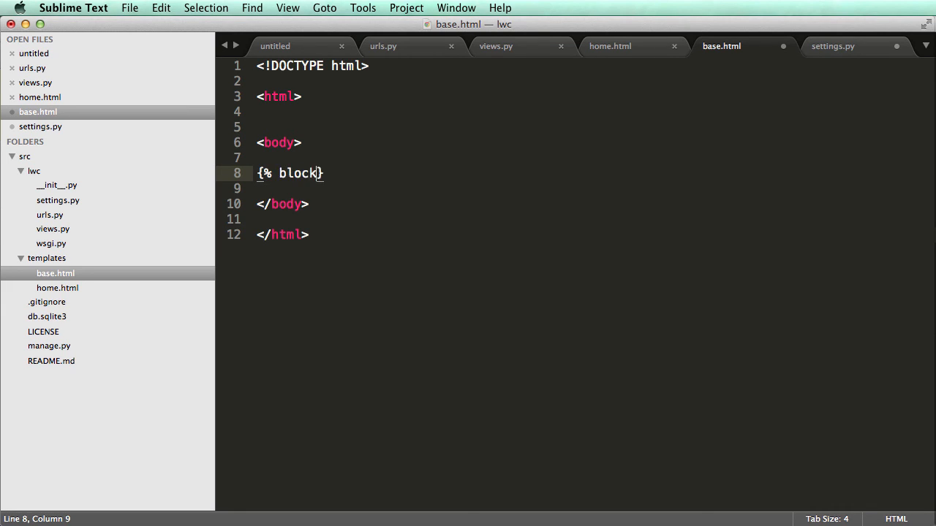
{"action": "type", "text": "content %}"}
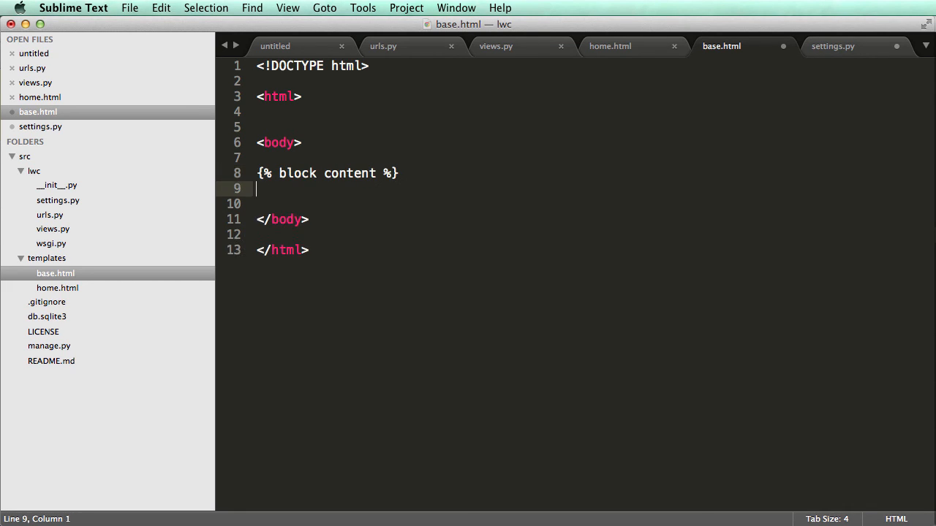
{"action": "type", "text": "{% e}"}
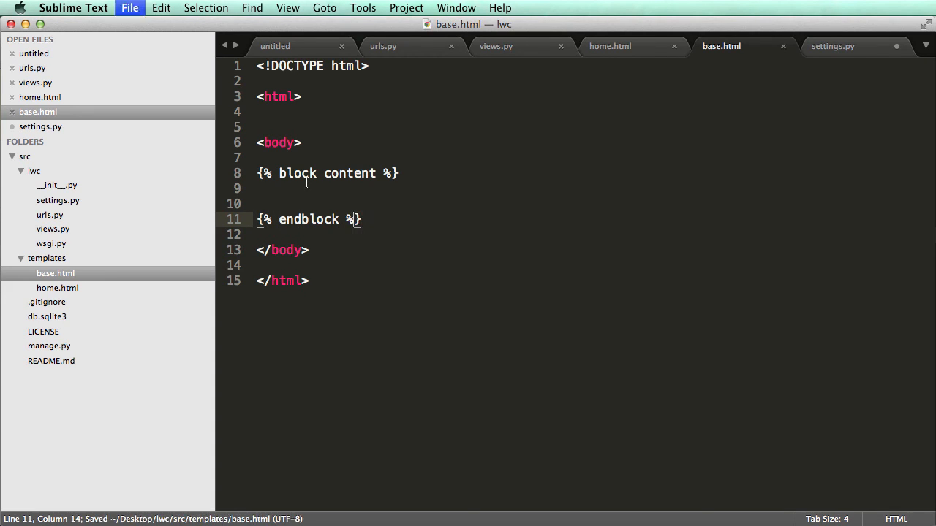
{"action": "double_click", "coordinate": [348, 173]}
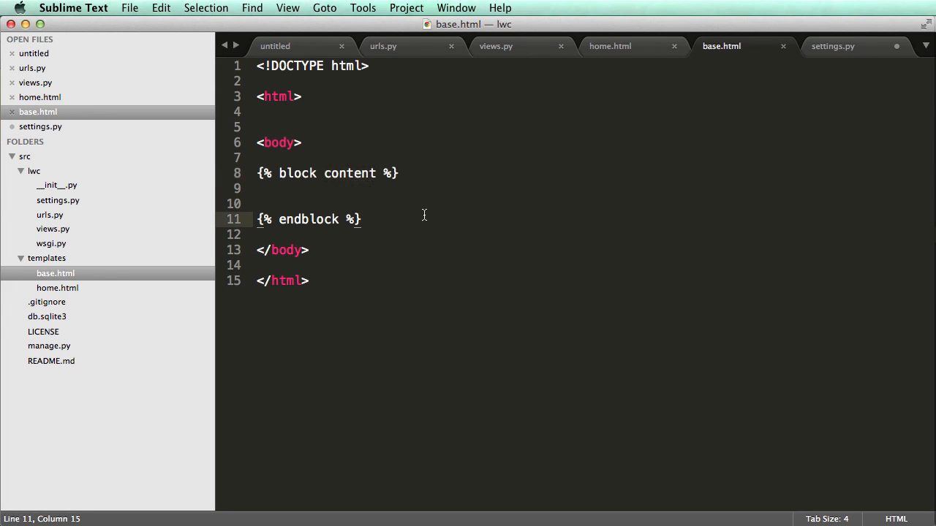
{"action": "double_click", "coordinate": [296, 172]}
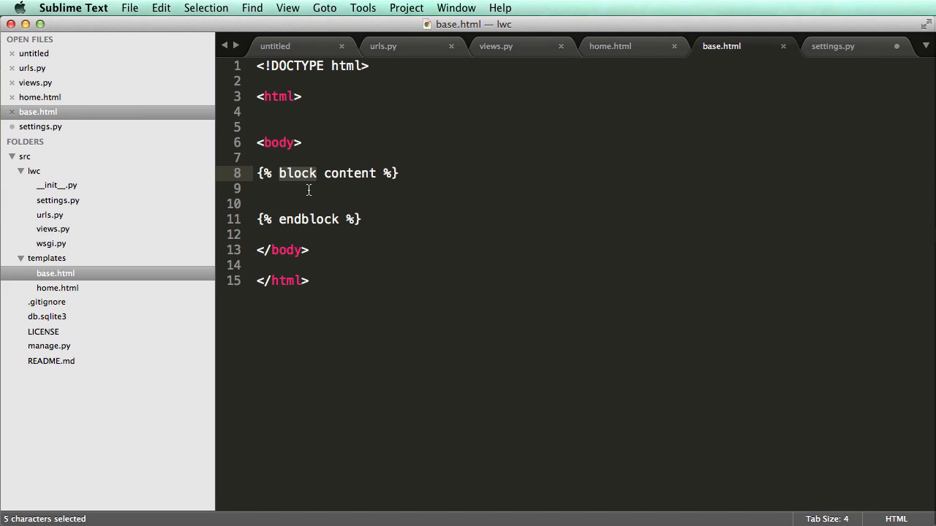
{"action": "mouse_move", "coordinate": [473, 174]}
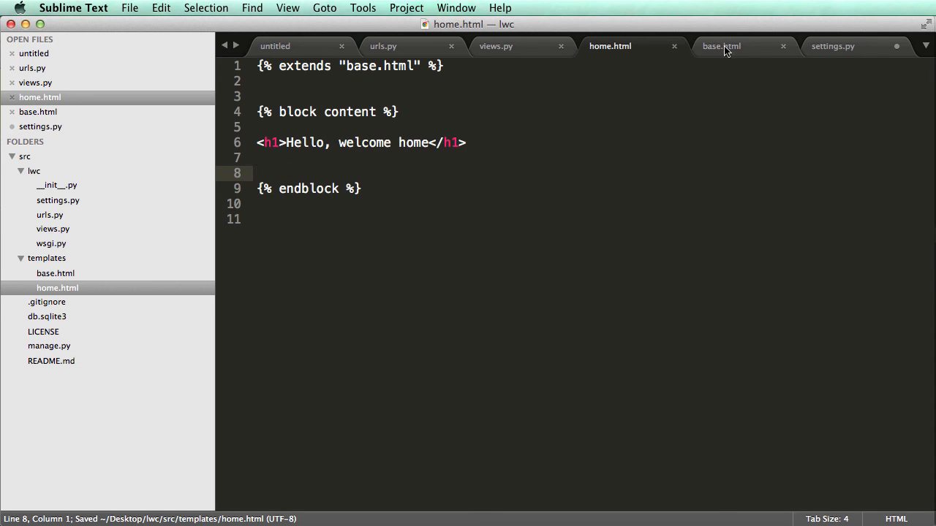
Start writing the placeholder text here inside base.html's content block.
{"action": "left_click", "coordinate": [721, 46]}
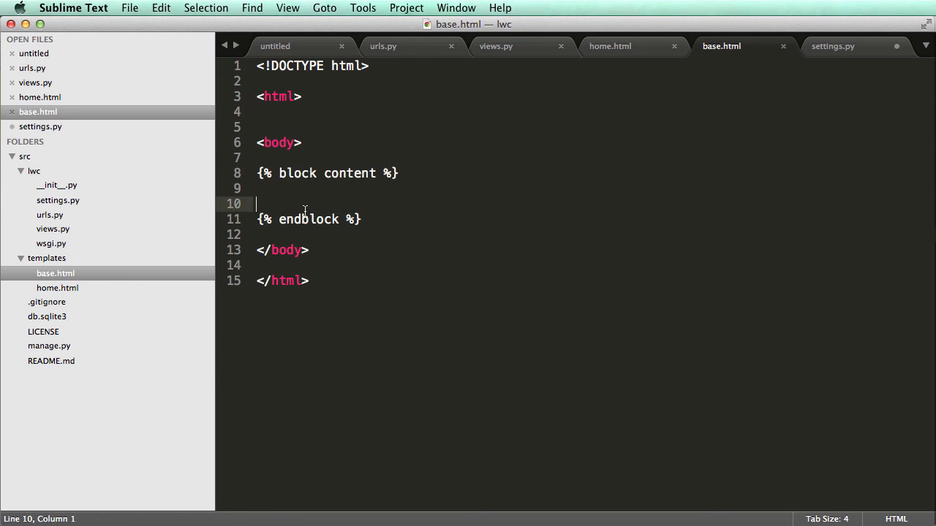
{"action": "type", "text": "here"}
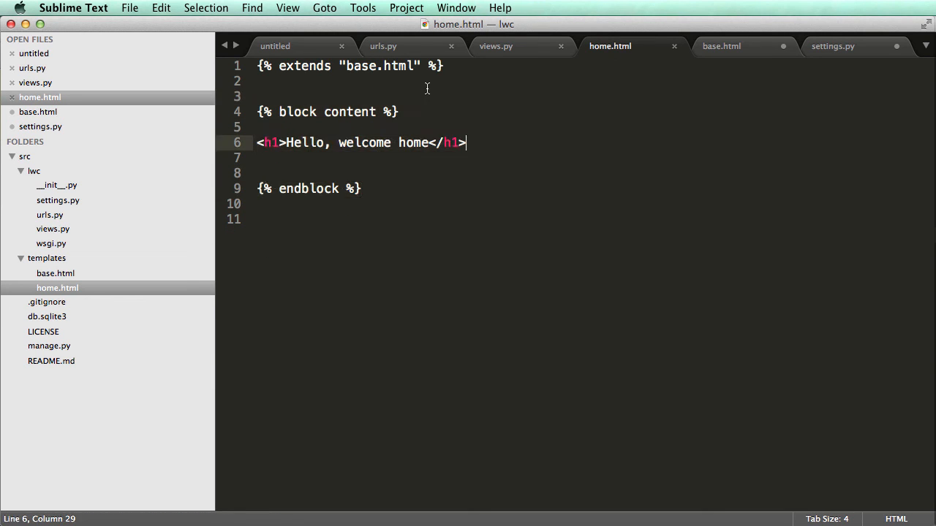
Leave "here" as the default text between block content and endblock in base.html and save.
{"action": "left_click", "coordinate": [720, 45]}
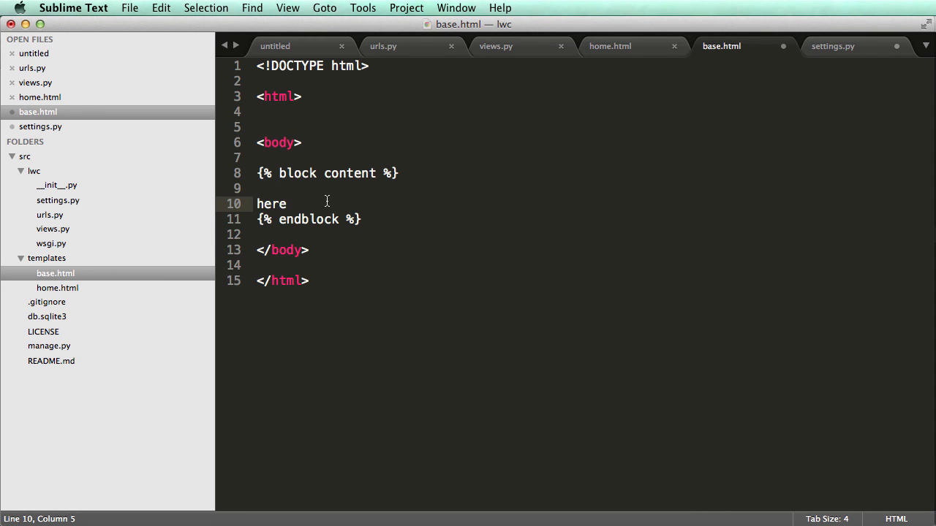
{"action": "key", "text": "cmd+x"}
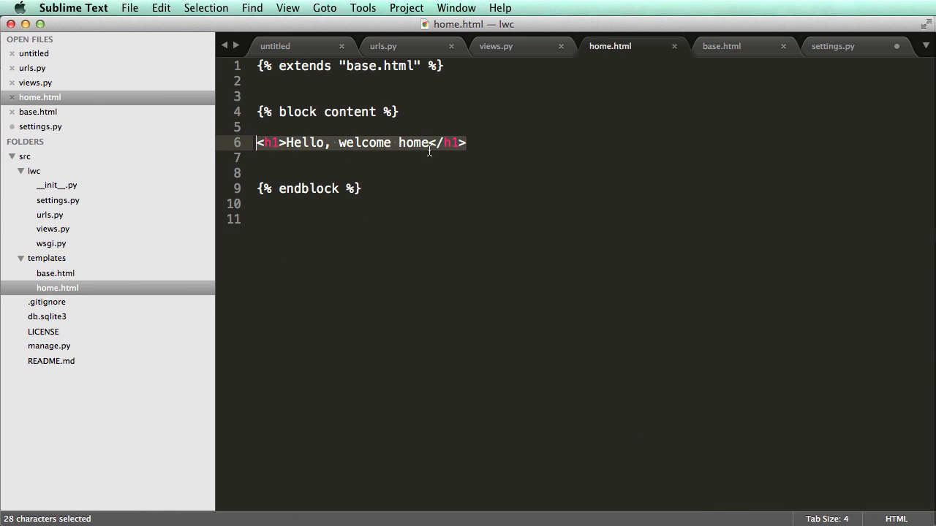
{"action": "left_click", "coordinate": [63, 9]}
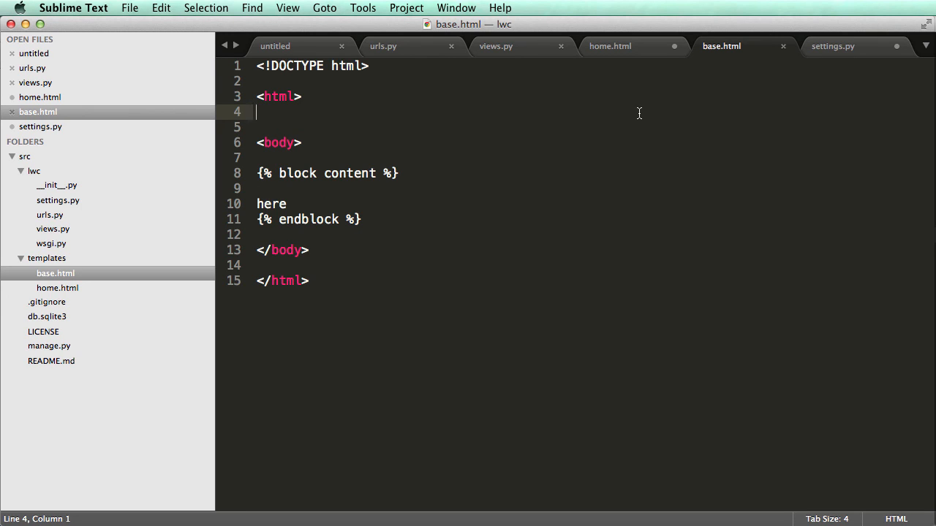
{"action": "left_click", "coordinate": [496, 188]}
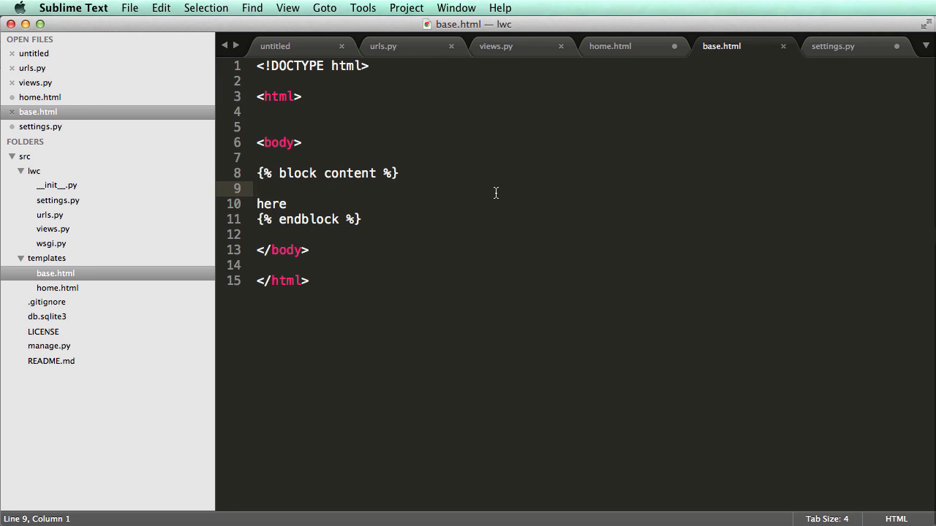
{"action": "mouse_move", "coordinate": [449, 143]}
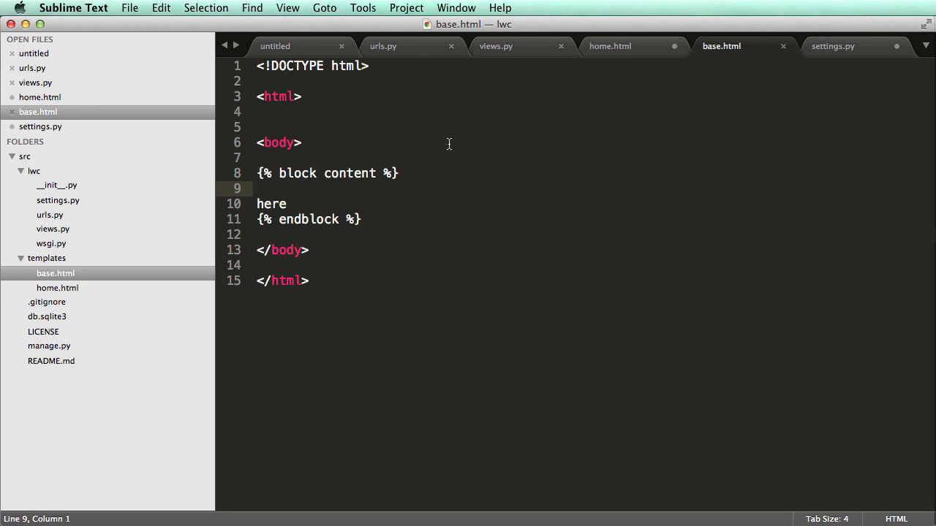
{"action": "mouse_move", "coordinate": [394, 208]}
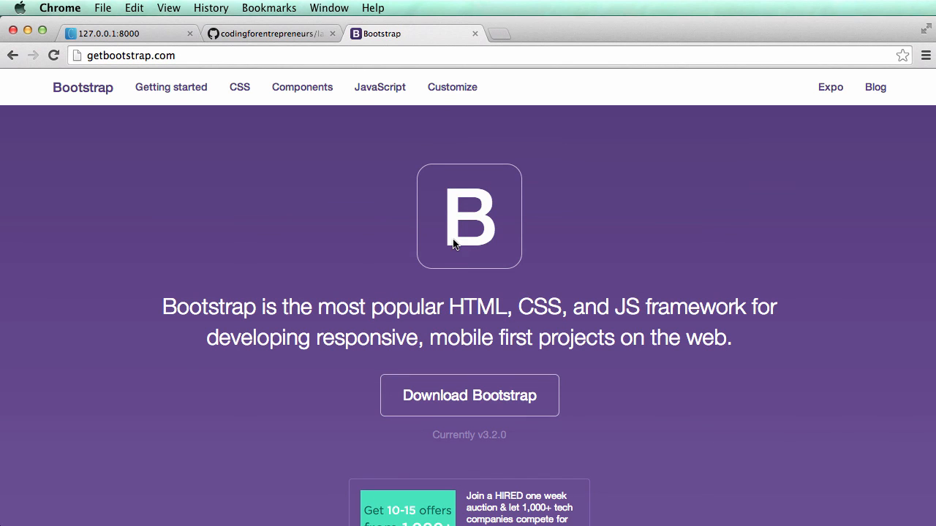
{"action": "mouse_move", "coordinate": [441, 250]}
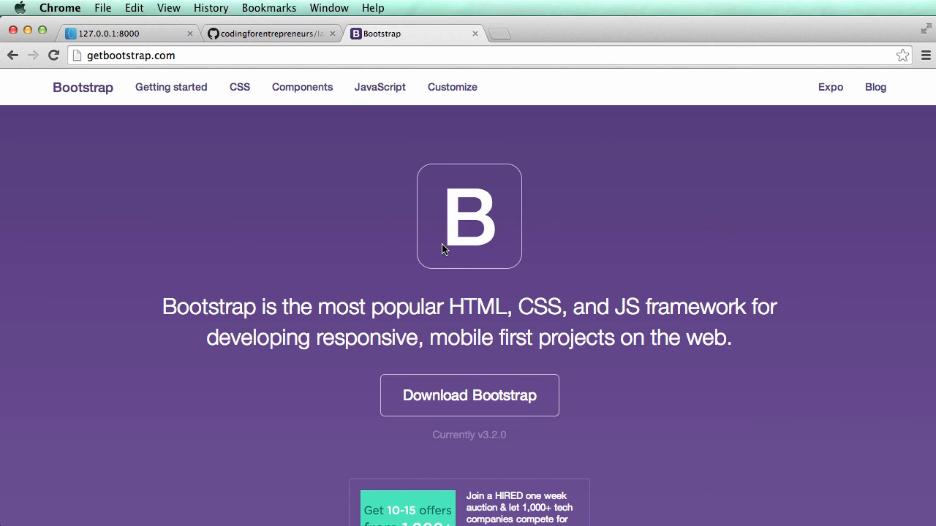
{"action": "mouse_move", "coordinate": [451, 248]}
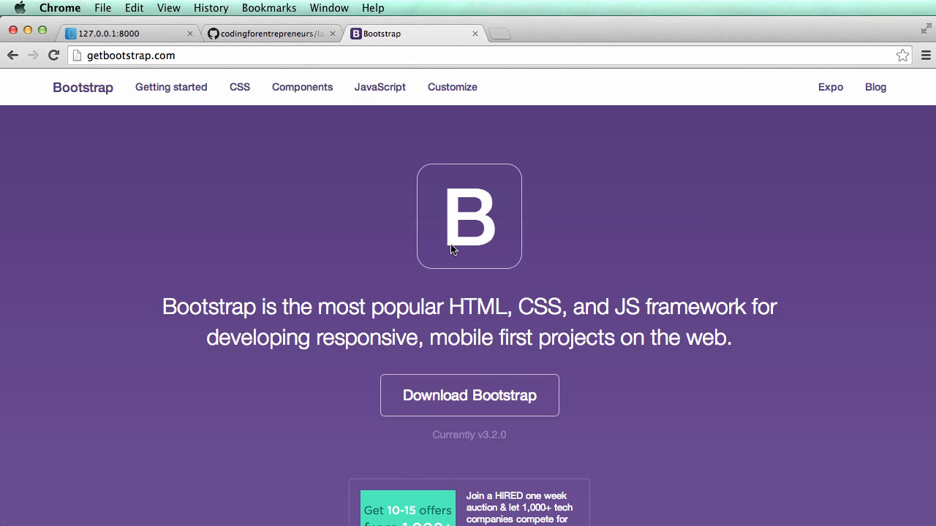